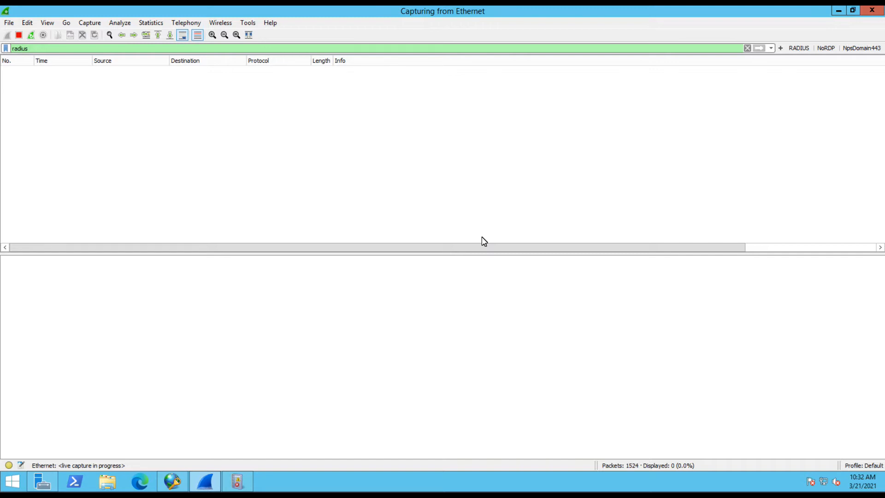
mouse_move(397, 212)
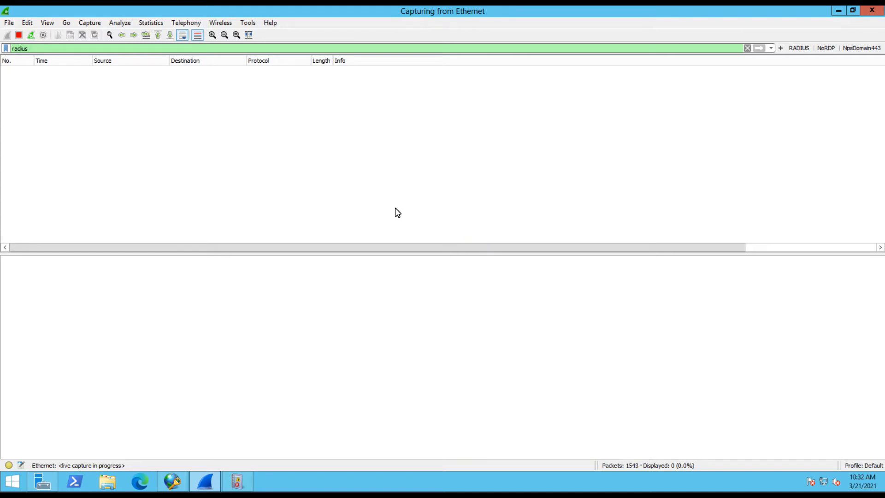
mouse_move(277, 225)
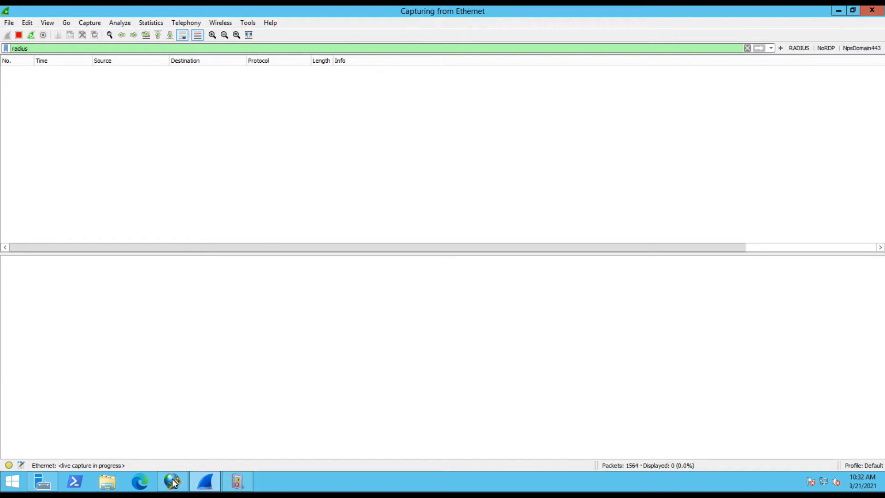
Open the Domain A server group's properties and select server 10.1.1.10
left_click(172, 481)
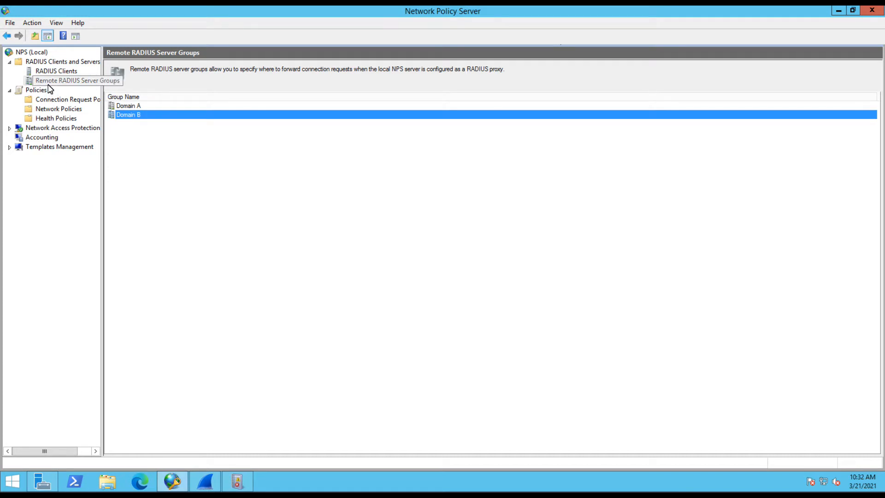
mouse_move(178, 156)
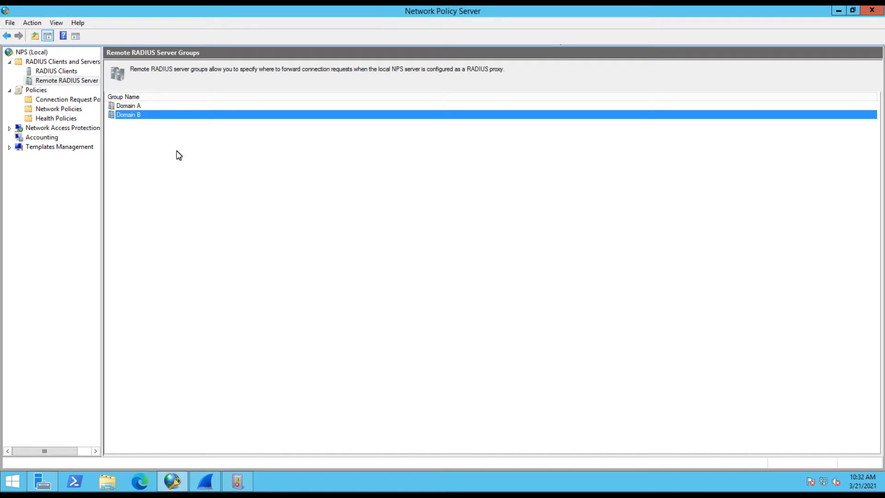
mouse_move(82, 86)
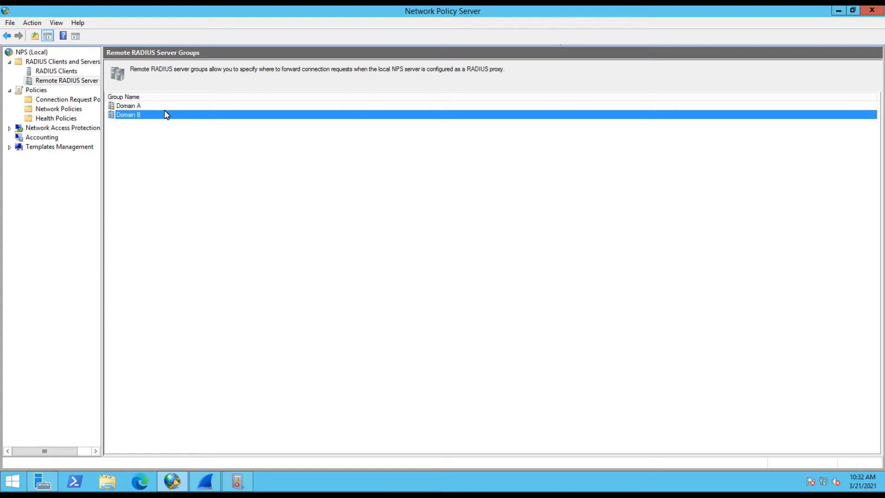
double_click(128, 106)
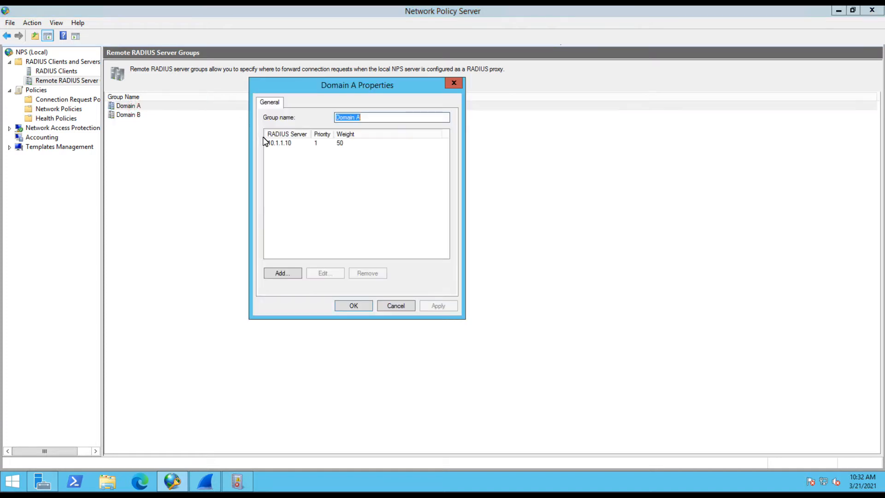
left_click(280, 143)
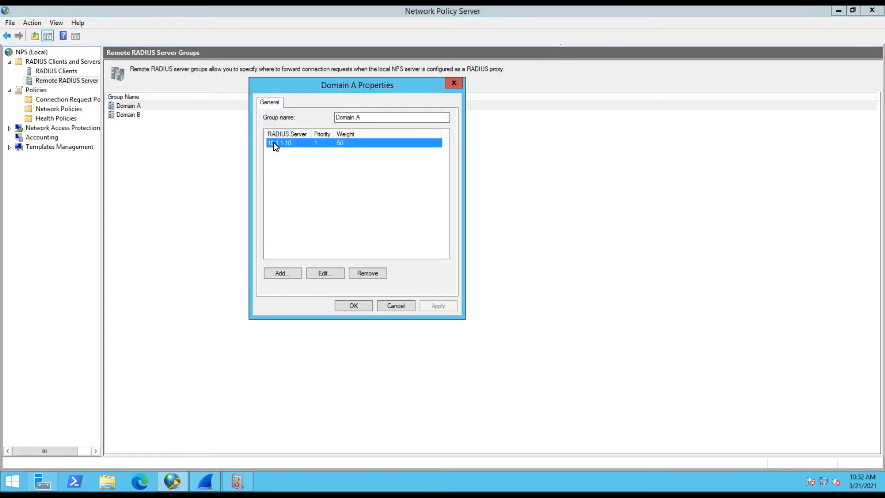
Review 10.1.1.10's ports and load balancing (priority 1, weight 50, 30-second timeout), then cancel
left_click(324, 273)
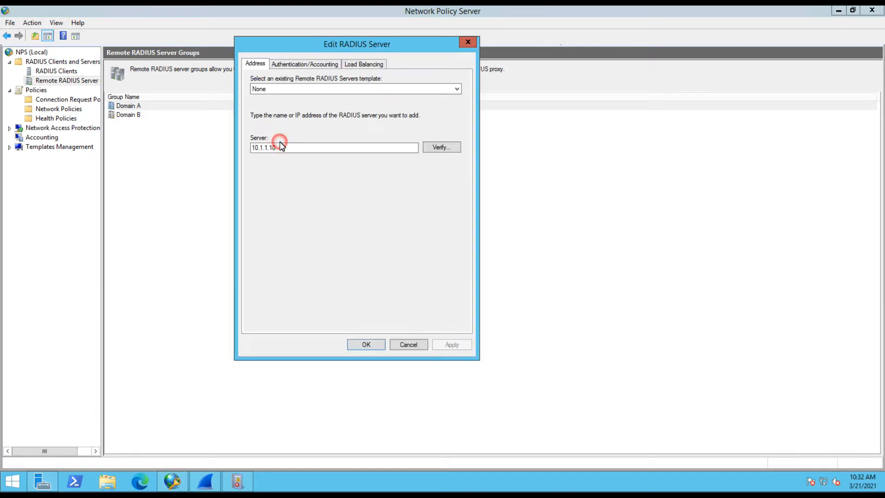
left_click(304, 63)
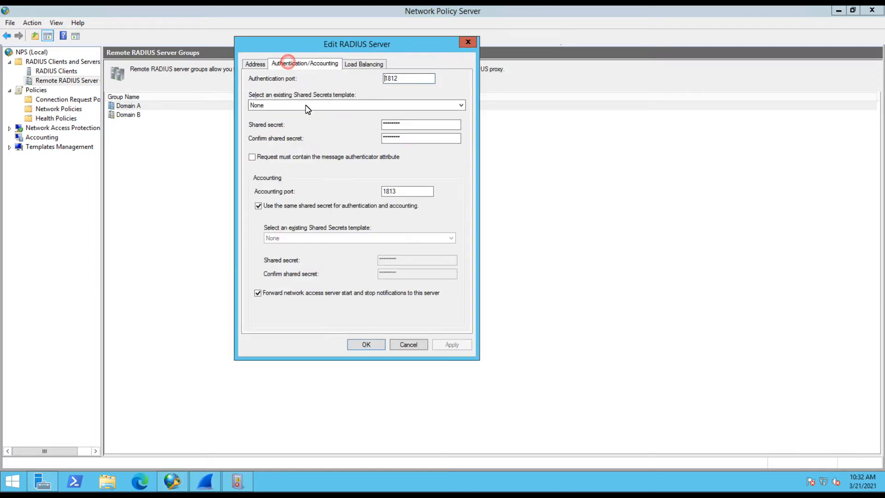
left_click(364, 63)
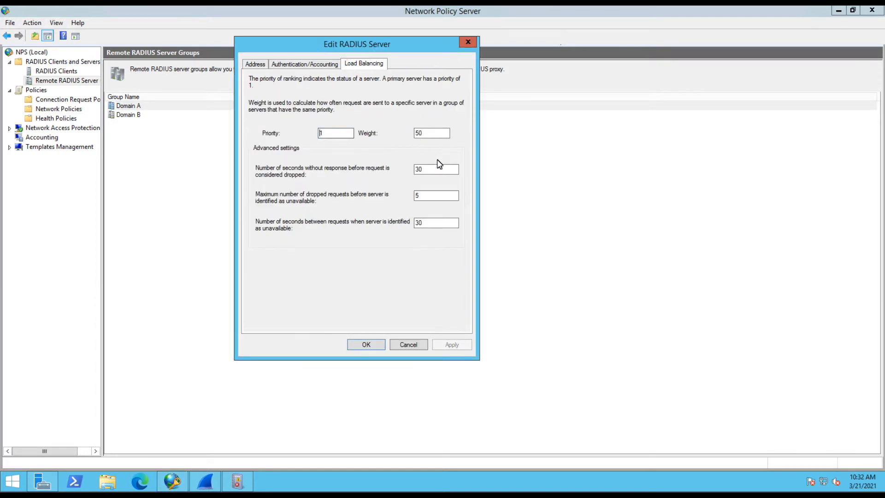
left_click(435, 222)
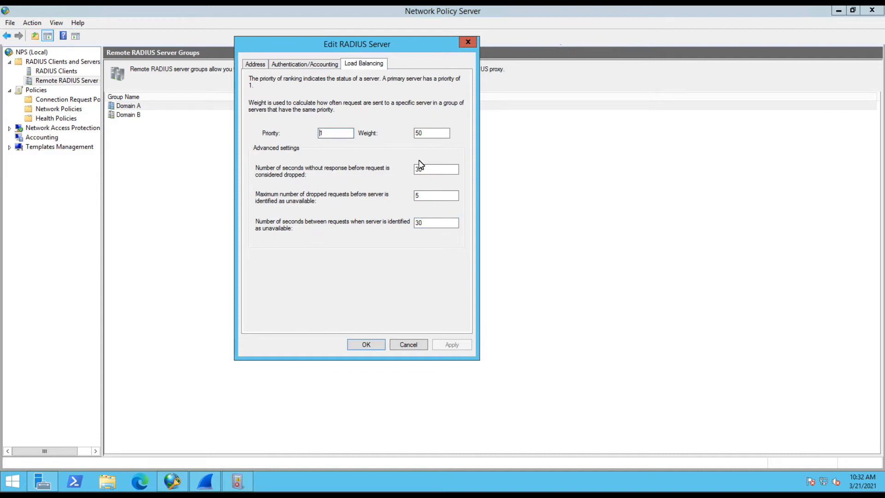
left_click(436, 169)
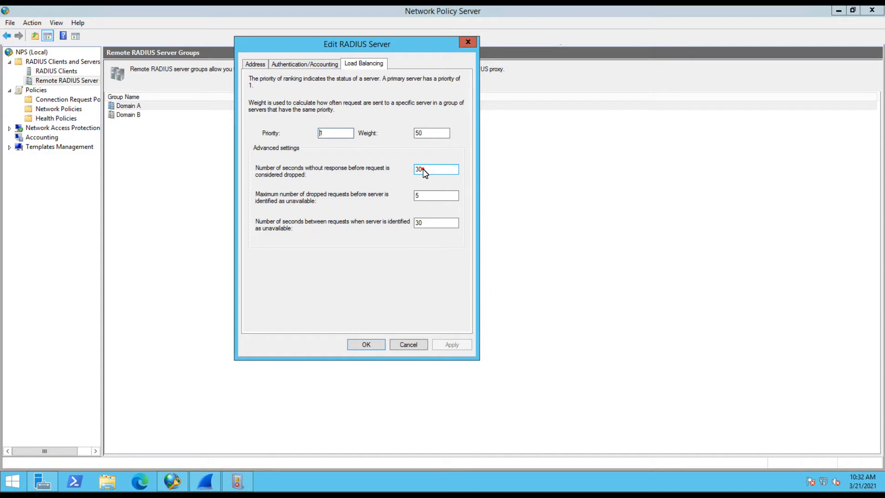
double_click(435, 169)
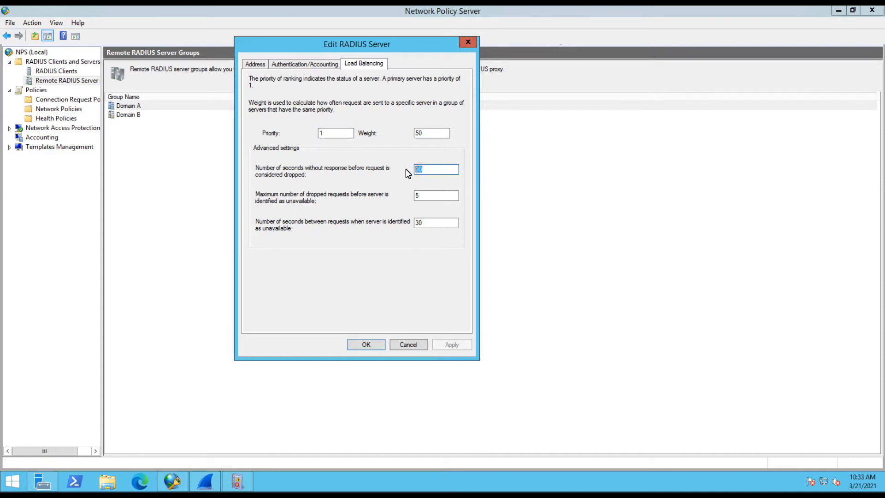
left_click(435, 169)
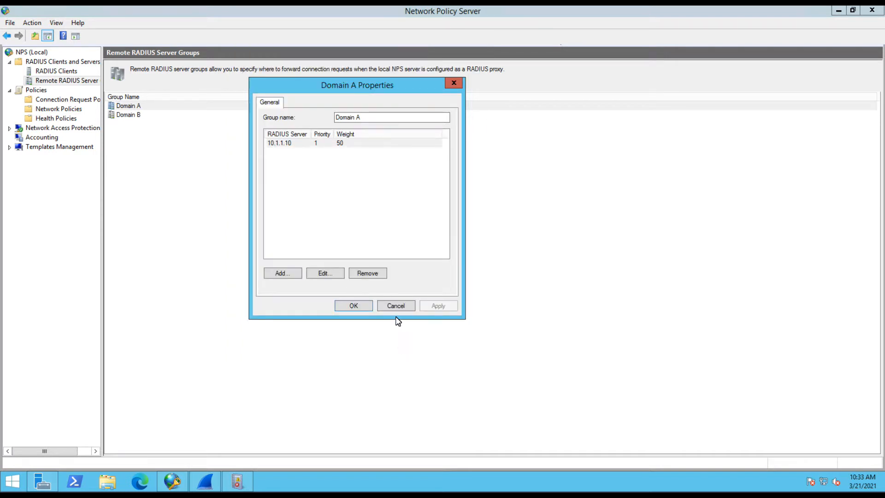
left_click(395, 305)
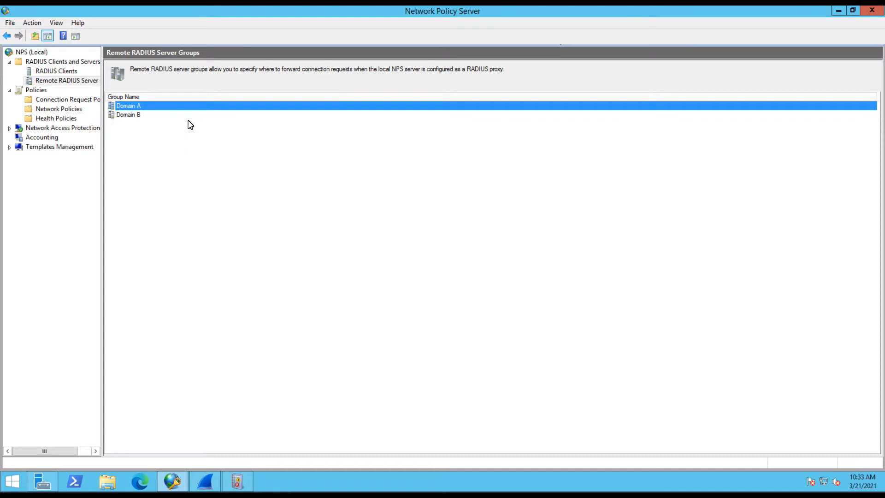
left_click(67, 100)
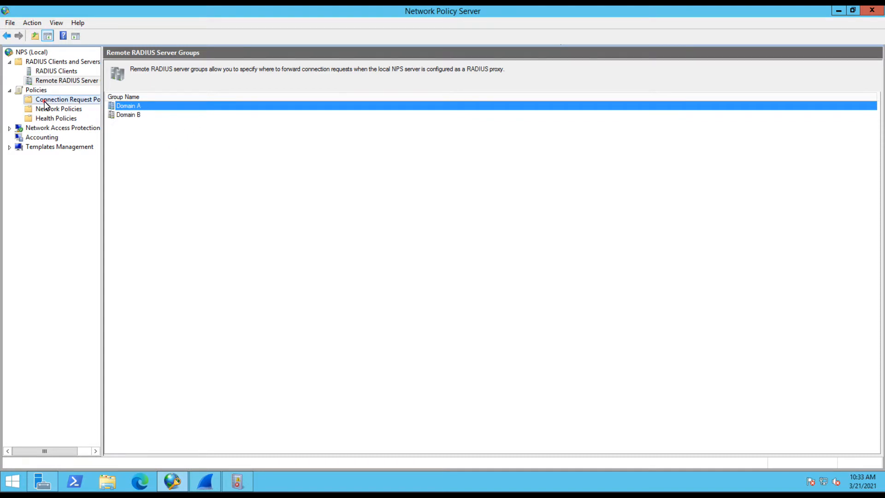
left_click(67, 100)
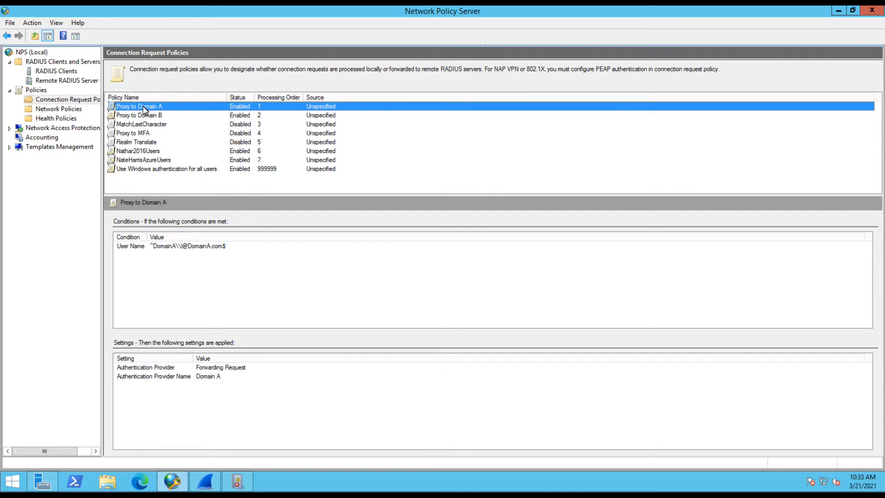
double_click(139, 106)
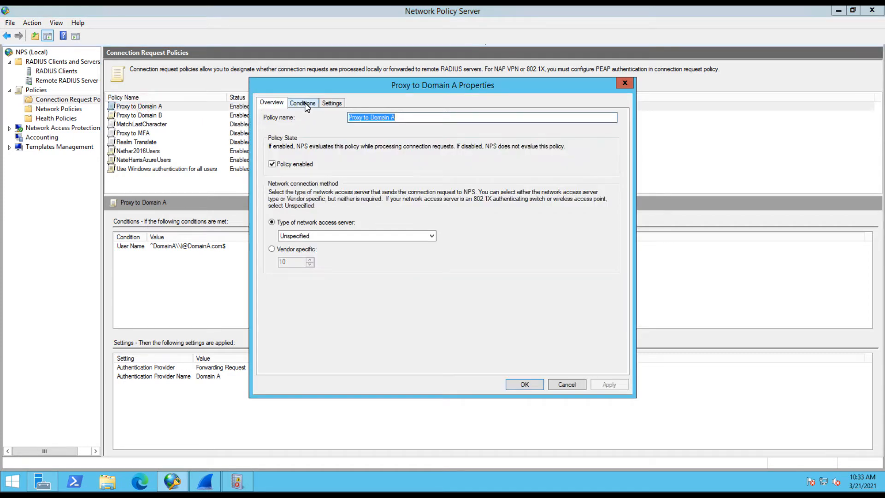
double_click(291, 171)
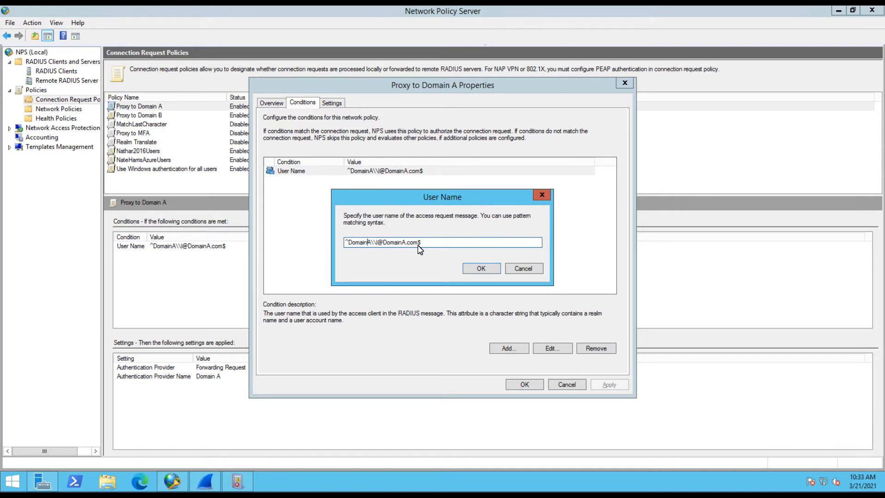
mouse_move(433, 249)
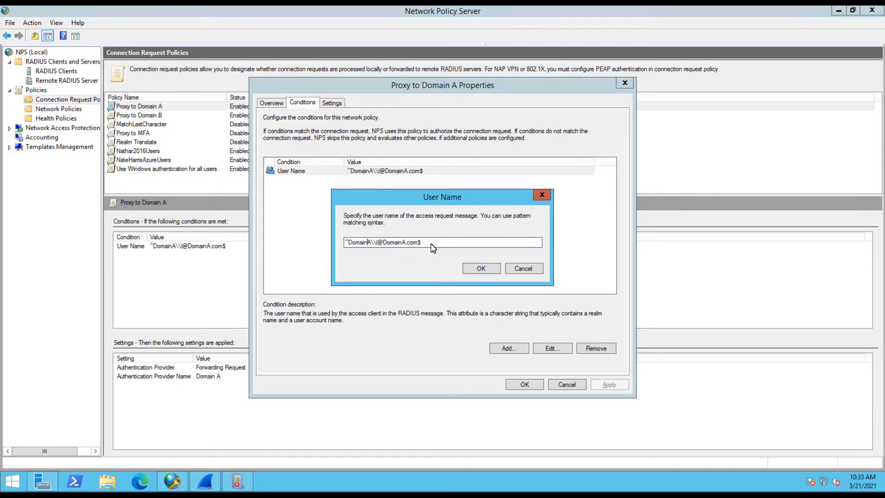
mouse_move(404, 269)
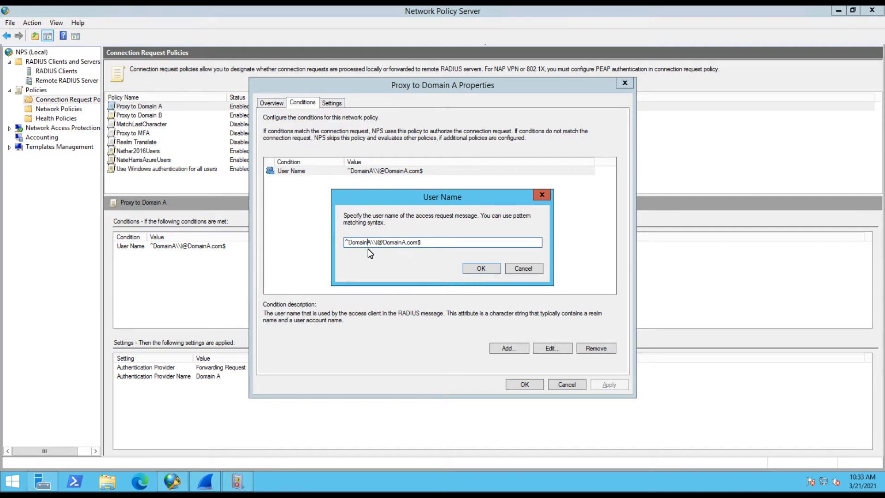
mouse_move(354, 252)
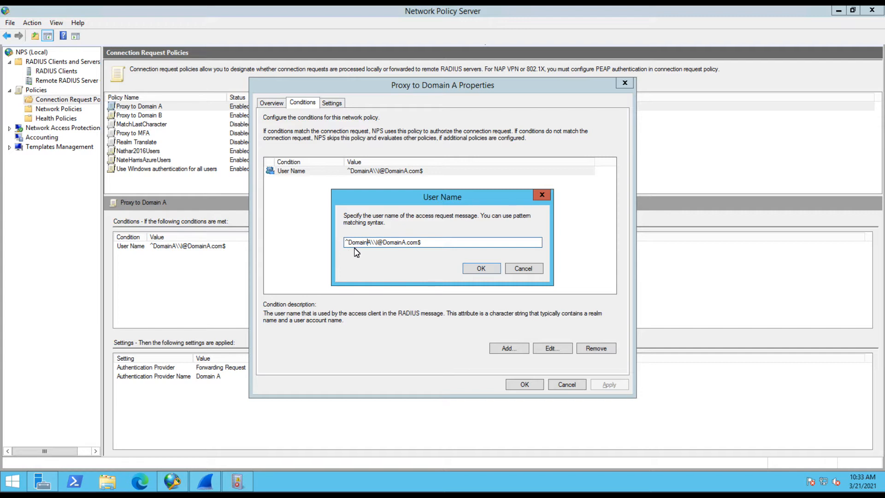
mouse_move(339, 252)
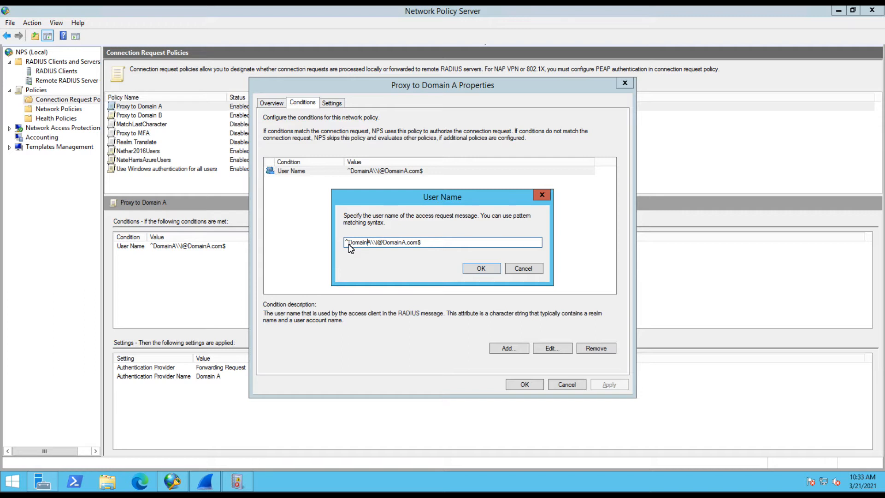
mouse_move(349, 252)
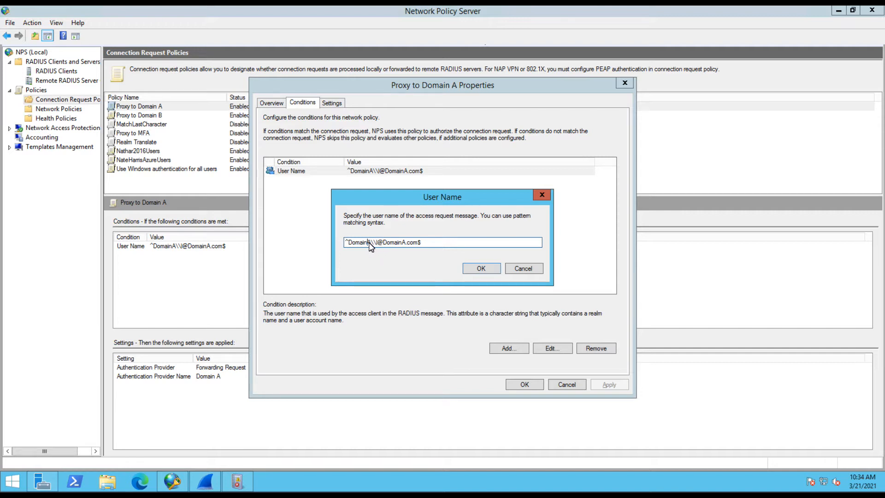
mouse_move(361, 247)
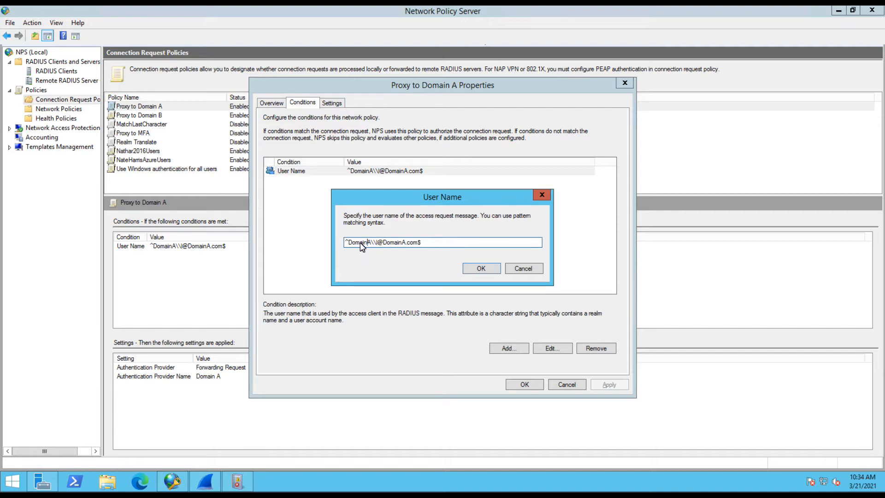
mouse_move(376, 247)
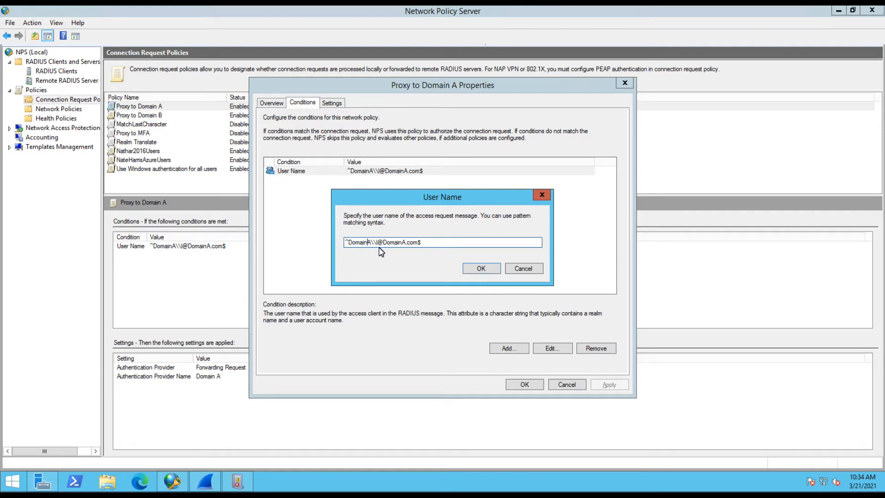
mouse_move(378, 251)
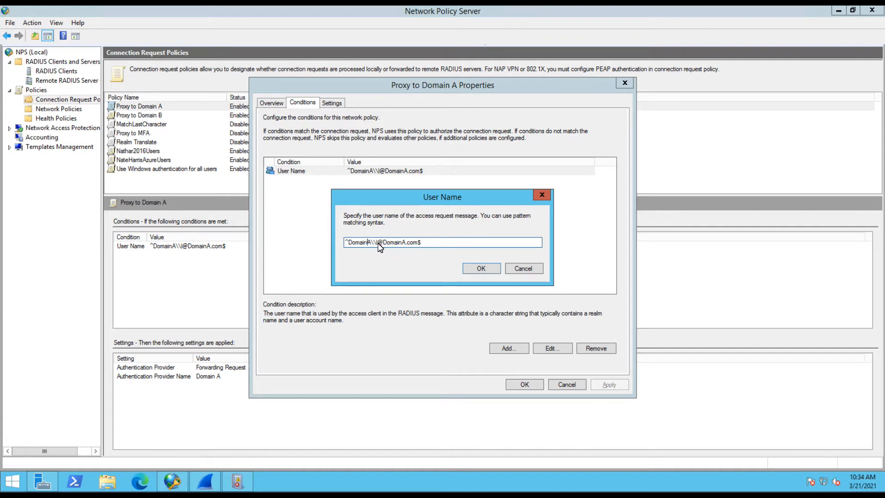
mouse_move(429, 244)
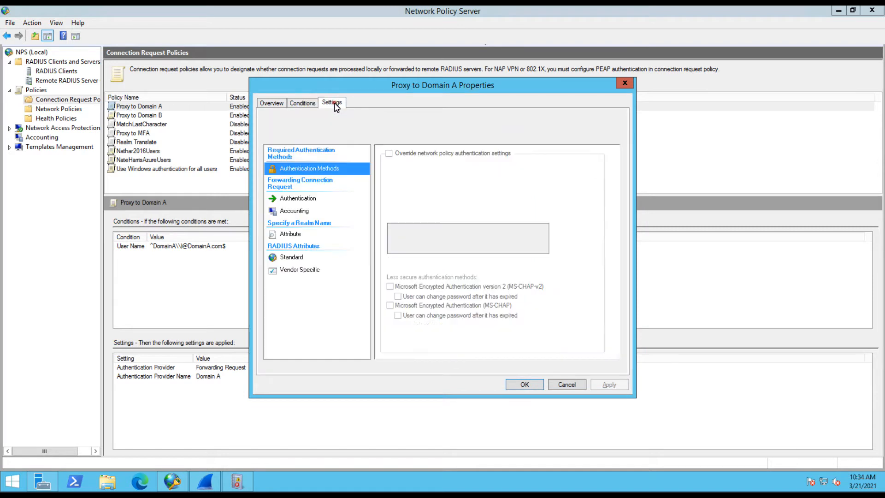
Confirm Proxy to Domain A's authentication forwards to the Domain A group, then close it
left_click(298, 198)
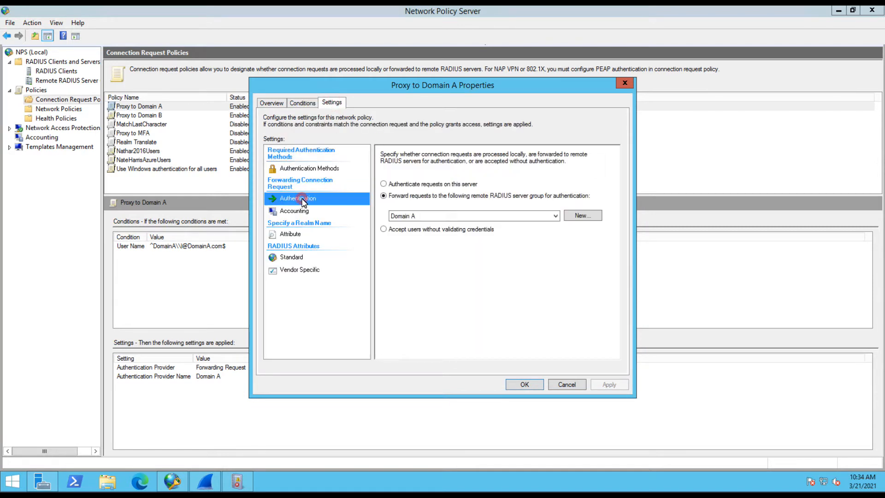
left_click(471, 215)
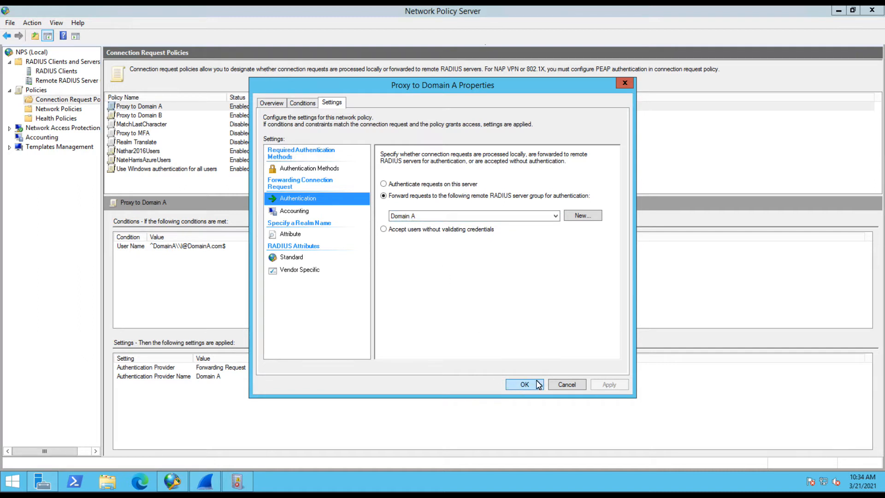
left_click(524, 385)
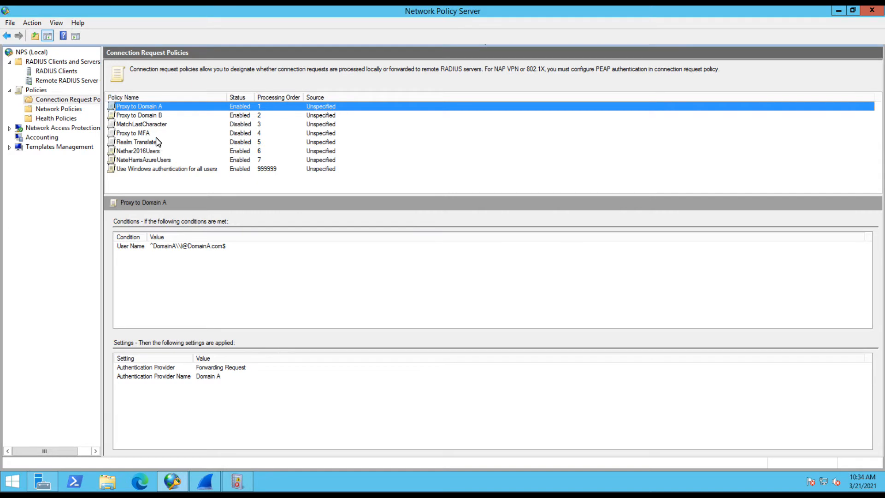
Confirm Proxy to Domain B forwards authentication to the Domain B group, then cancel
left_click(138, 115)
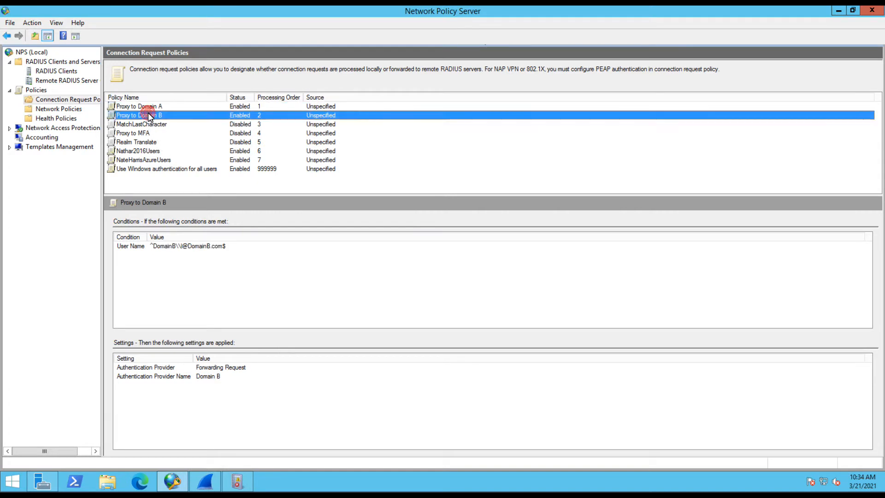
double_click(139, 116)
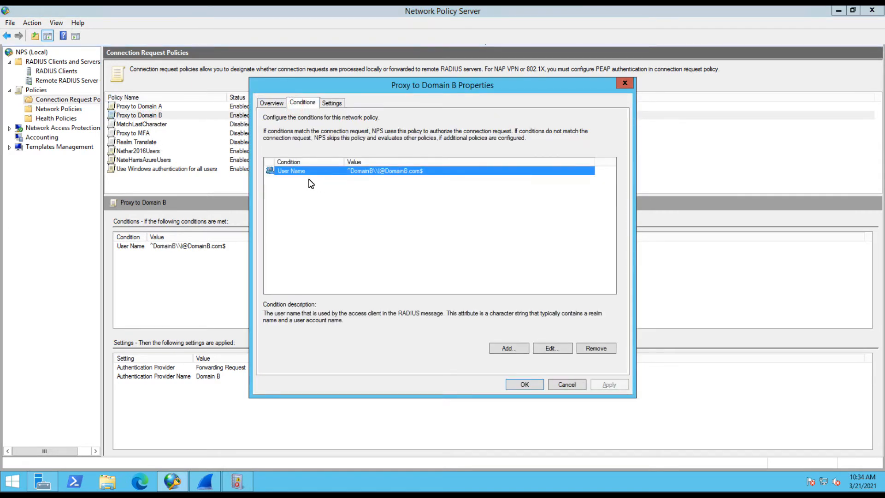
mouse_move(412, 176)
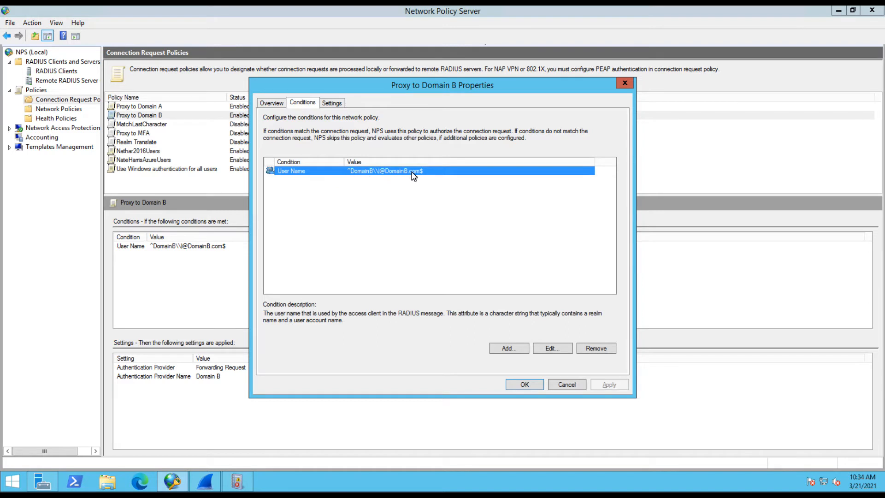
mouse_move(334, 111)
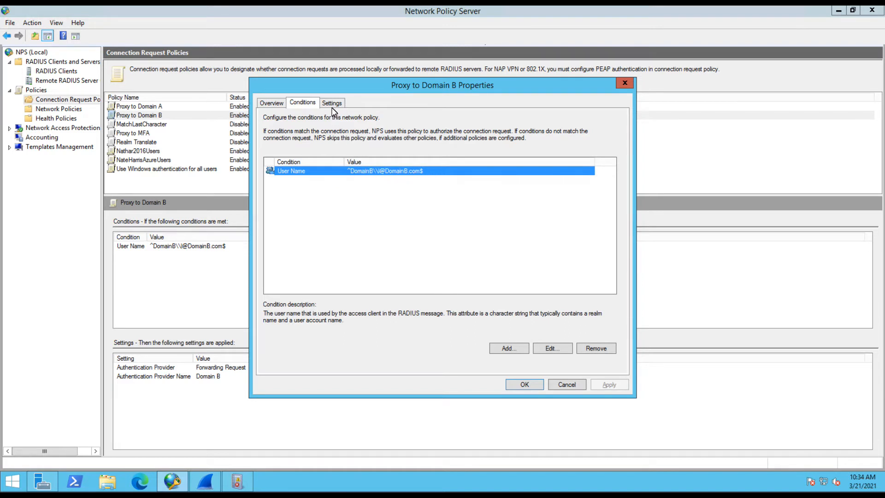
left_click(332, 103)
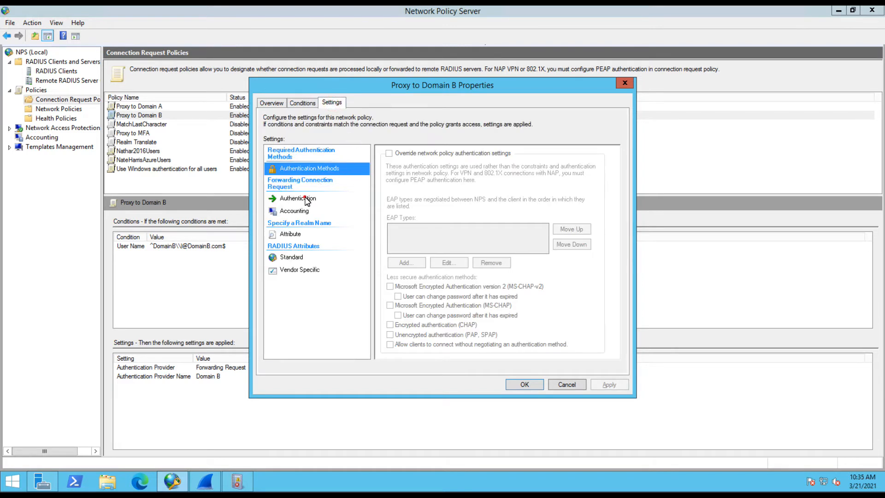
left_click(297, 199)
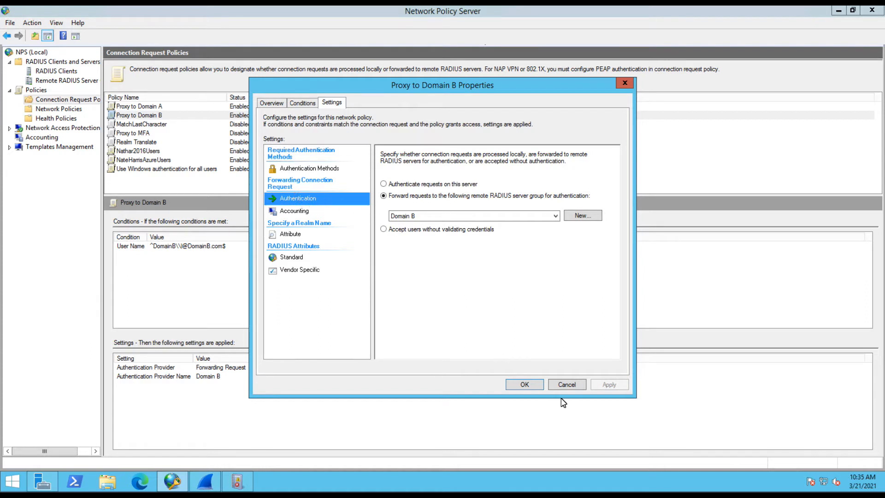
mouse_move(566, 384)
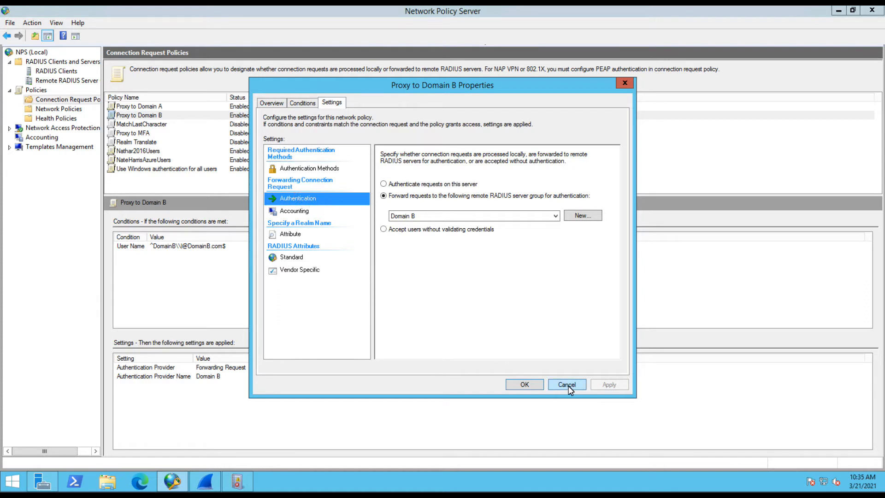
left_click(566, 384)
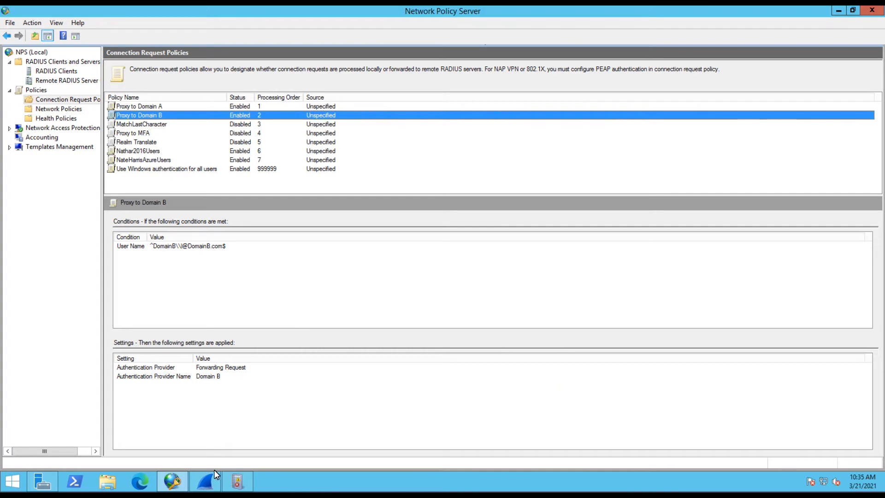
Send an NTRadPing test and inspect the captured Access-Request (id 18) in Wireshark
left_click(204, 481)
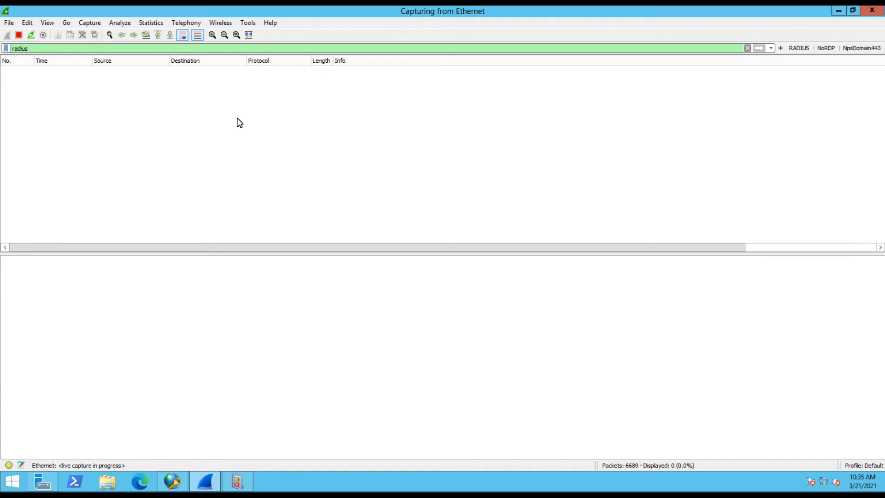
left_click(693, 434)
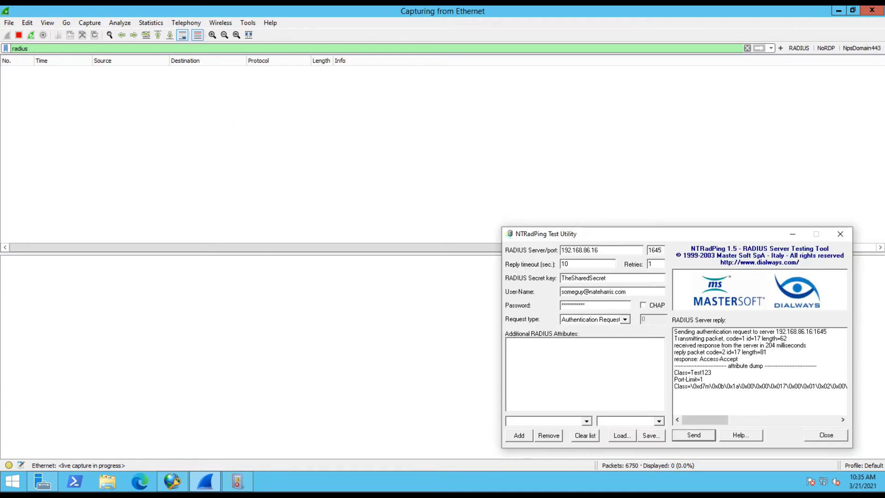
left_click(693, 434)
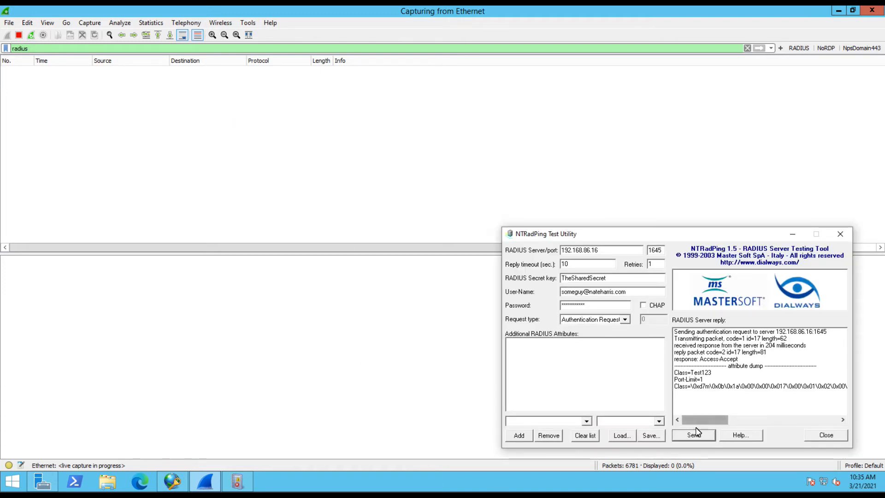
left_click(693, 435)
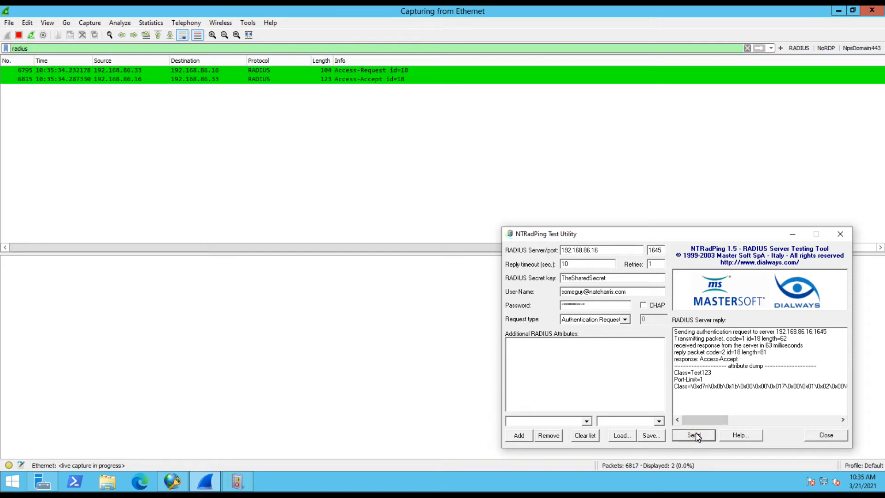
left_click(361, 70)
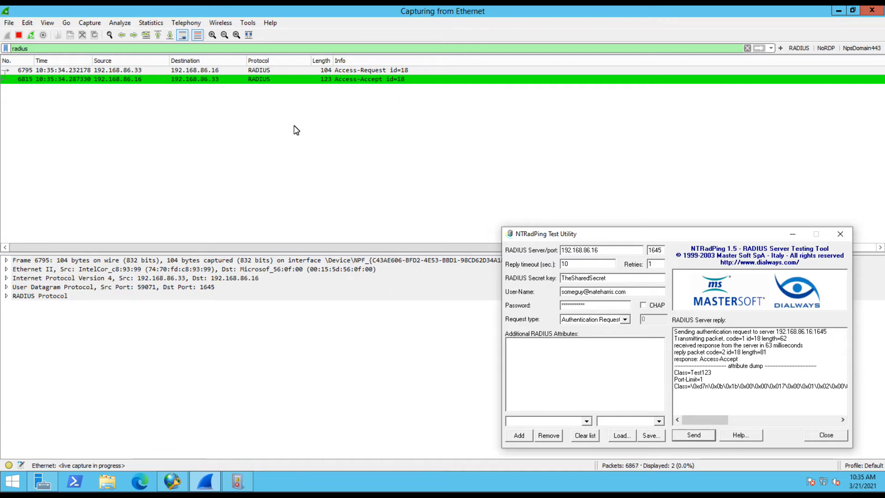
mouse_move(384, 84)
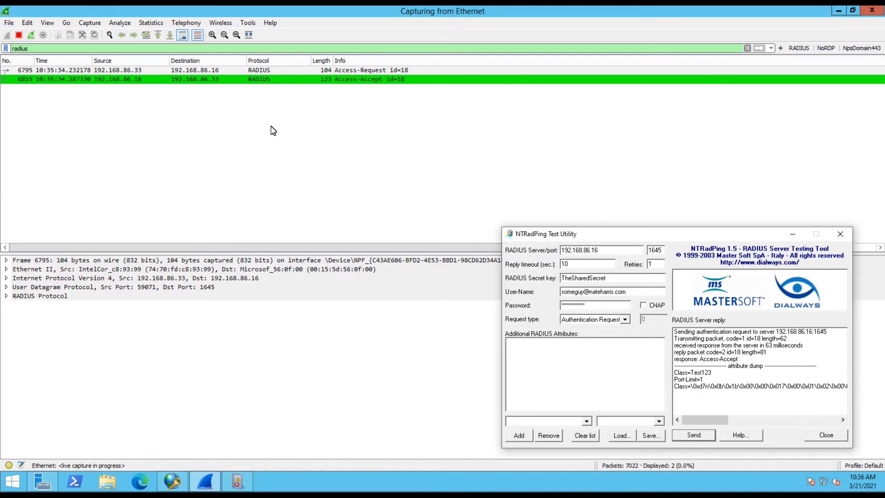
mouse_move(563, 289)
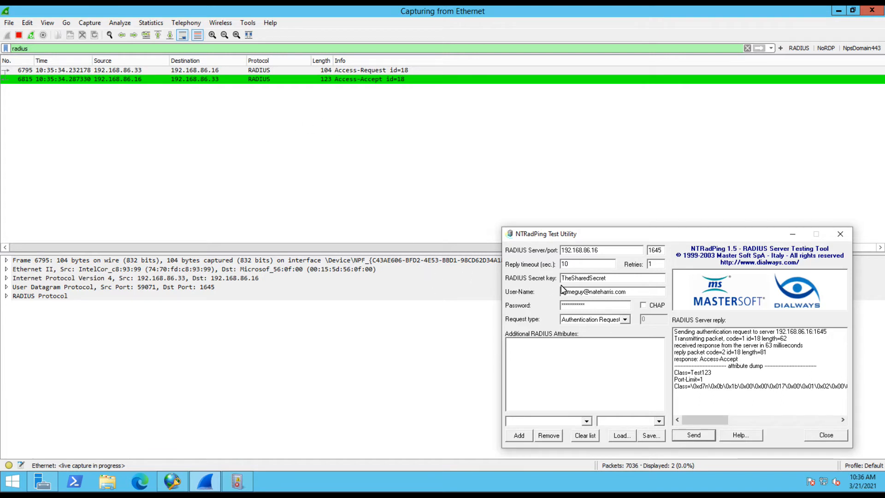
Change the test username domain to DomainA.com, send, and inspect Access-Request id 19
double_click(613, 291)
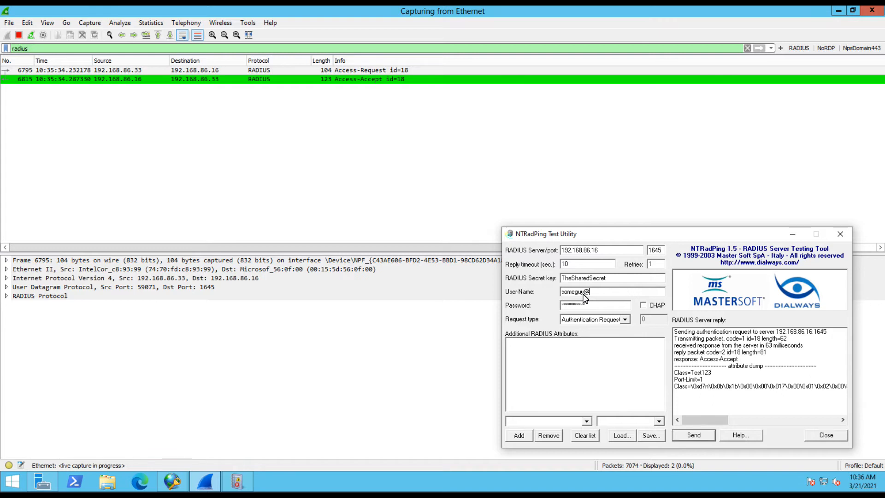
type("Domain")
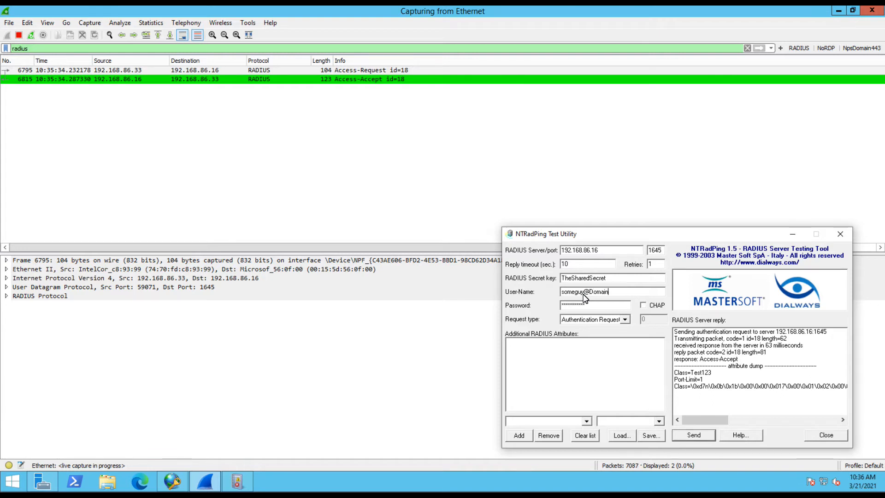
type("A.com")
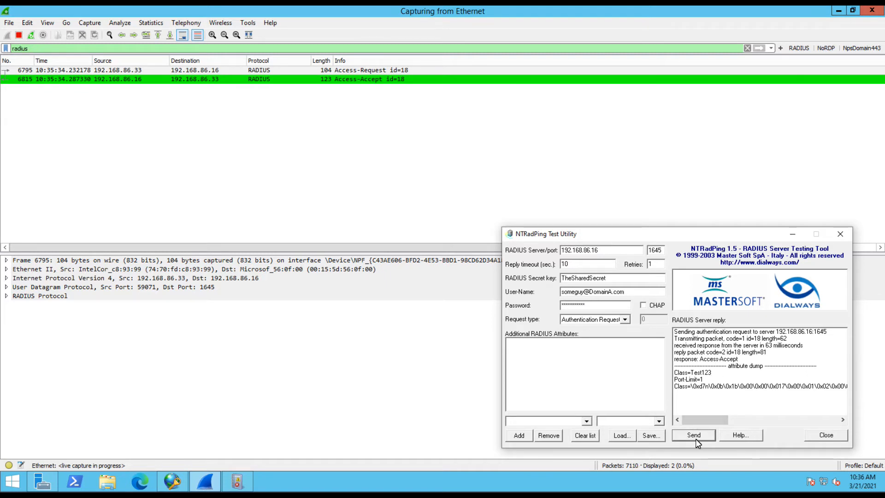
left_click(693, 434)
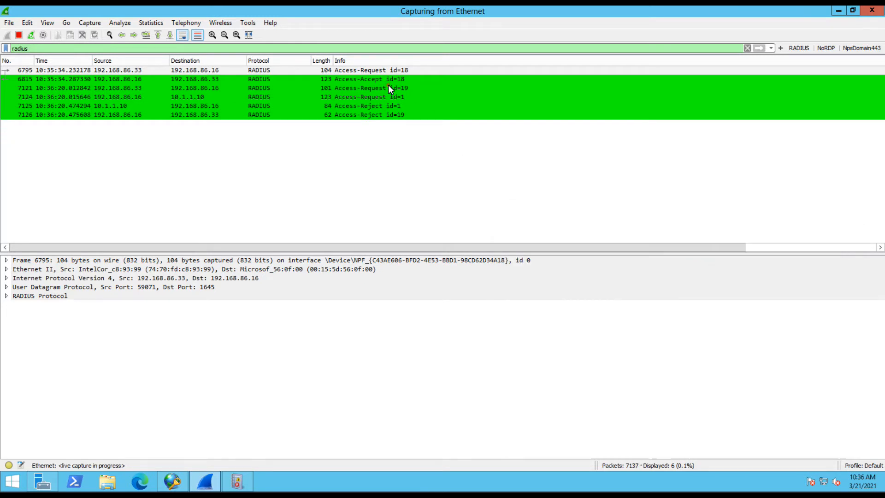
left_click(370, 88)
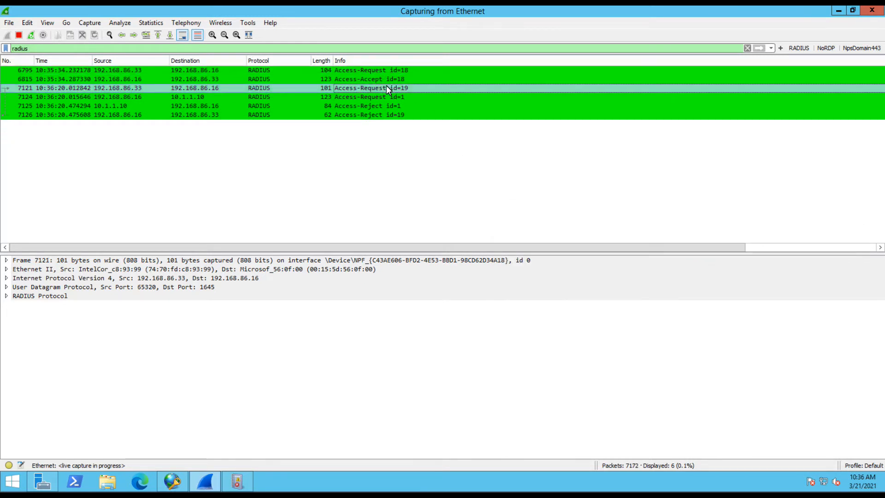
mouse_move(412, 97)
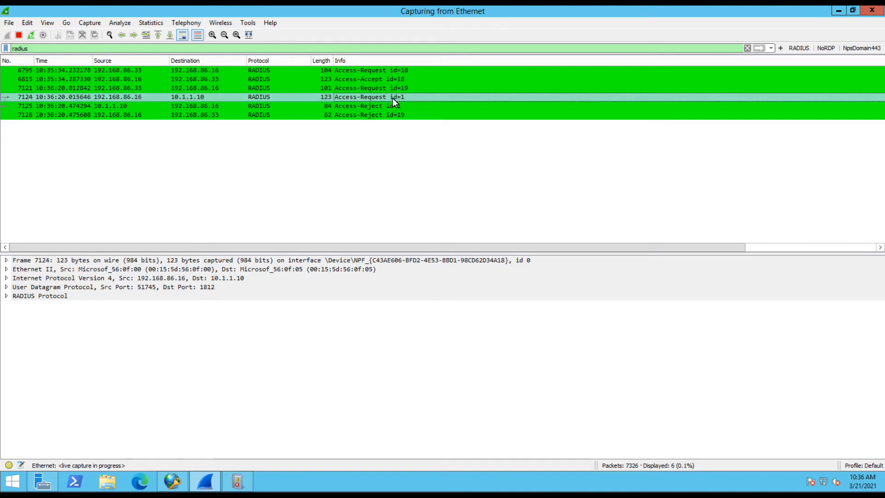
mouse_move(199, 102)
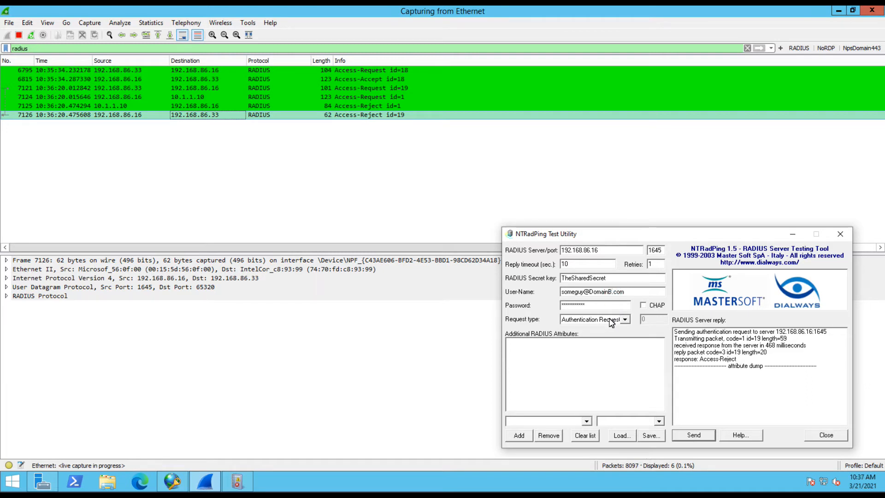
Send the DomainB test (id 20), proxied to 10.1.1.13 and rejected
left_click(693, 434)
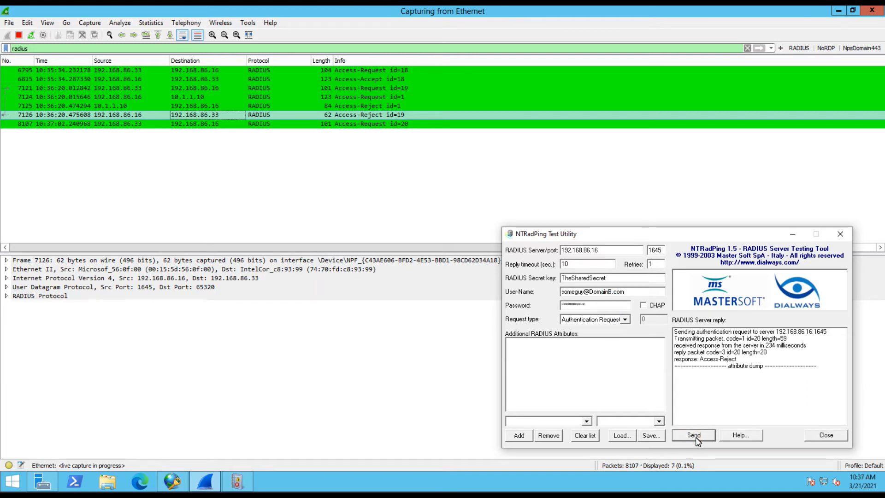
left_click(693, 435)
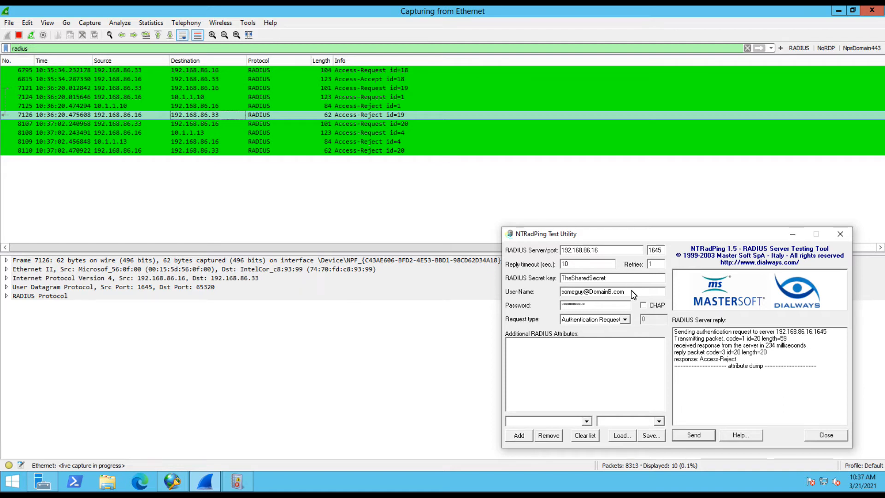
Send DomainA\someguy and DomainB\someguy tests, rejected via 10.1.1.10 and 10.1.1.13
double_click(607, 292)
type("DomainA\\someguy")
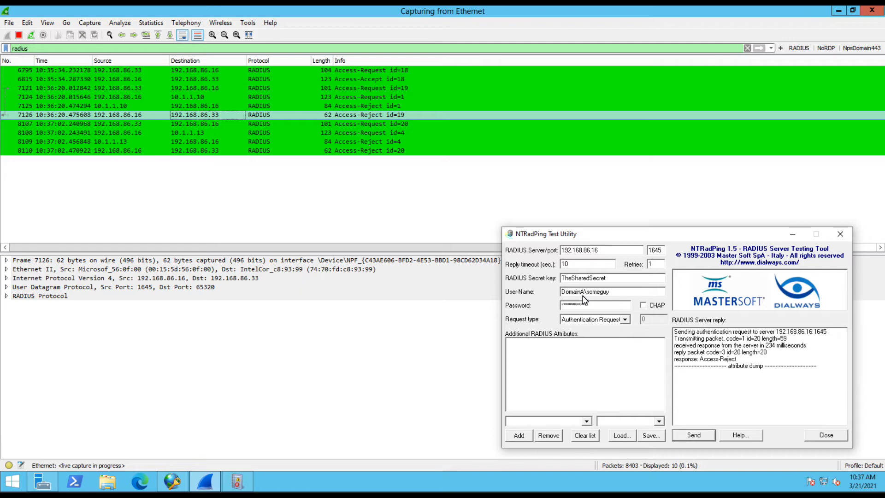
left_click(694, 434)
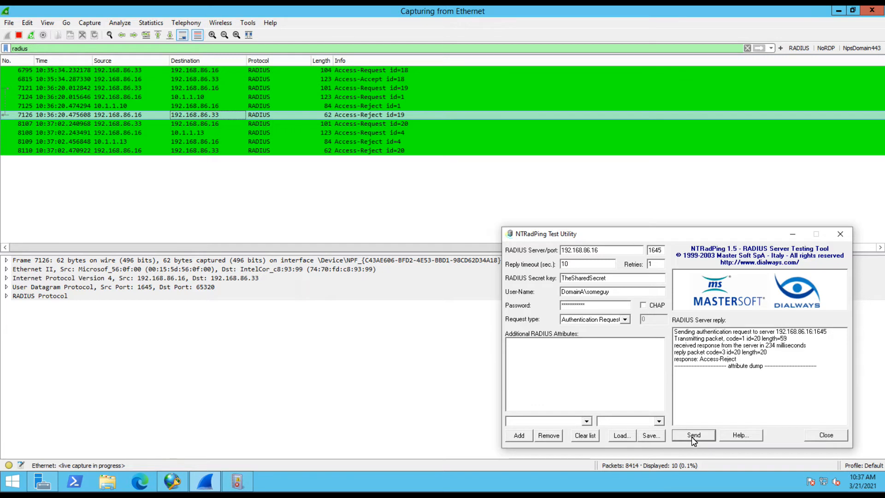
left_click(694, 435)
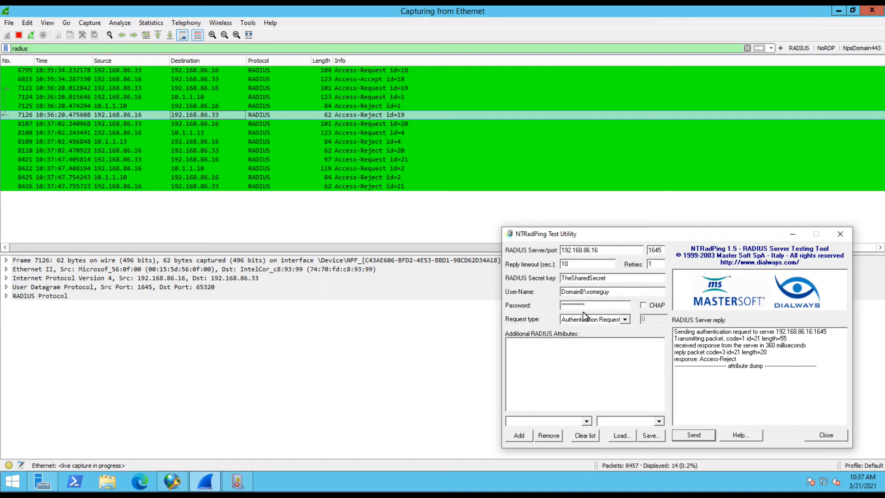
left_click(693, 436)
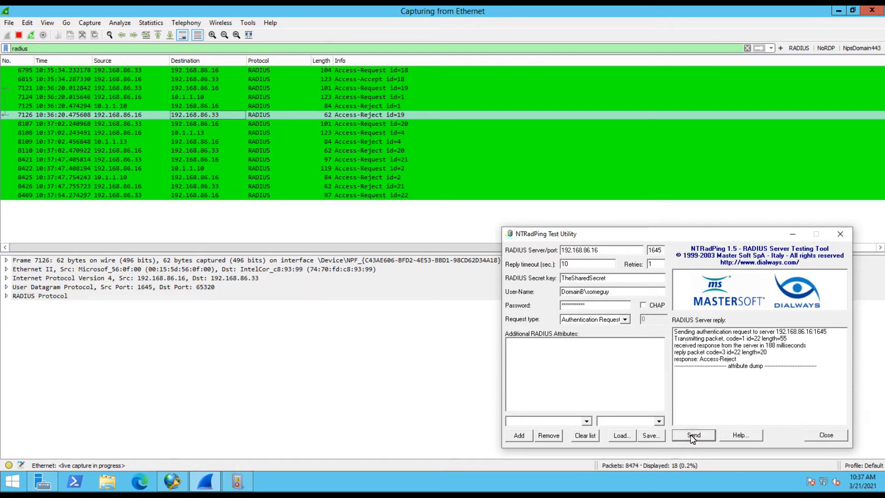
left_click(693, 435)
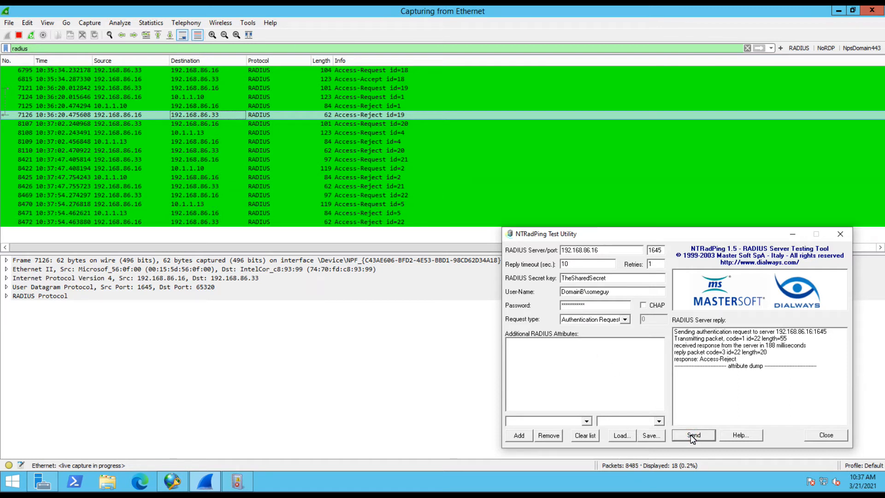
left_click(694, 435)
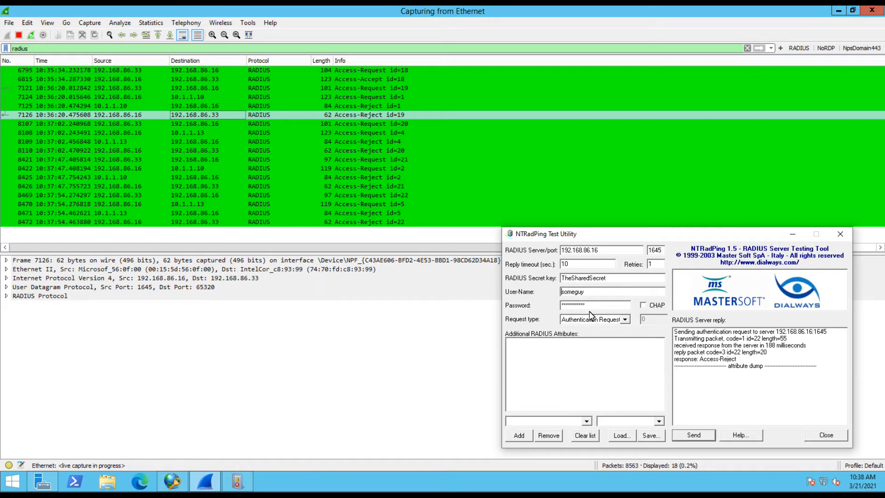
mouse_move(332, 247)
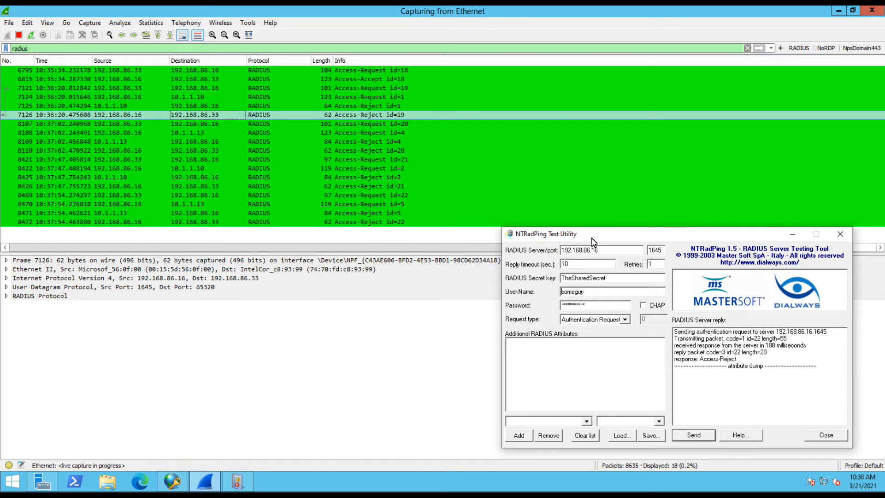
Send a plain someguy test request (id 23), accepted directly by NPS
left_click(693, 434)
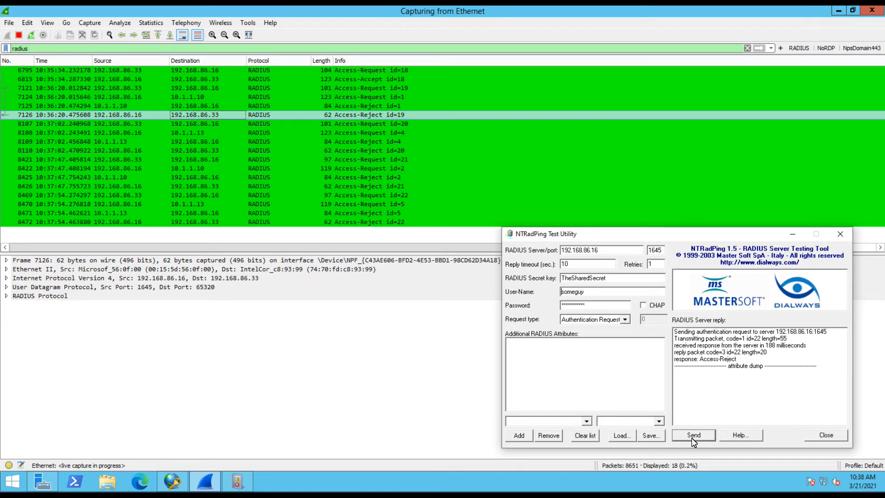
left_click(693, 435)
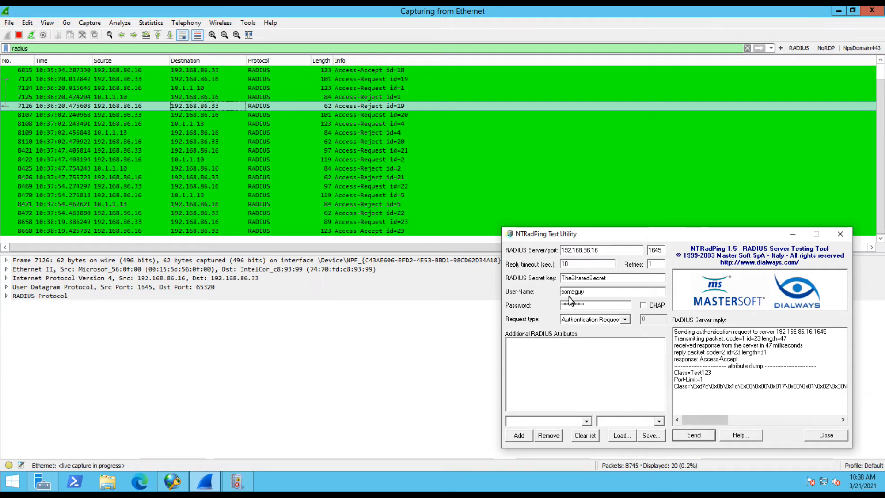
double_click(571, 291)
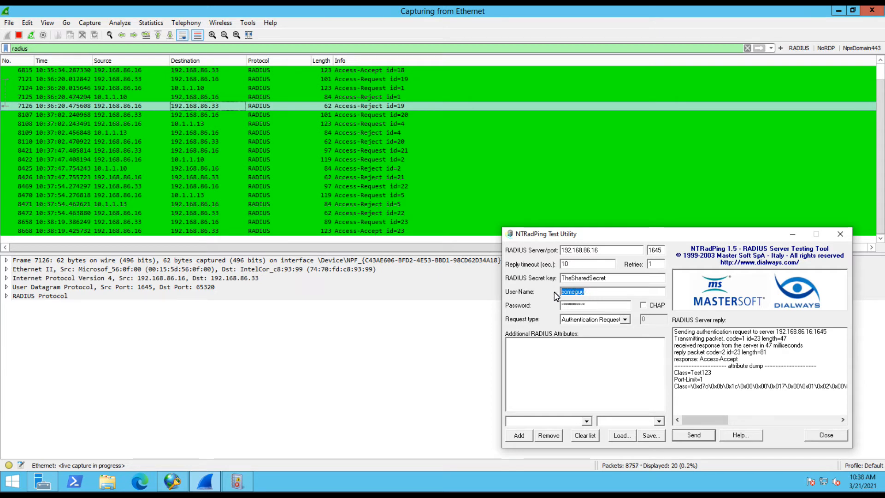
mouse_move(550, 318)
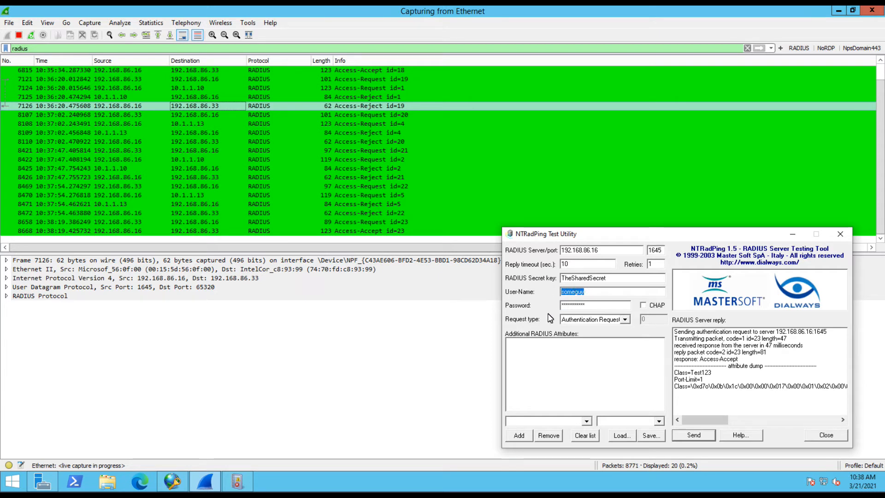
mouse_move(599, 314)
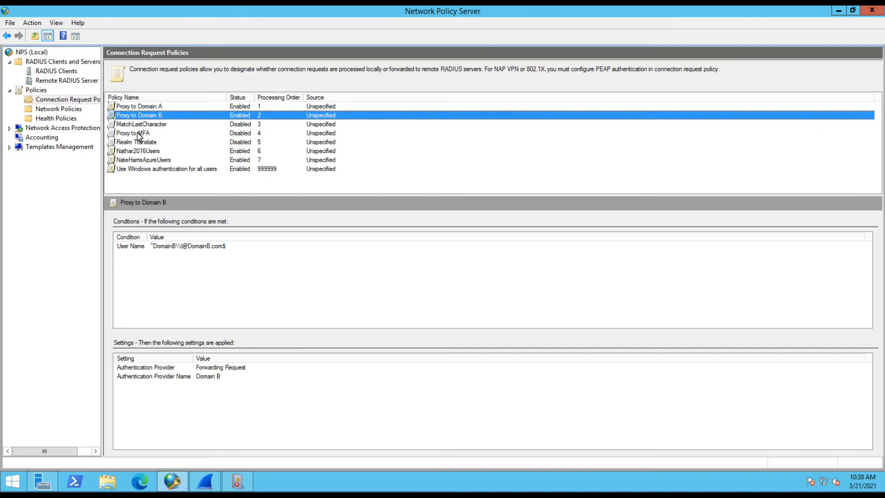
In Proxy to Domain A's settings, choose the User-Name attribute and add a rule
left_click(138, 106)
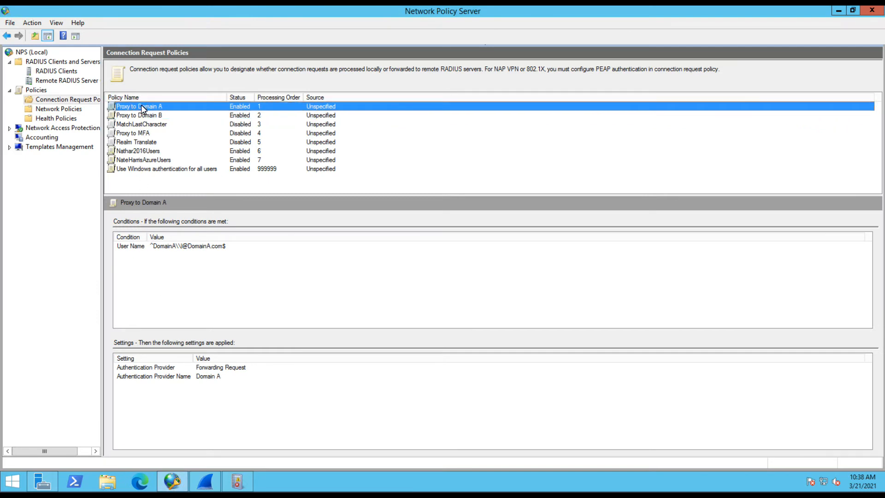
double_click(139, 106)
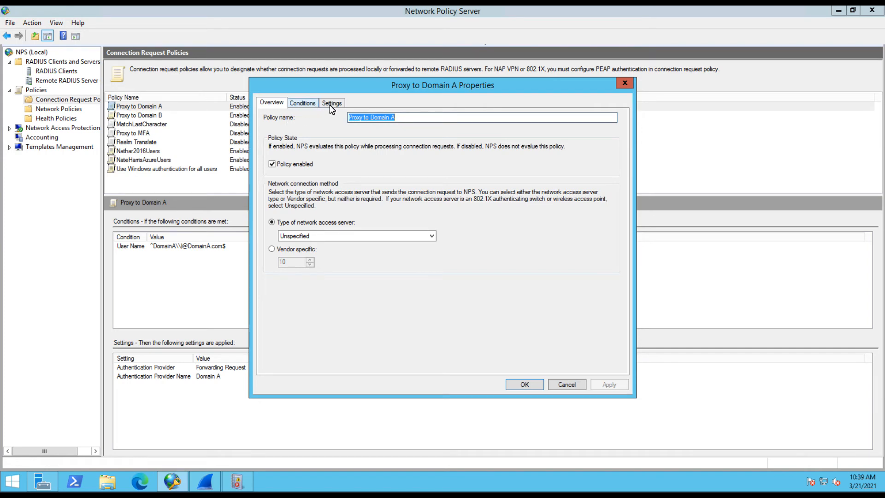
left_click(331, 103)
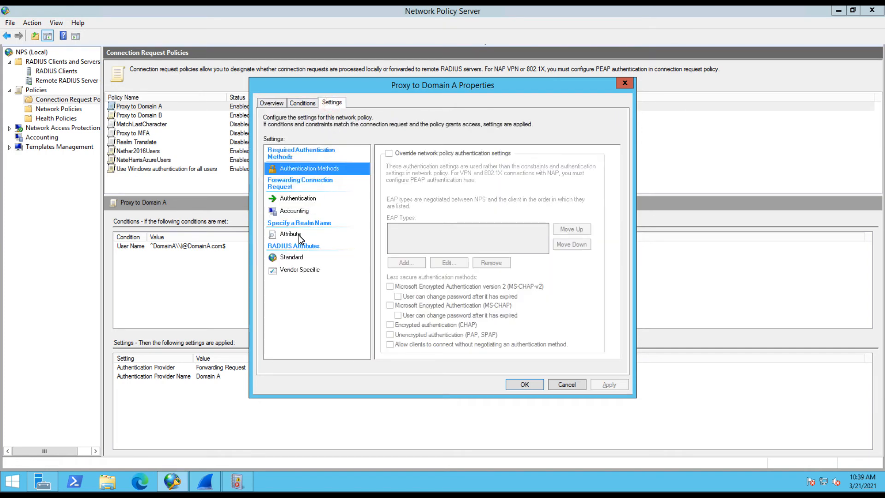
left_click(289, 234)
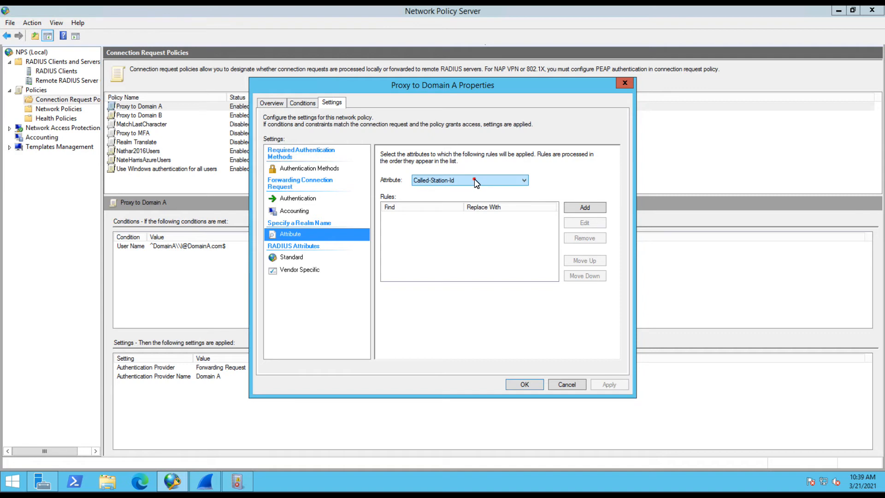
left_click(468, 180)
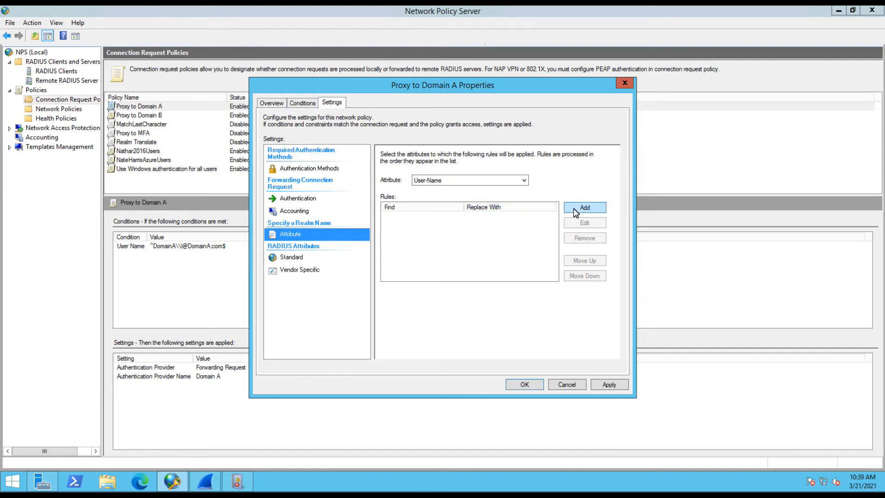
left_click(585, 207)
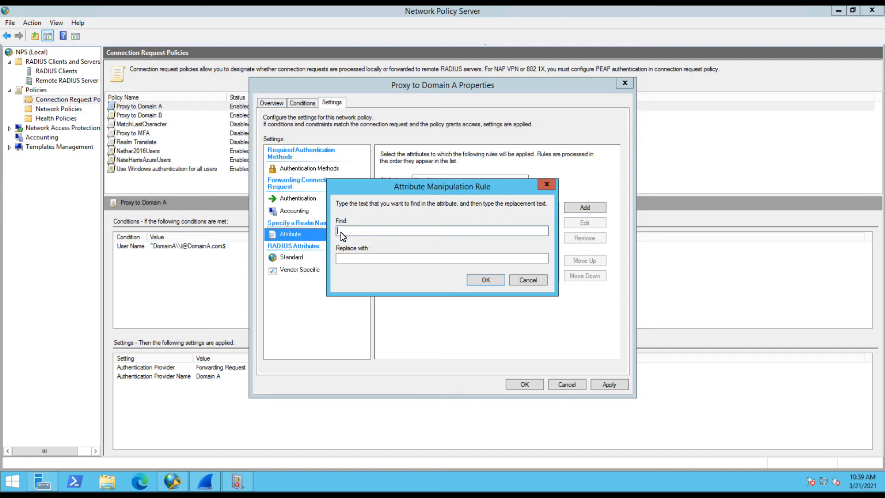
Enter a rule replacing someguy with DomainA\someguy and confirm it
type("someguy")
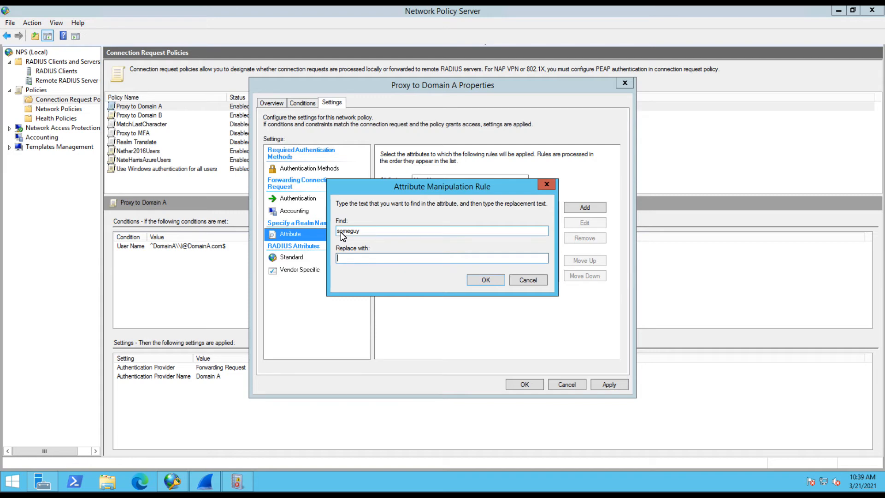
type("DomainA\\someguy")
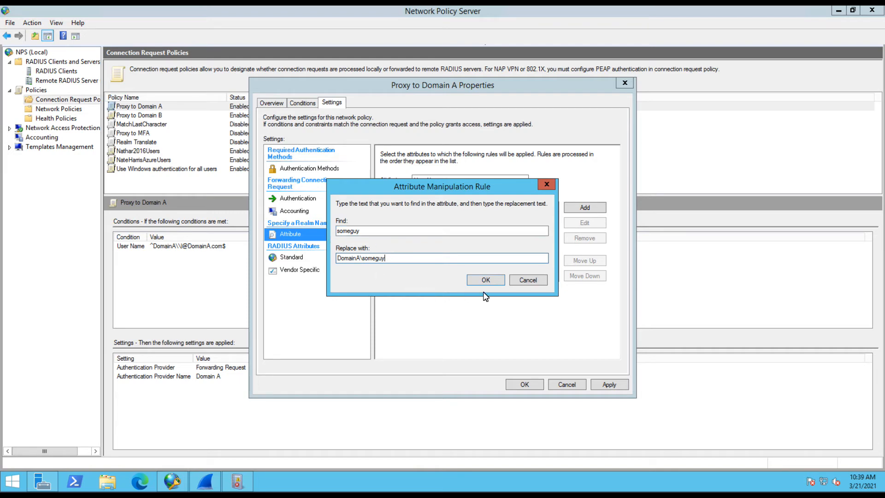
left_click(485, 280)
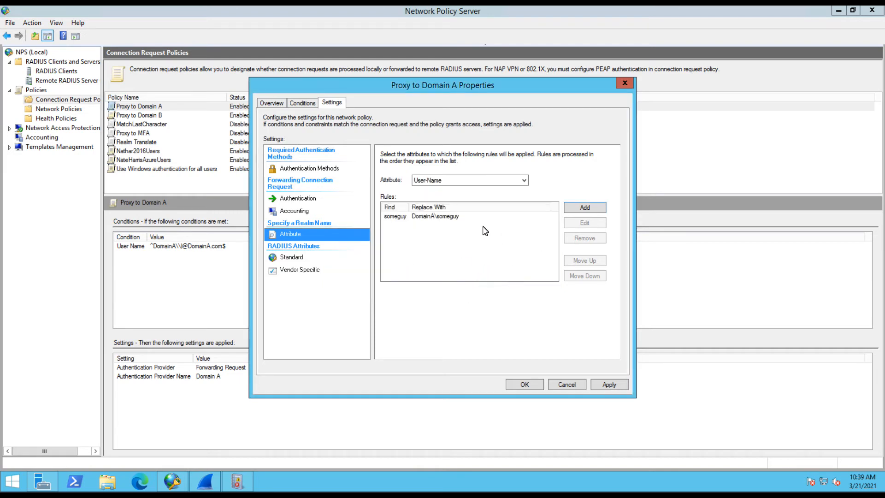
left_click(609, 385)
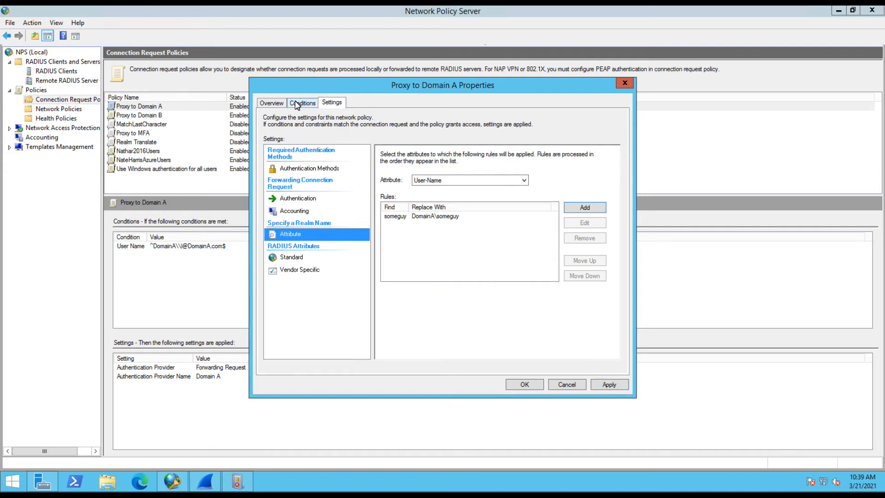
Remove the trial someguy rule, save Proxy to Domain A, and select MatchLastCharacter
left_click(302, 103)
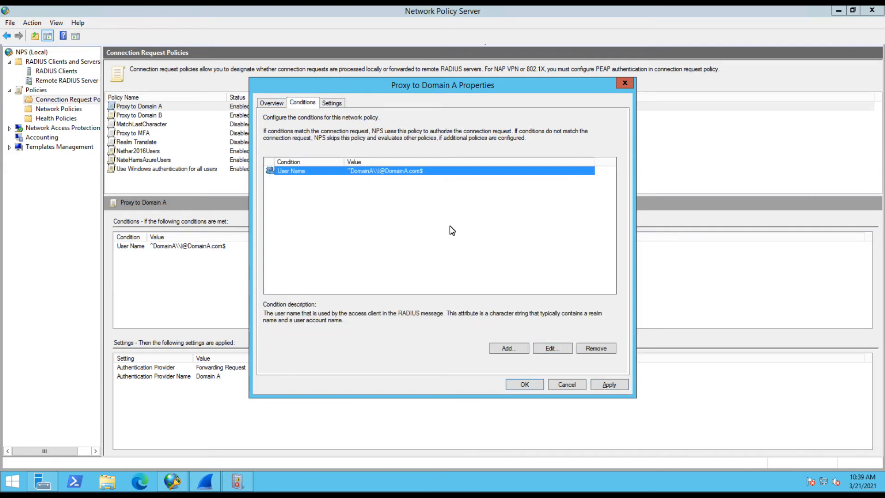
left_click(332, 103)
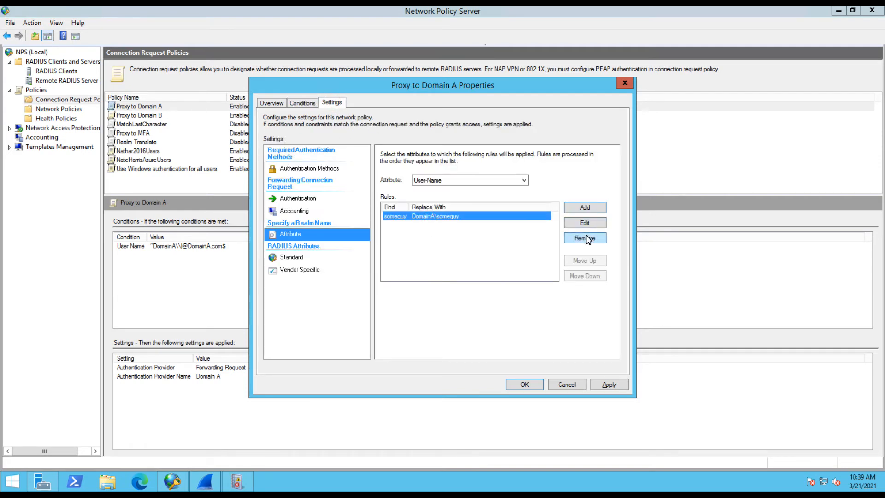
left_click(584, 238)
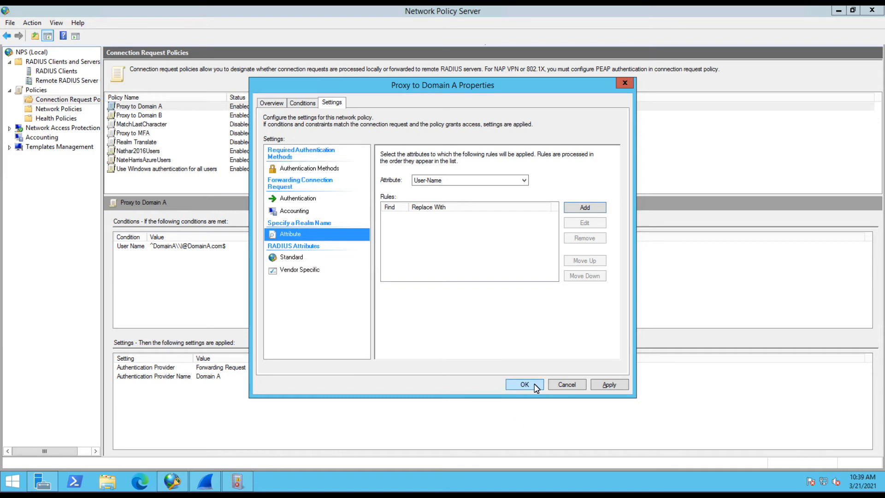
left_click(524, 385)
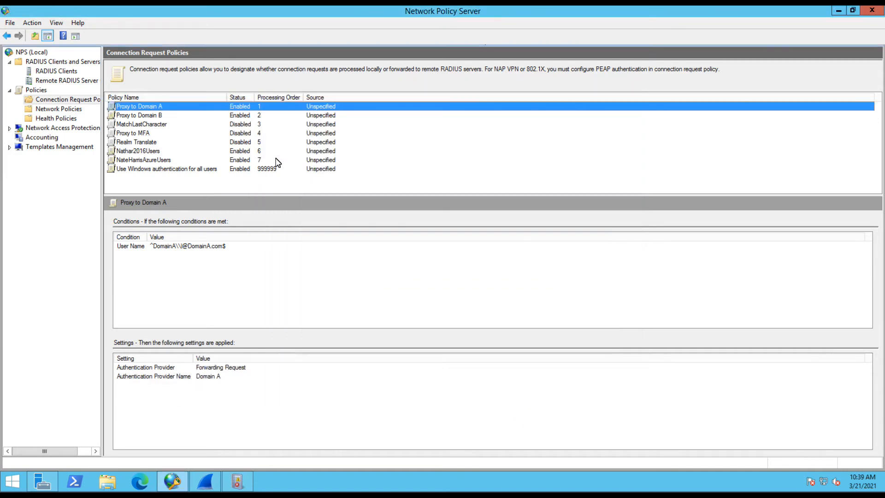
left_click(141, 123)
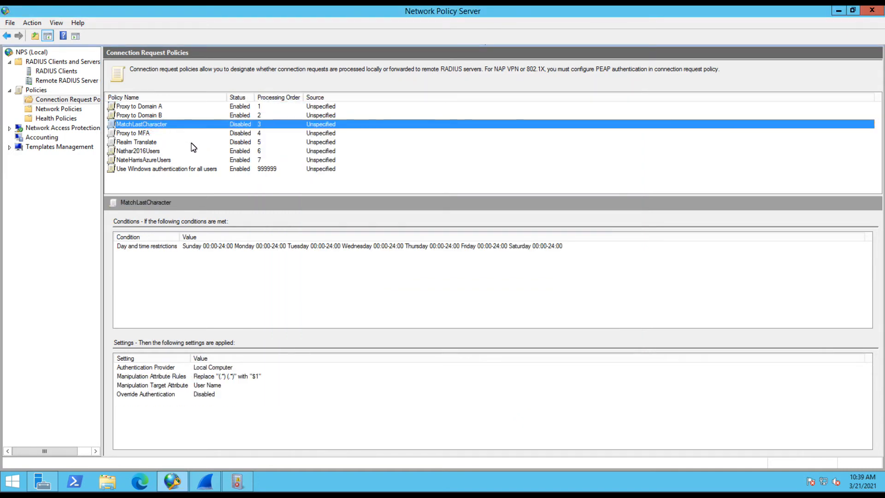
Browse the connection request policies and open Use Windows authentication for all users
left_click(138, 151)
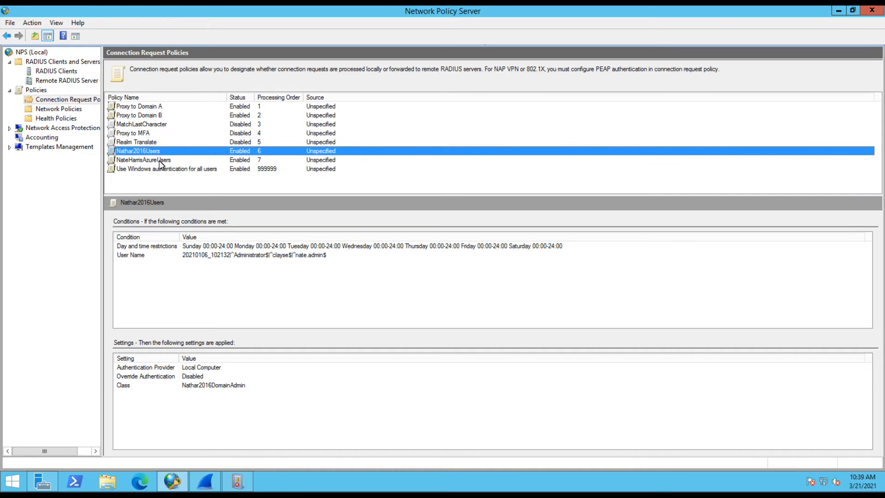
left_click(143, 160)
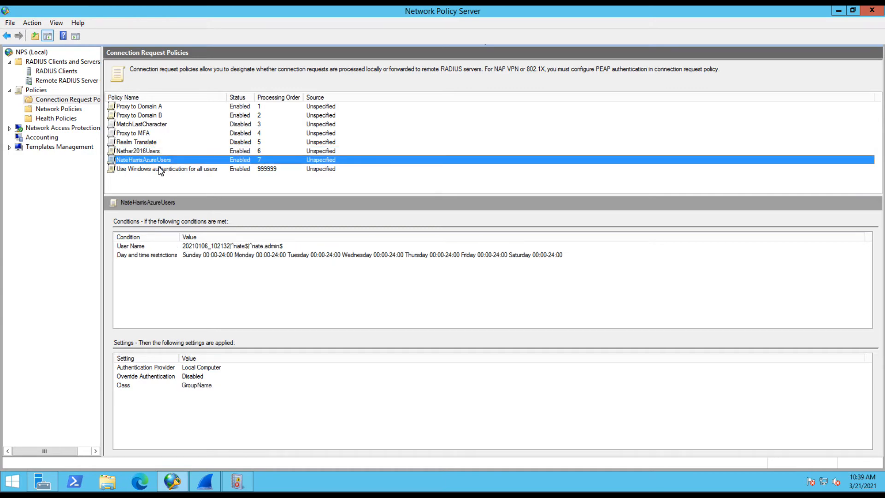
left_click(166, 169)
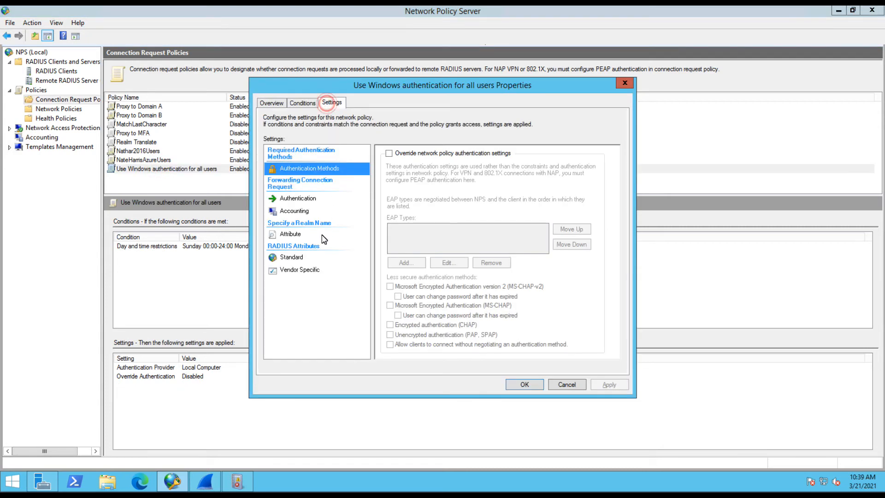
Add a User-Name attribute rule replacing someguy with DomainA\someguy
left_click(289, 234)
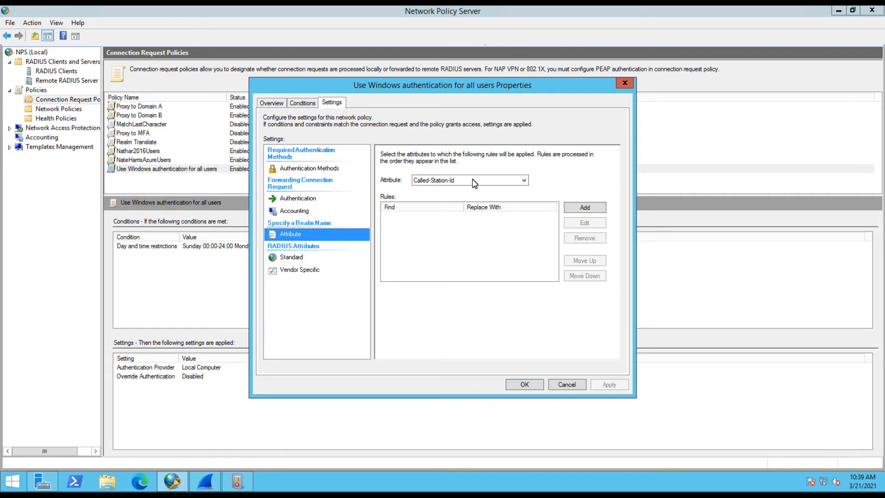
left_click(523, 180)
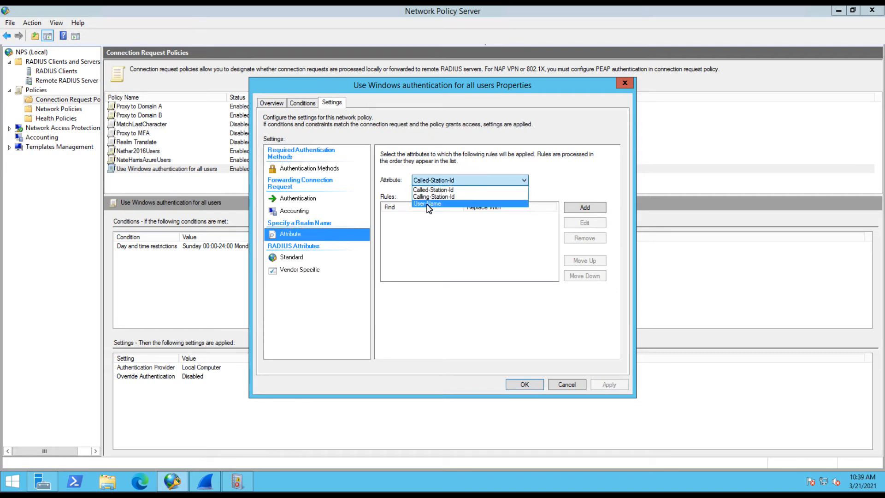
left_click(584, 207)
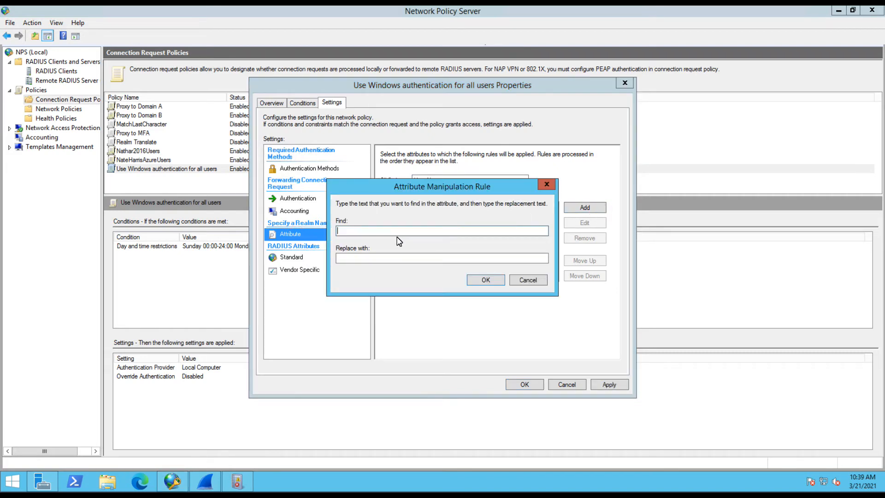
type("somegu")
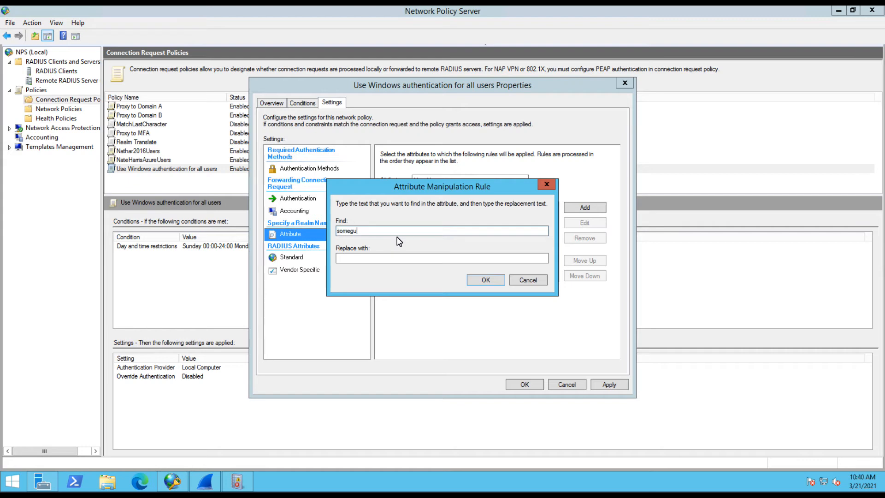
type("D")
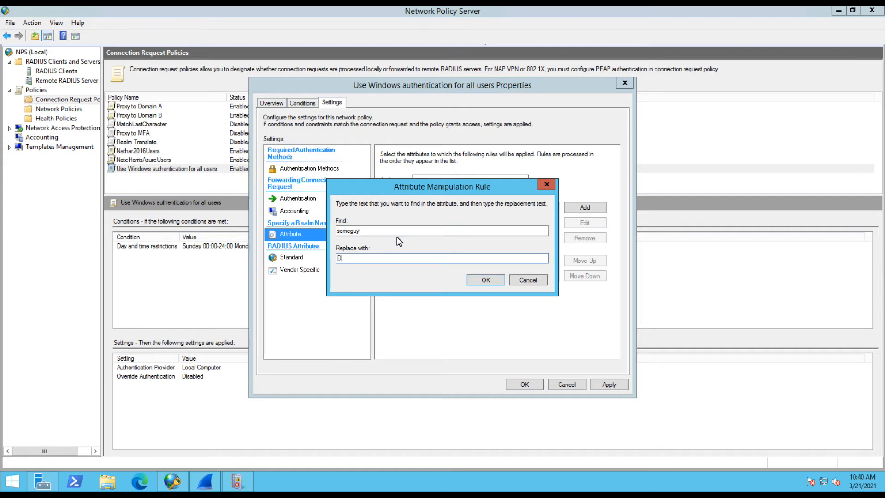
type("omainA\\")
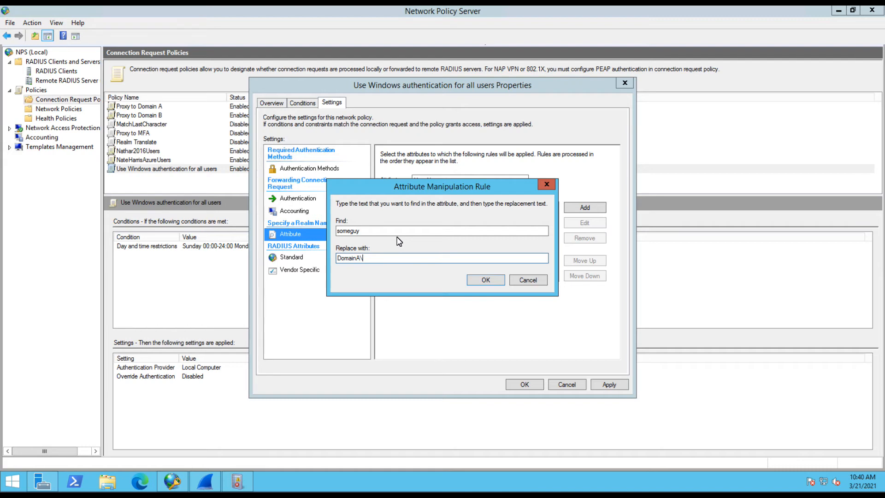
type("someguy")
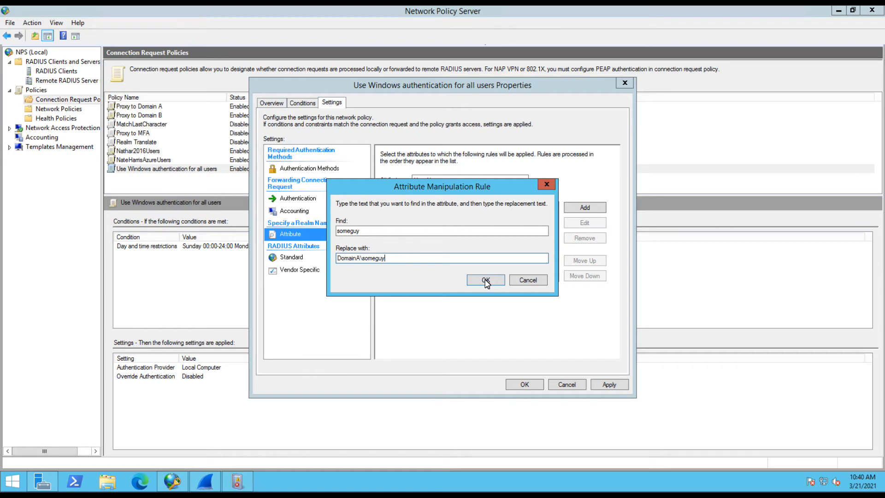
left_click(485, 281)
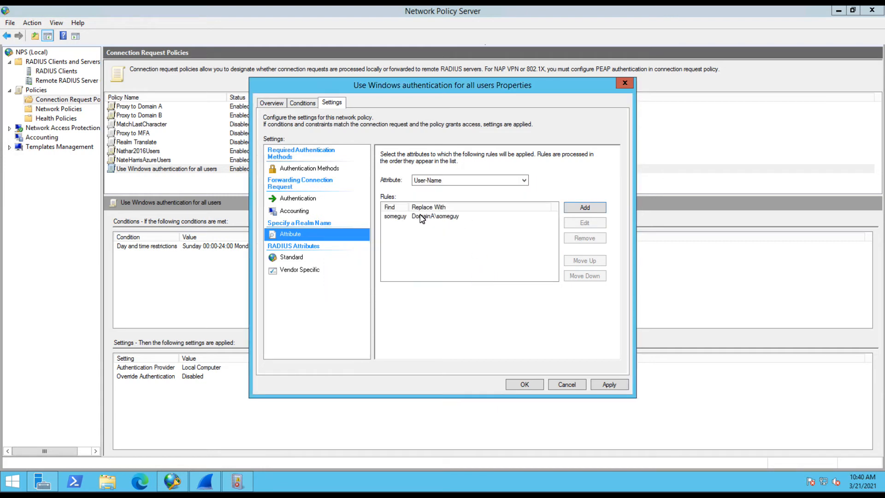
mouse_move(425, 218)
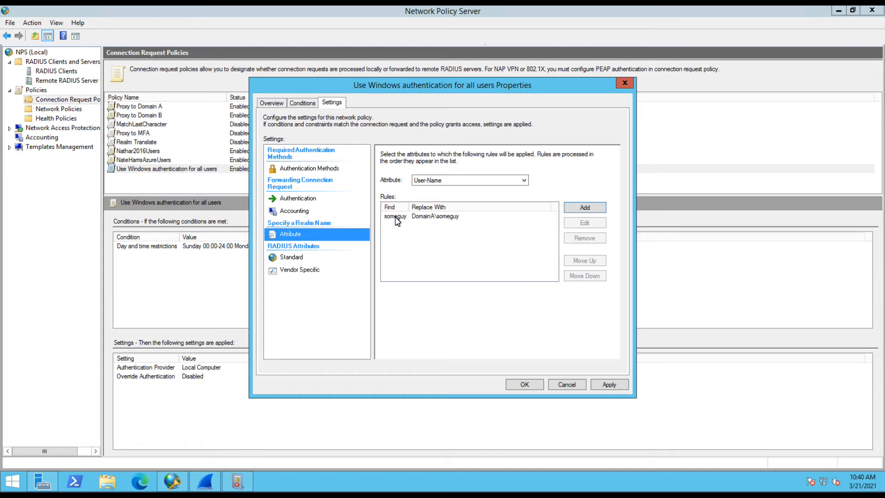
mouse_move(321, 200)
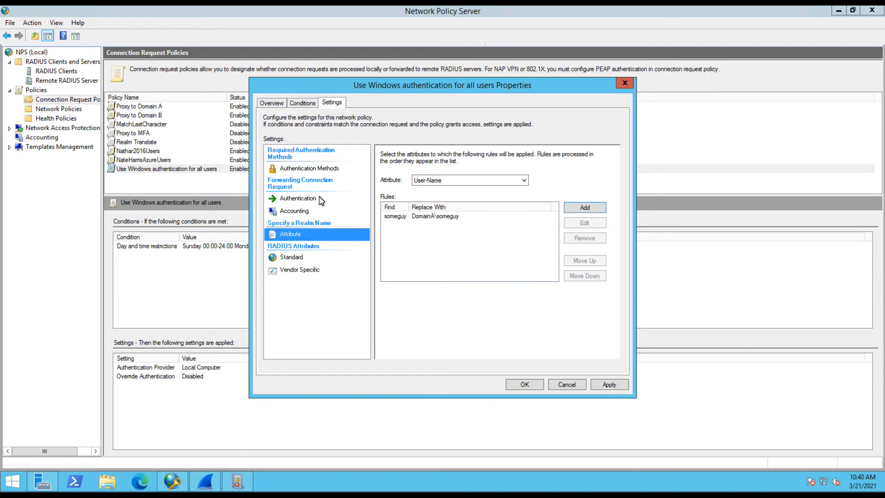
Review the authentication settings, then apply and close the policy properties
left_click(298, 198)
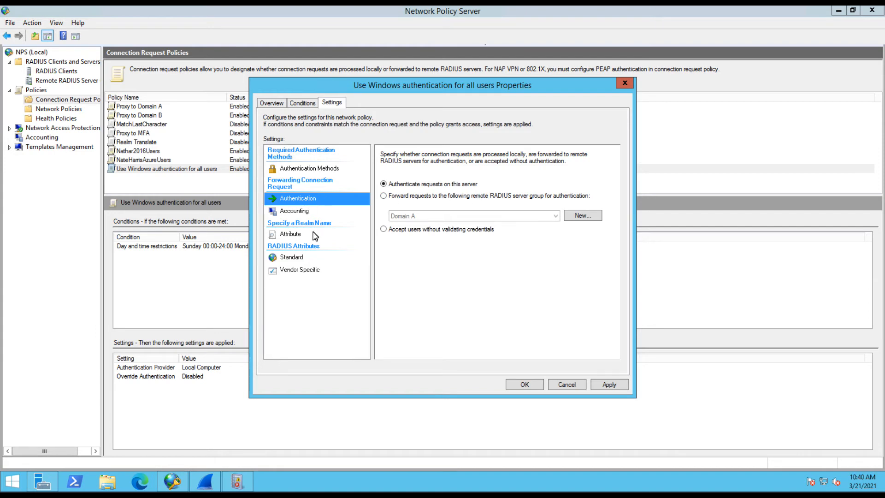
left_click(609, 384)
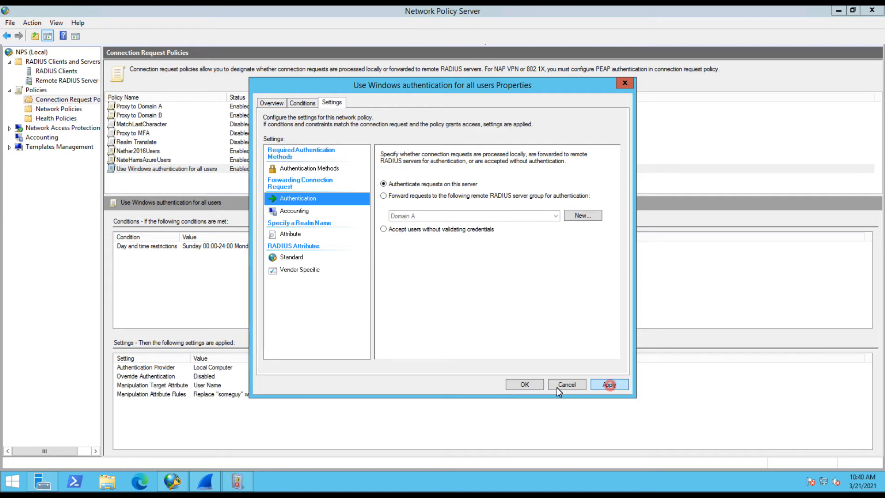
left_click(523, 385)
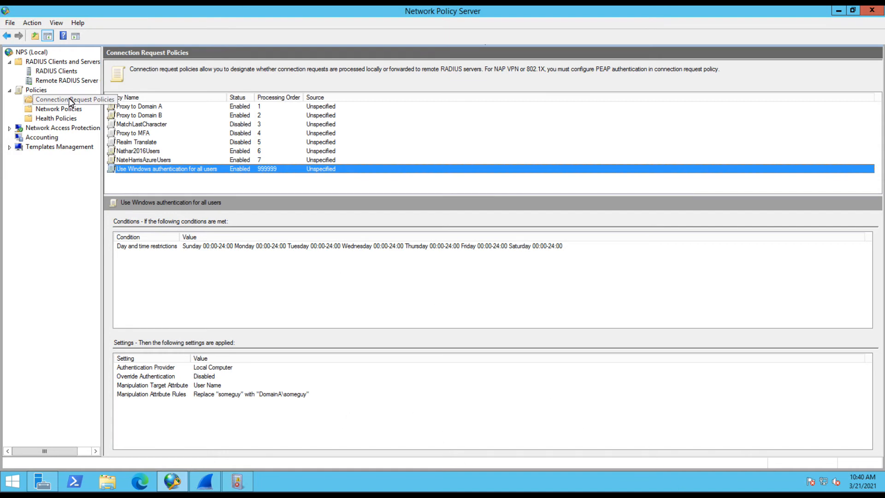
Restart the Wireshark capture without saving and send a someguy test from NTRadPing
left_click(204, 481)
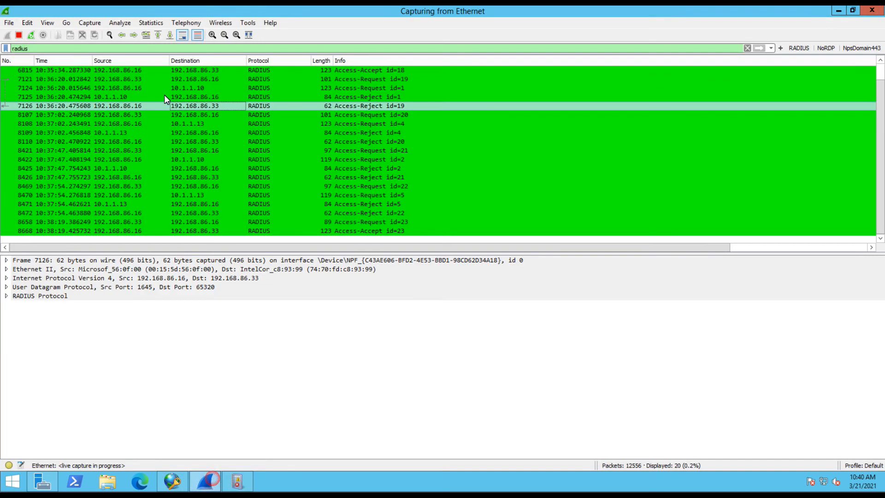
left_click(44, 35)
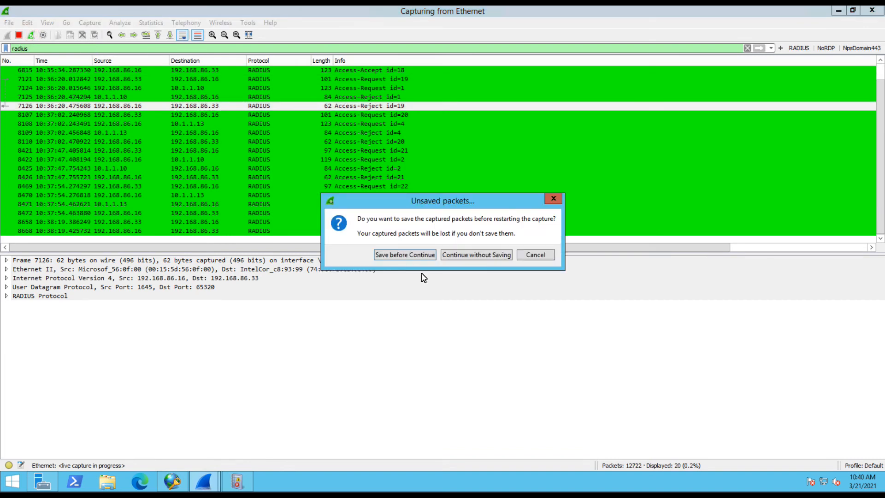
left_click(475, 254)
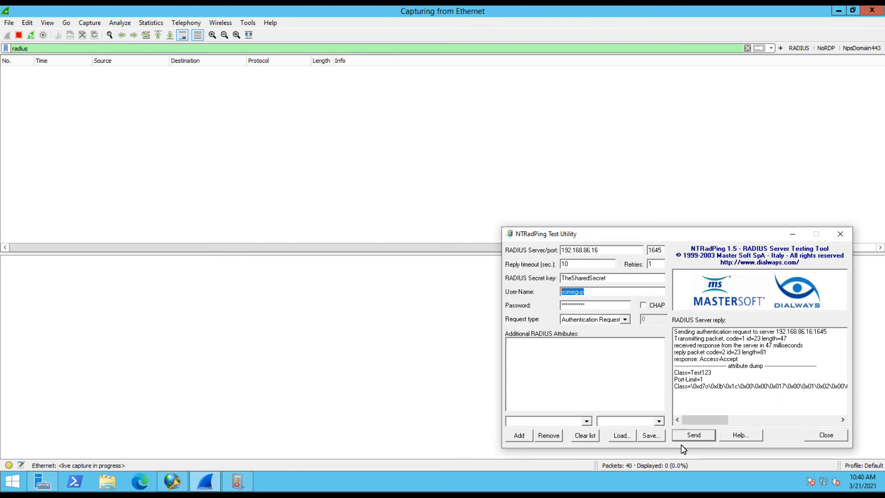
left_click(694, 435)
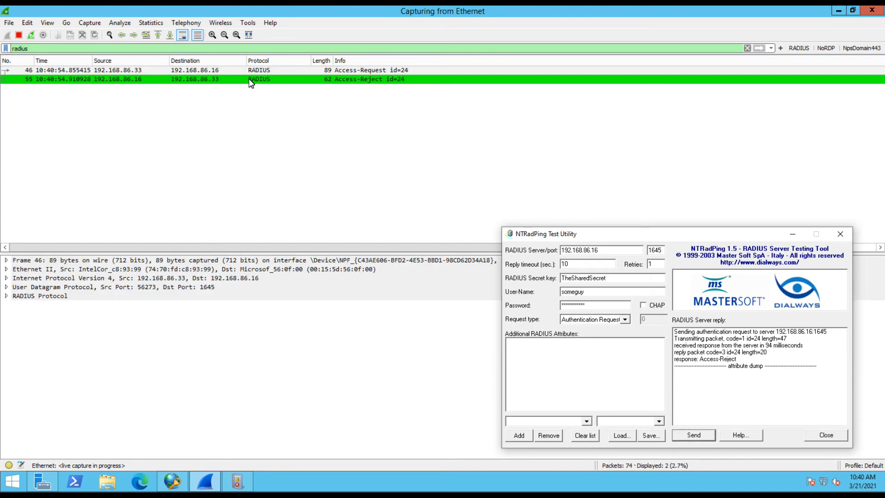
right_click(259, 61)
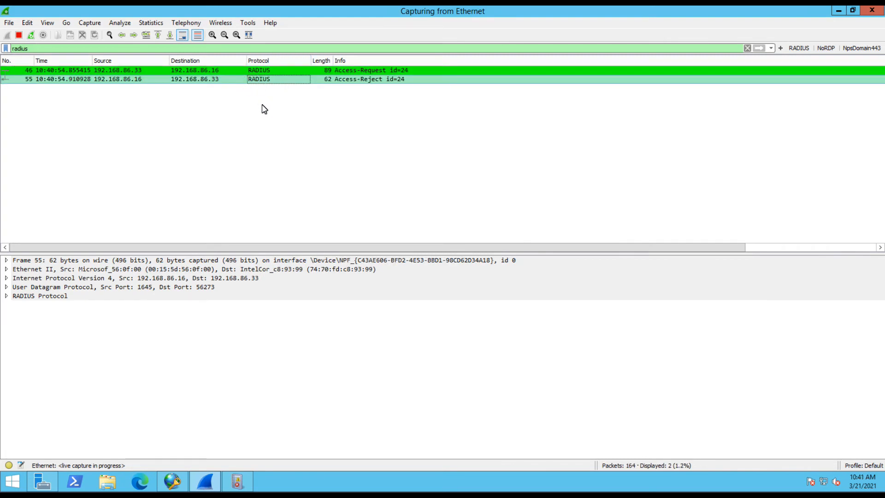
Refresh Network Policy and Access Services events and view the newest DomainA\someguy denial
left_click(237, 481)
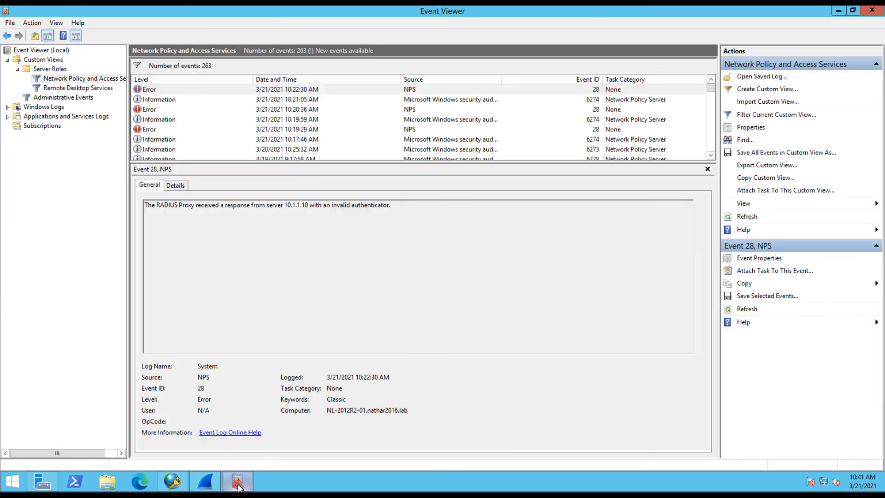
left_click(78, 88)
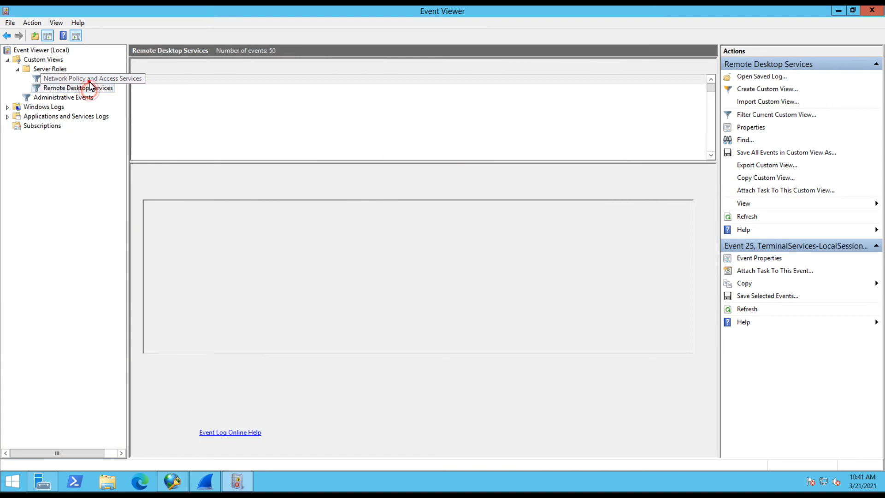
left_click(78, 78)
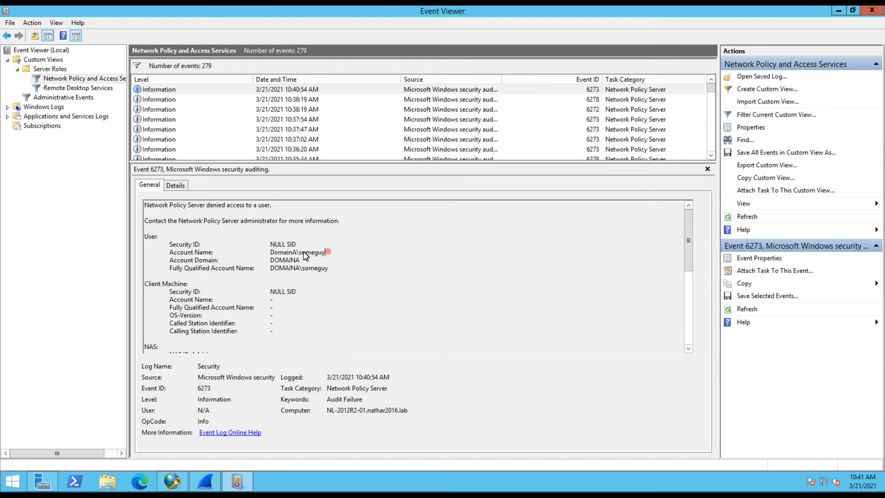
double_click(296, 252)
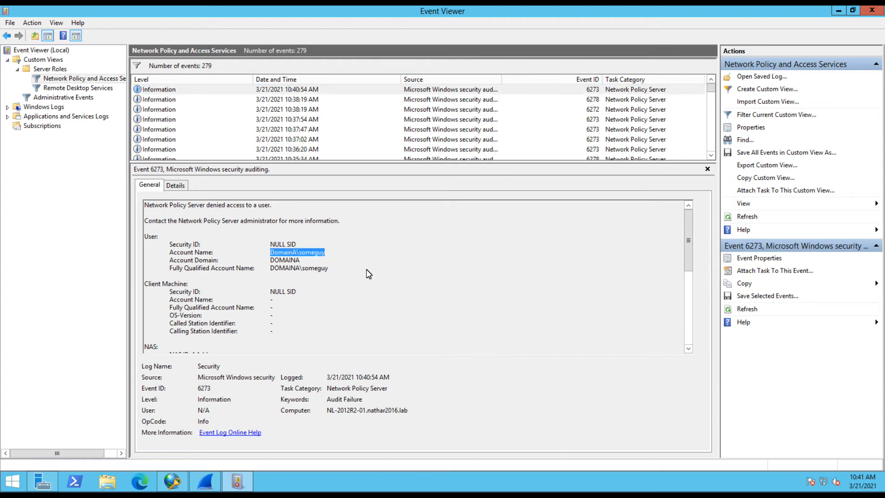
mouse_move(376, 281)
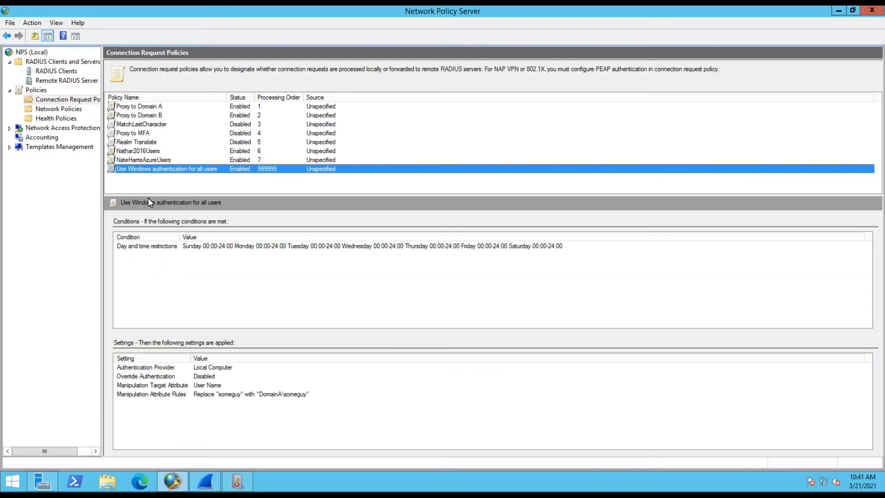
Select the someguy rewrite rule in the catch-all policy's attribute settings, then close
double_click(166, 168)
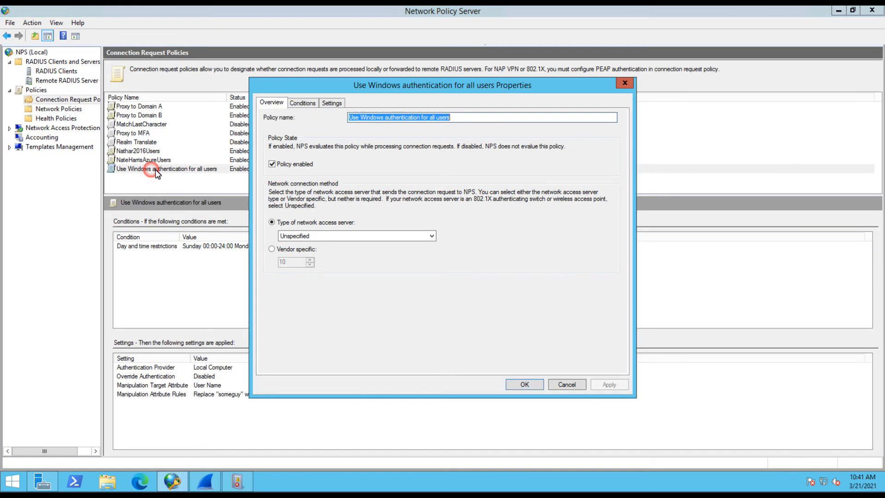
left_click(331, 103)
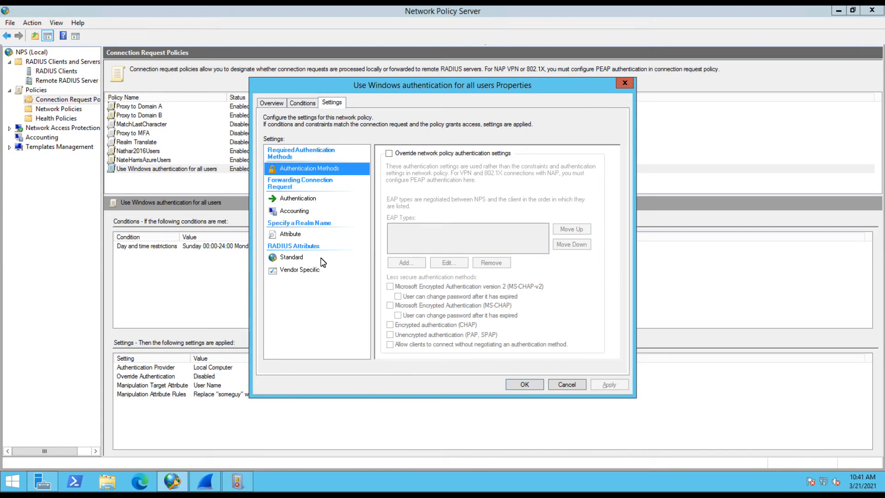
left_click(290, 234)
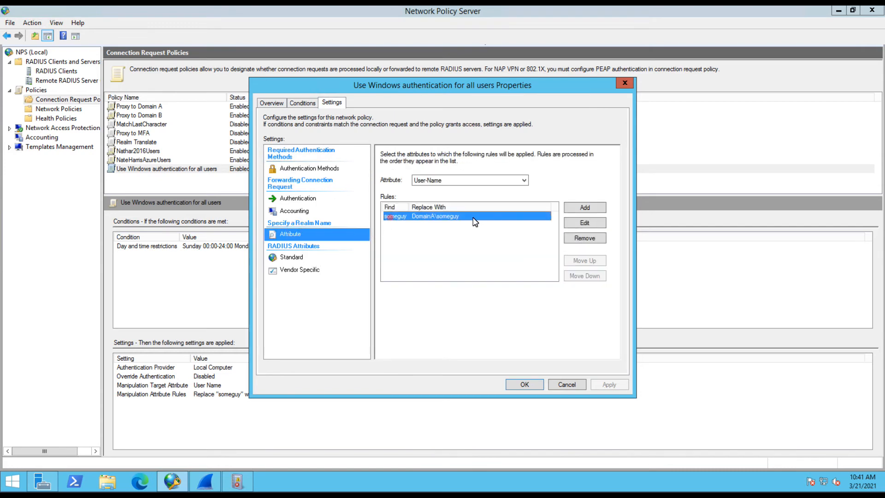
left_click(584, 237)
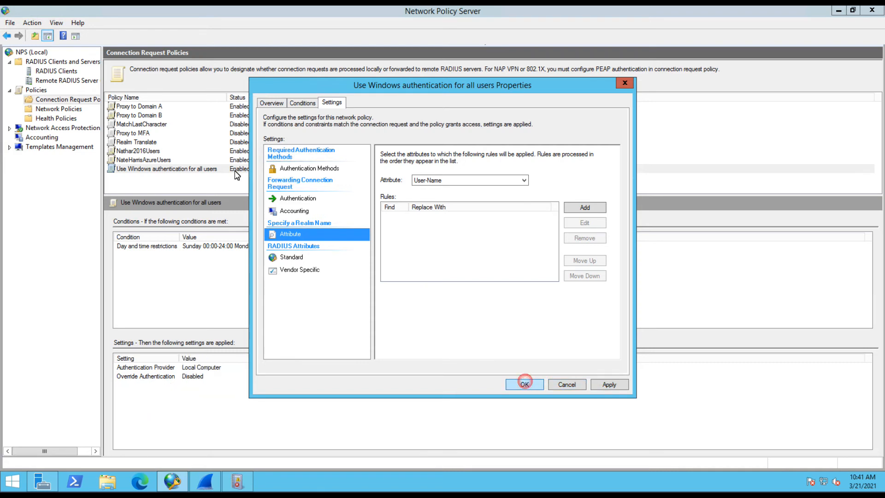
left_click(523, 383)
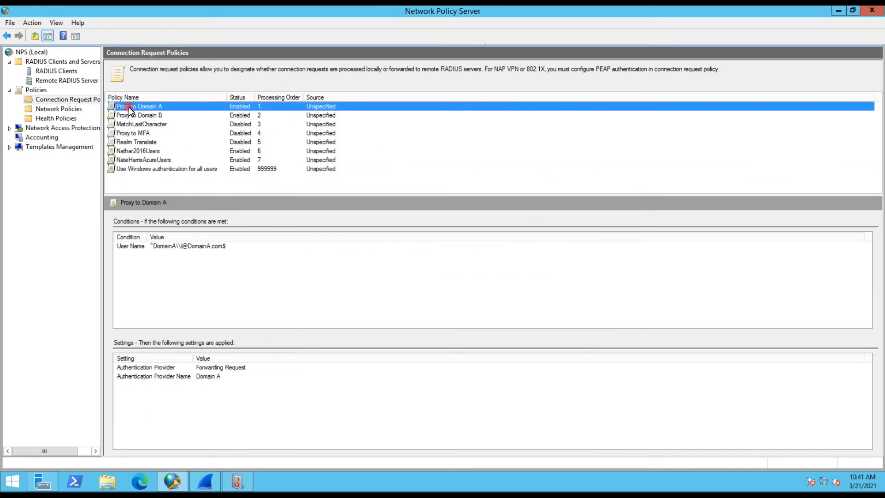
In Proxy to Domain A's attribute settings, add a User-Name rule rewriting someguy to DomainA\someguy
double_click(138, 106)
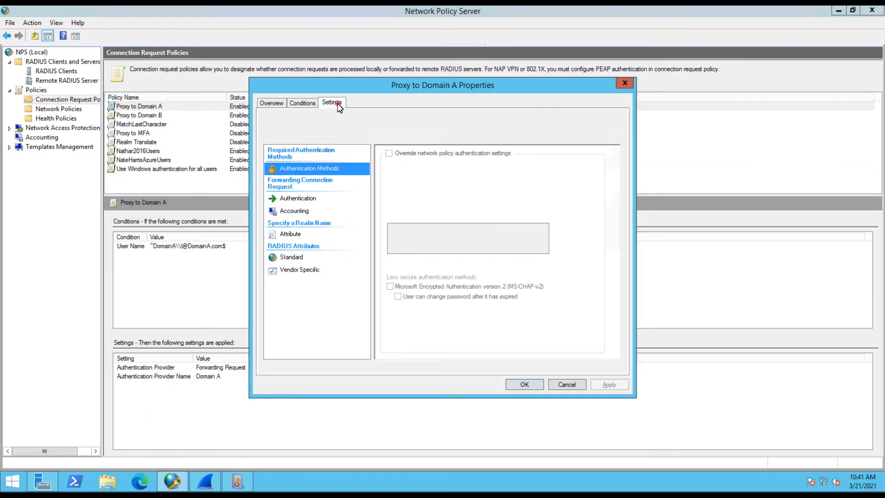
left_click(331, 103)
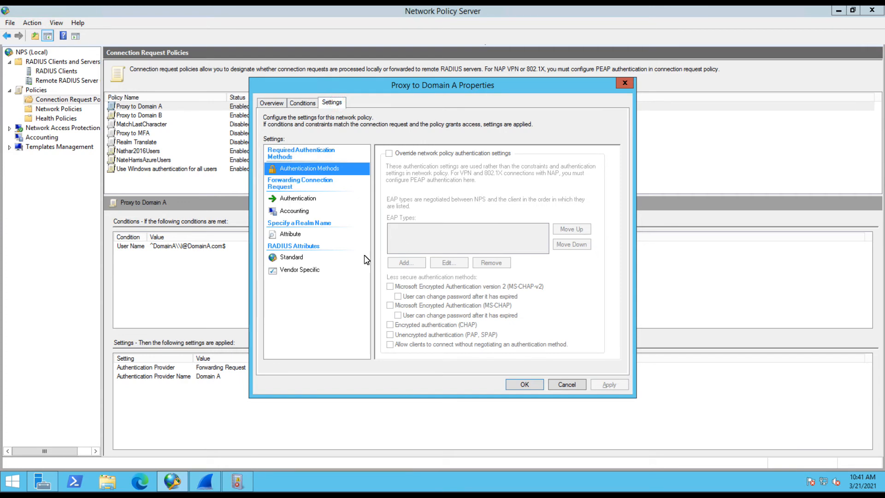
left_click(290, 233)
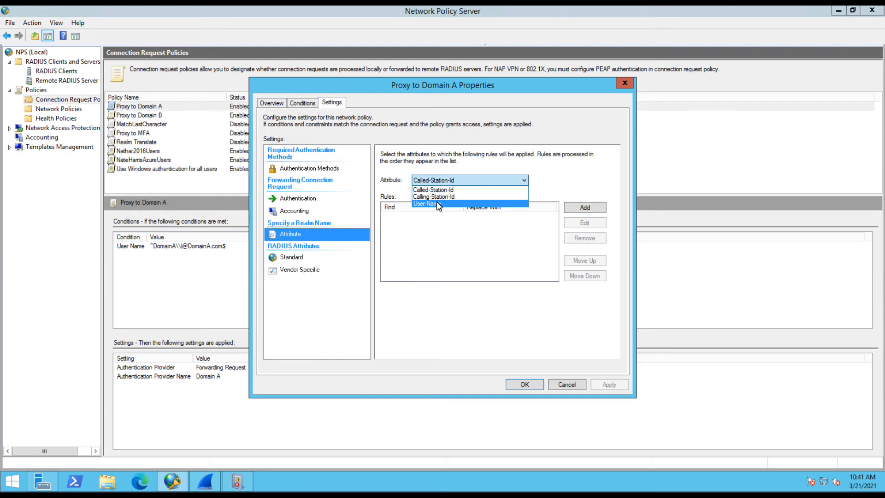
left_click(425, 204)
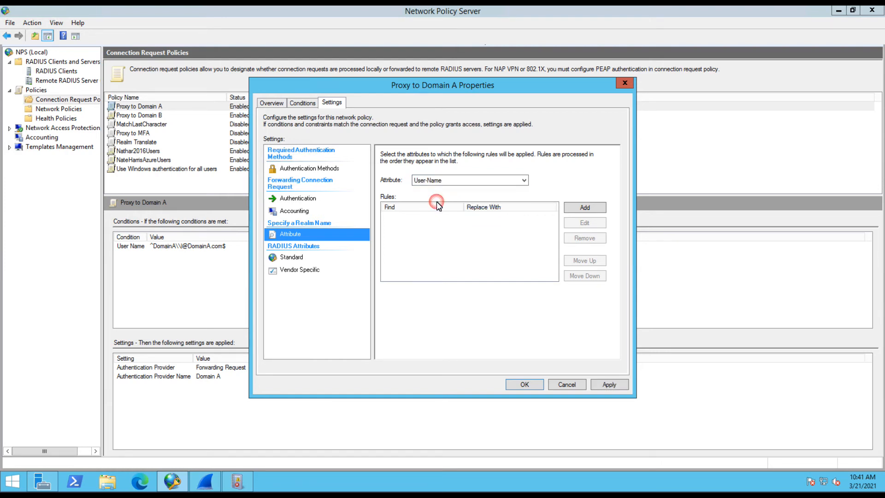
left_click(584, 207)
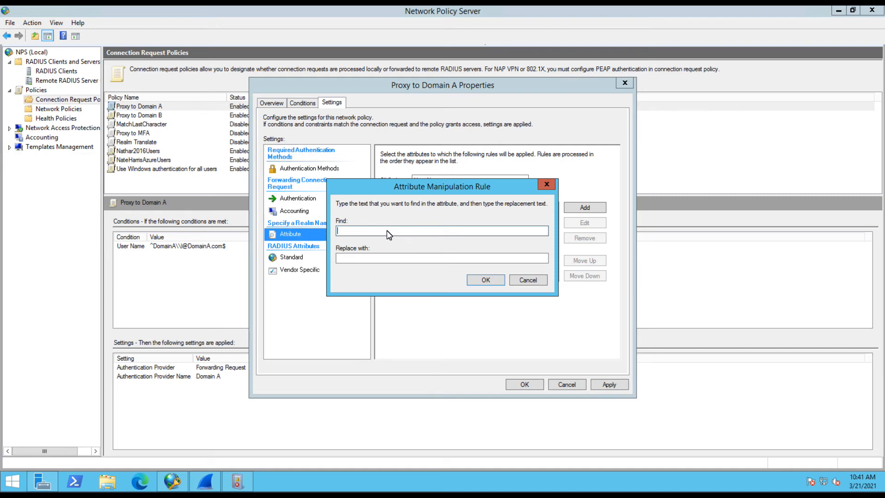
type("someguy")
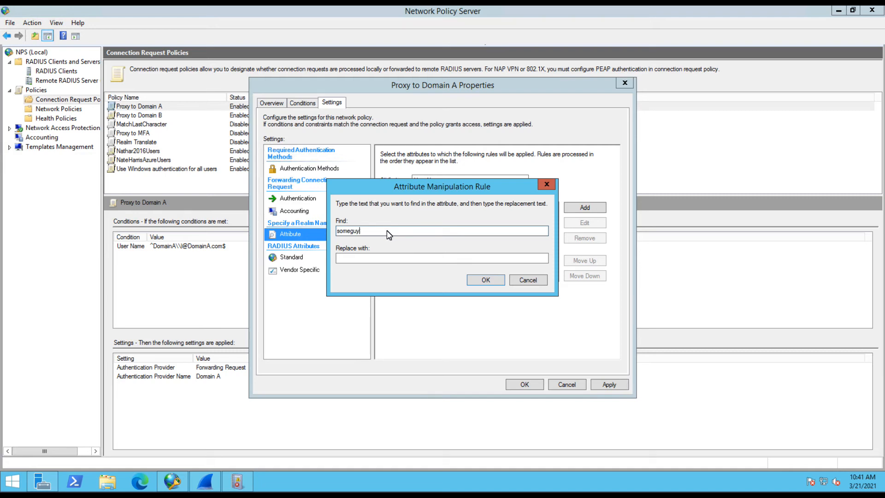
type("DomainA\\")
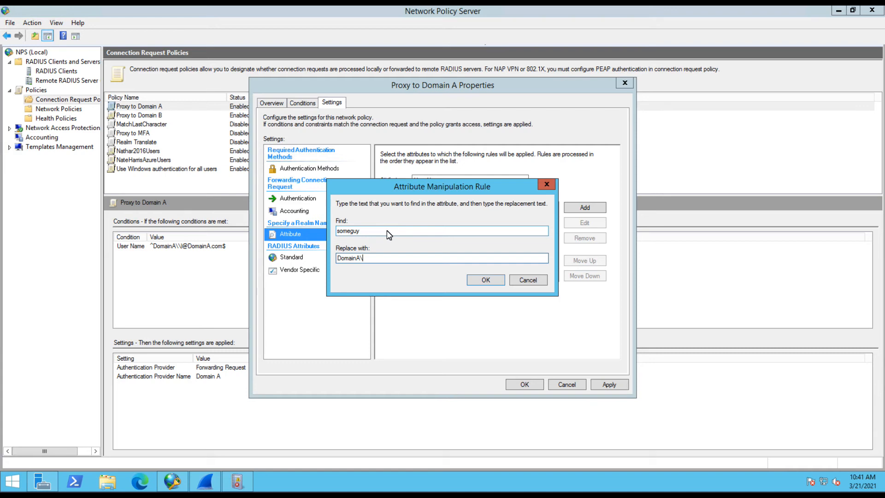
type("someguy")
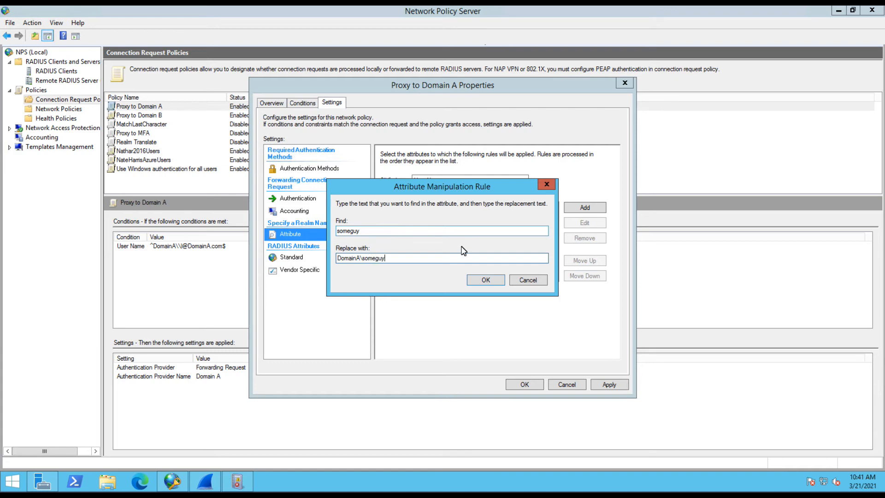
left_click(485, 279)
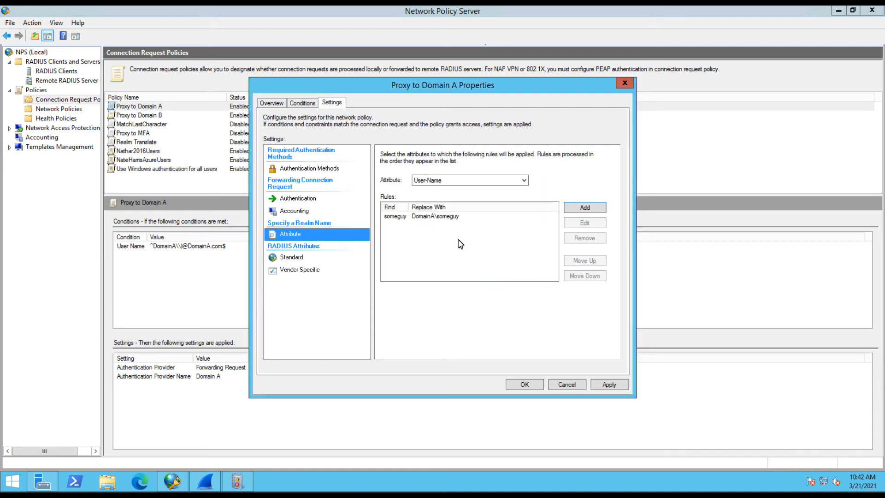
Save Proxy to Domain A and send someguy test requests while Wireshark captures
left_click(523, 384)
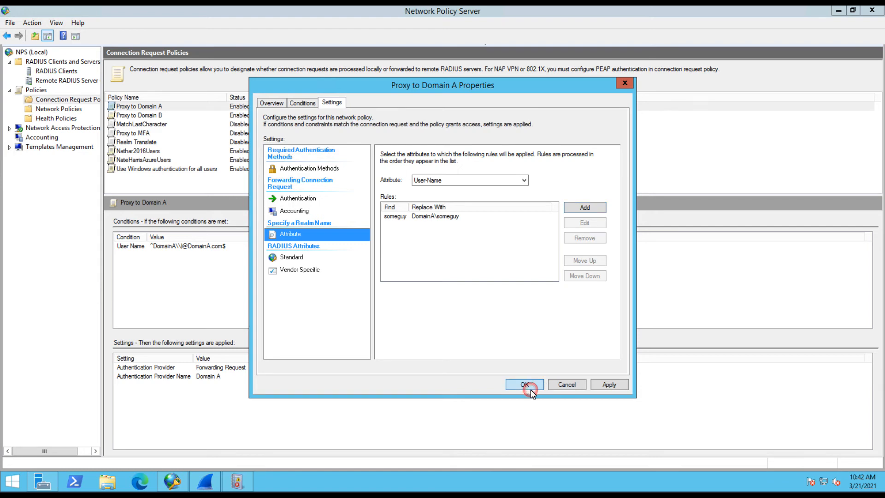
left_click(524, 384)
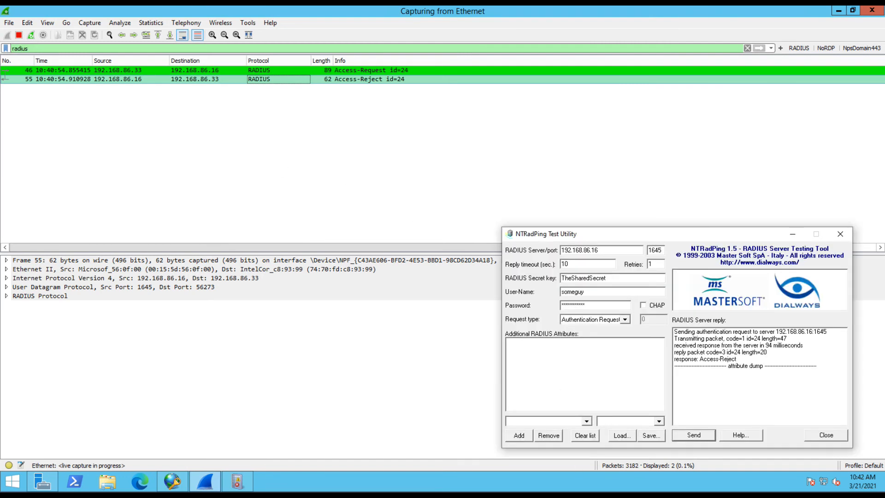
left_click(693, 435)
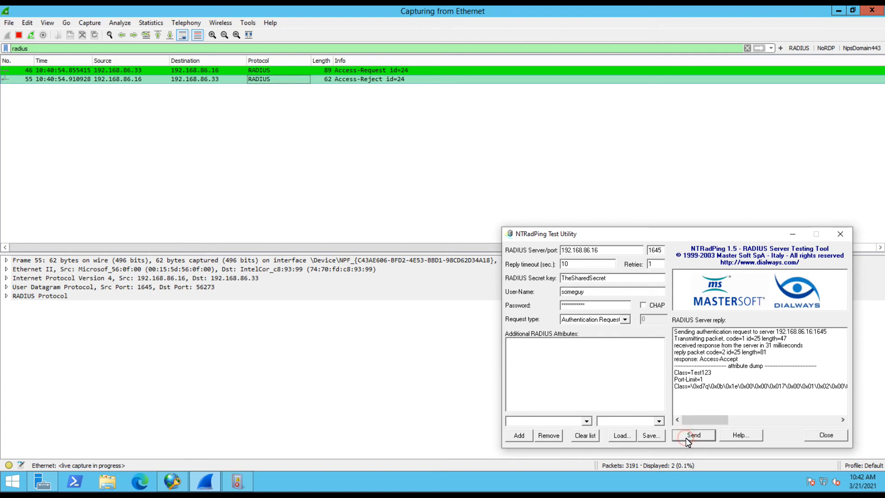
left_click(693, 435)
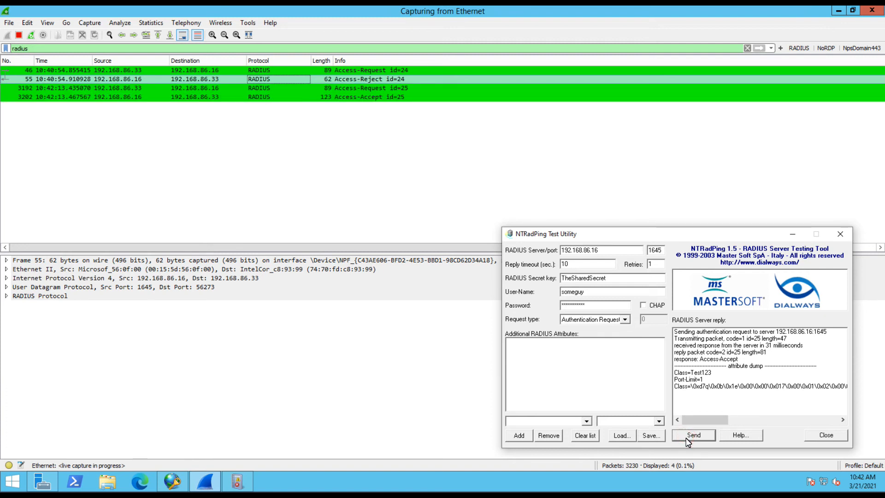
left_click(693, 435)
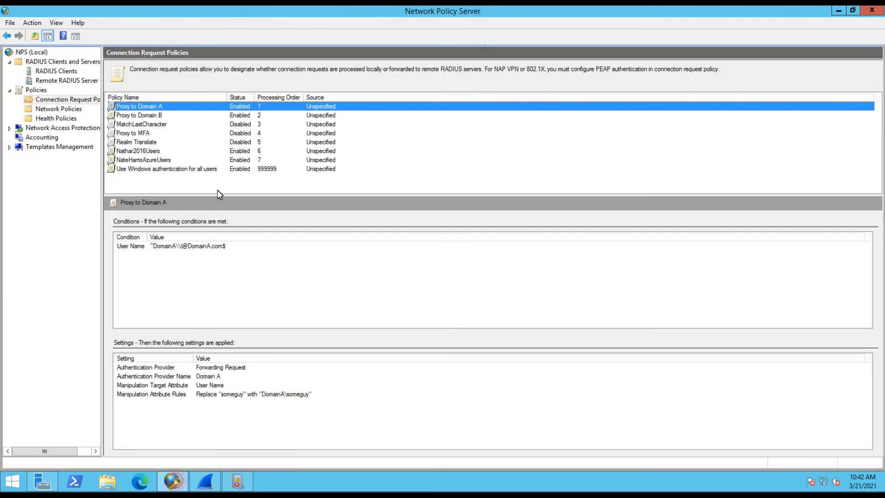
Append |^someguy$ to Proxy to Domain A's User Name condition and save the policy
double_click(139, 106)
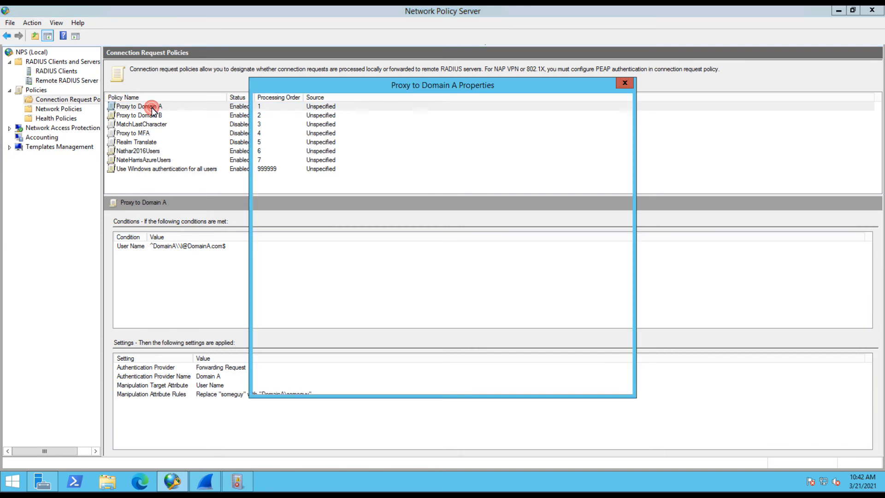
left_click(302, 103)
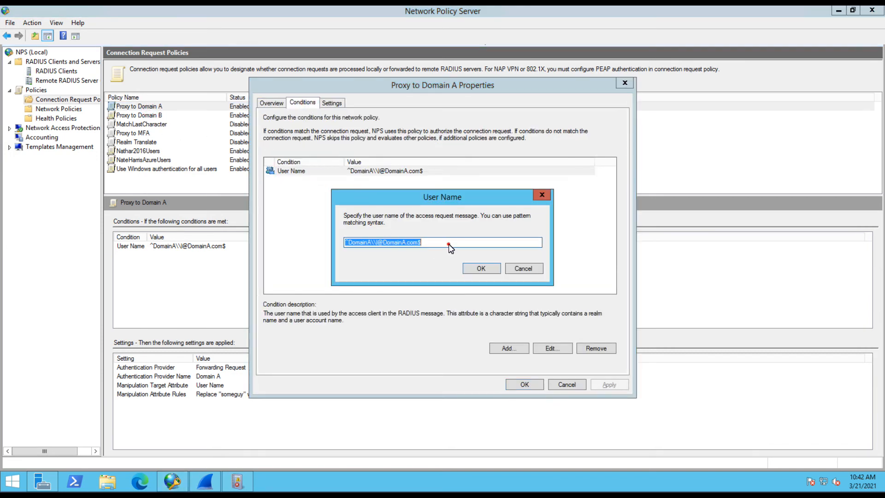
left_click(449, 242)
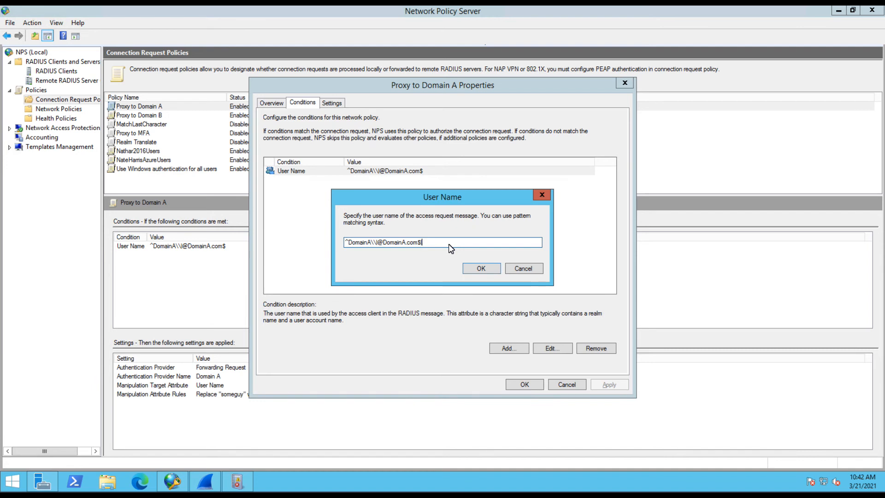
type("someguy")
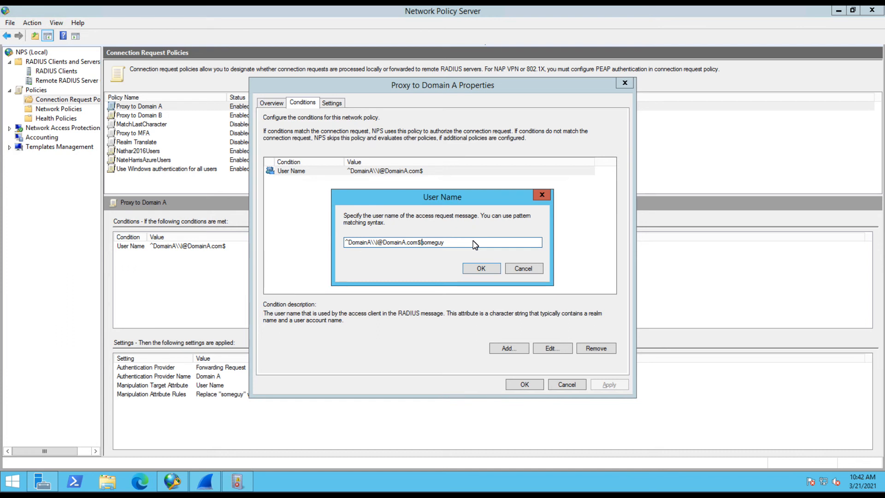
type("^")
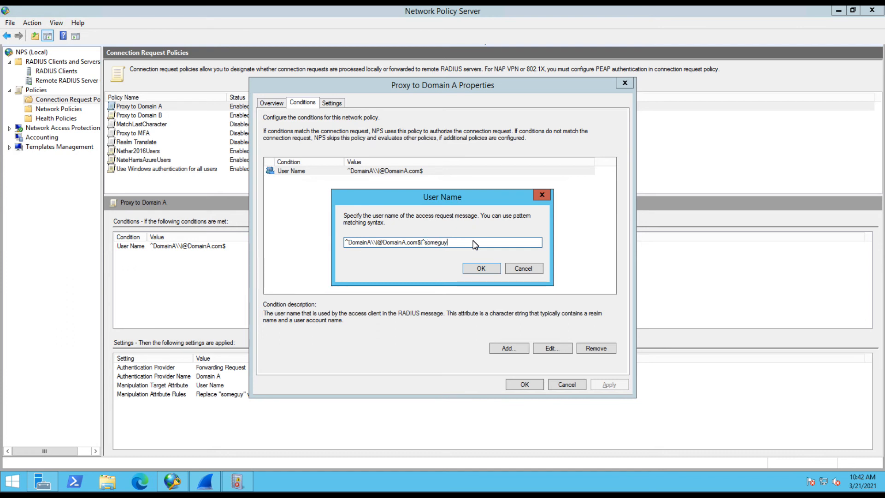
type("$")
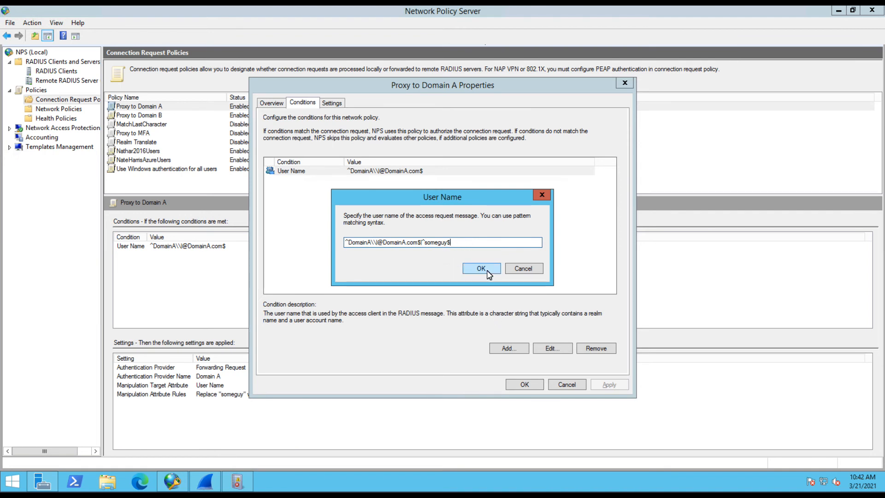
left_click(480, 269)
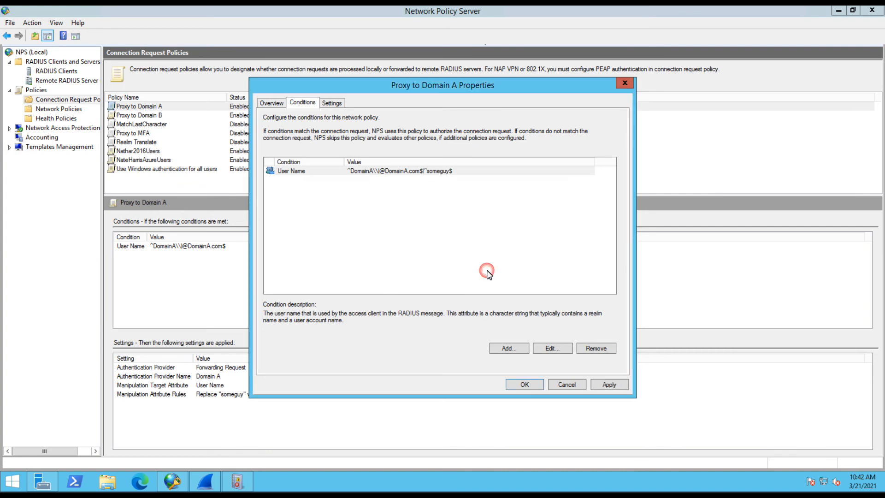
left_click(523, 384)
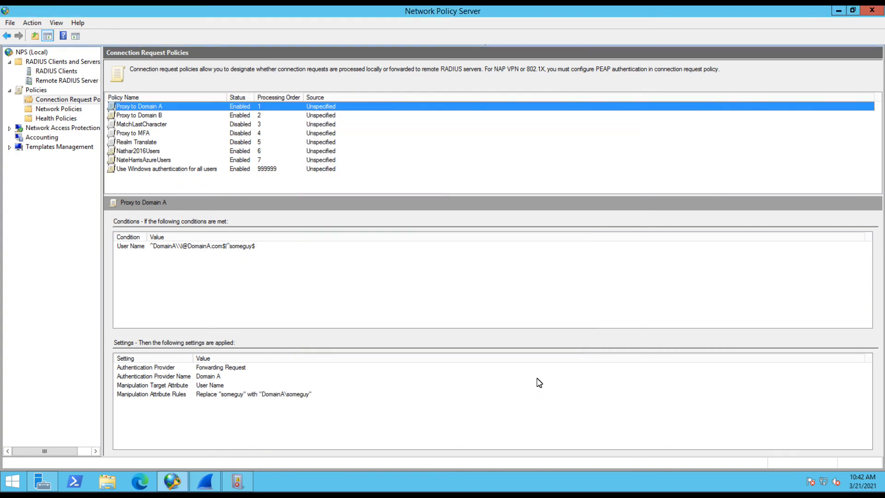
Restart the capture fresh and send someguy requests, proxied to 10.1.1.10 and rejected
left_click(205, 481)
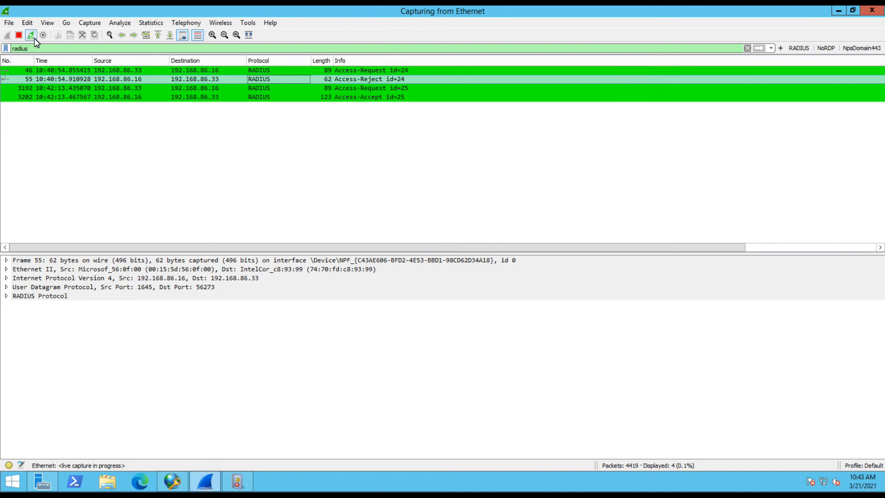
left_click(18, 34)
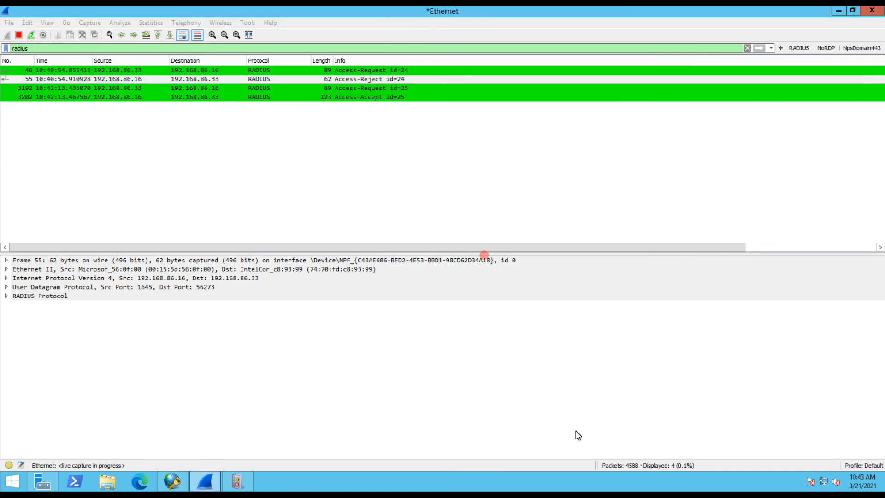
left_click(693, 435)
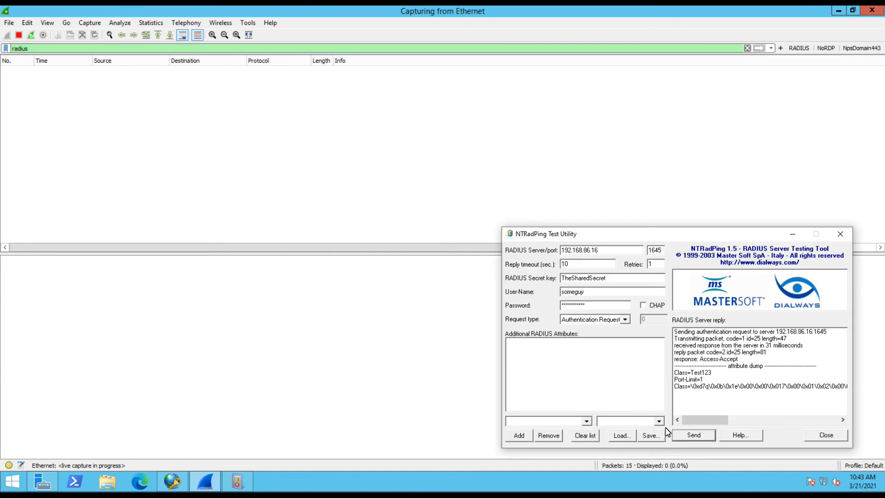
left_click(693, 435)
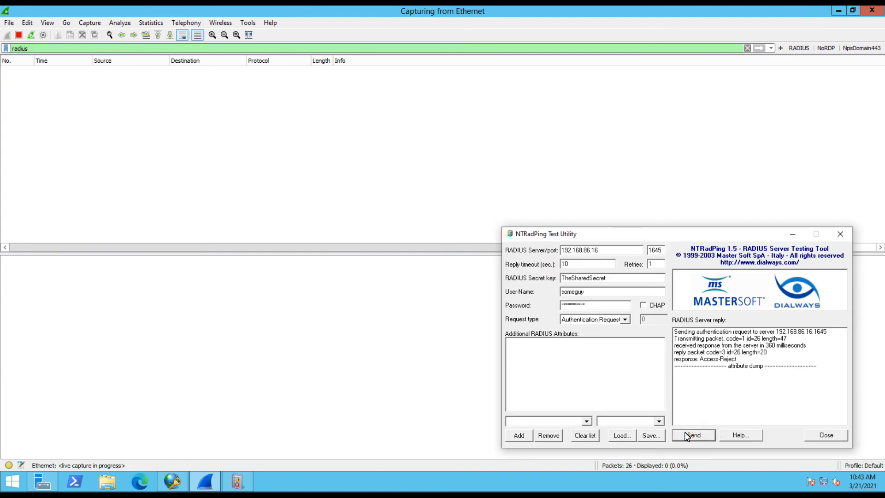
left_click(693, 435)
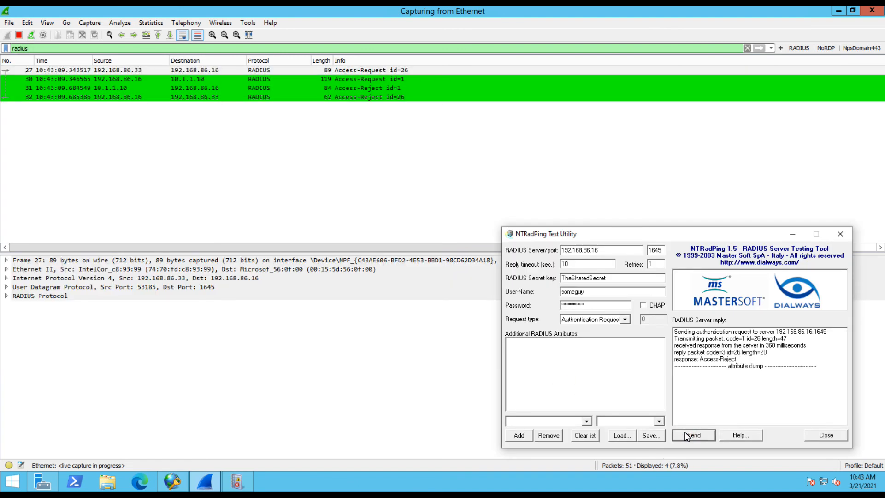
left_click(694, 434)
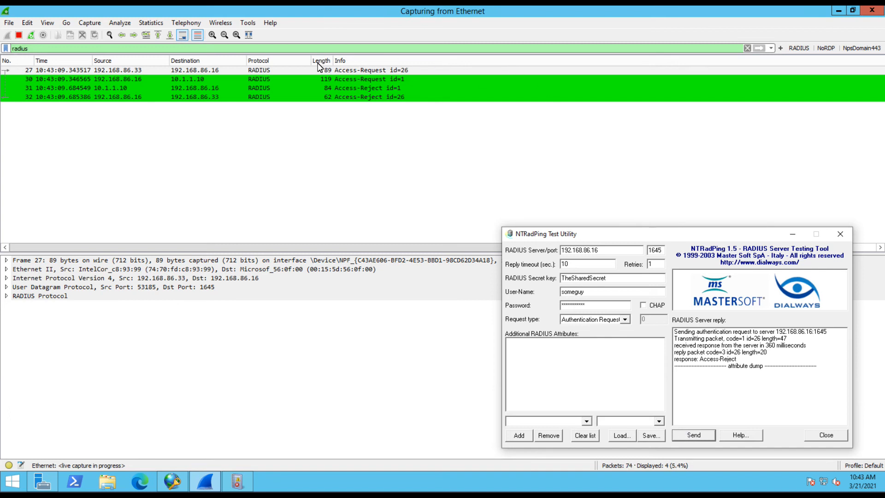
Add a Username column with field radius.User_Name through Column Preferences
right_click(320, 61)
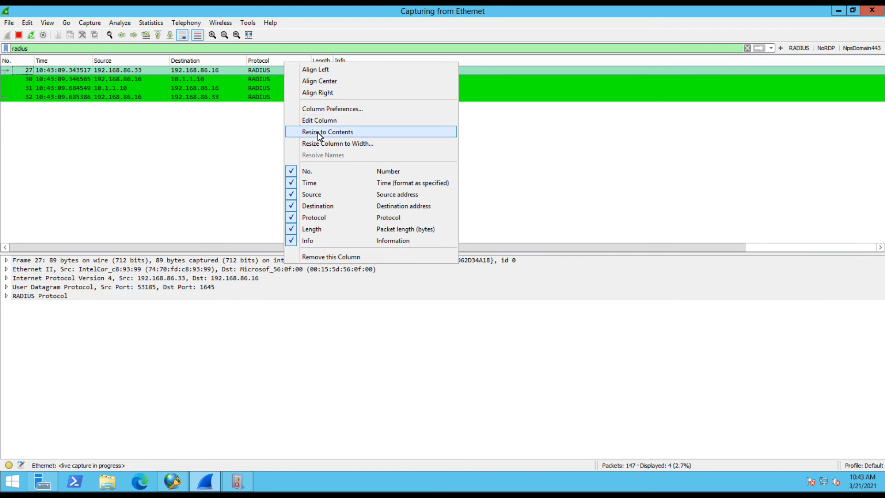
left_click(332, 108)
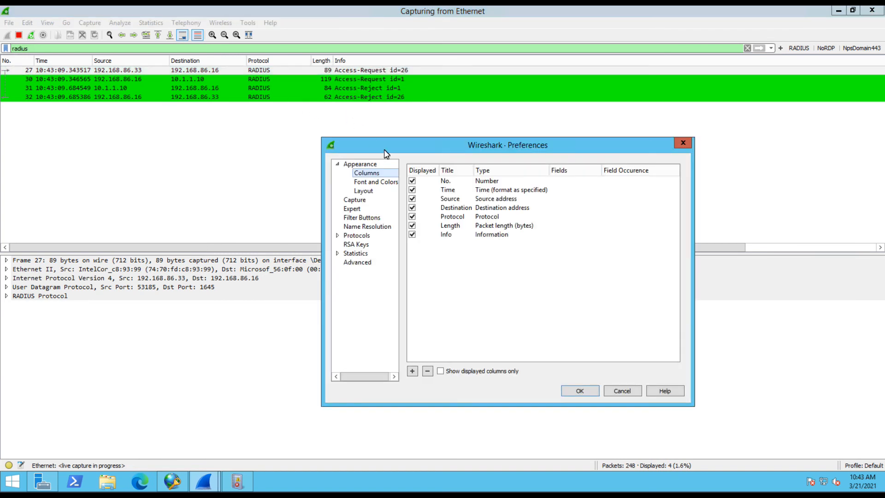
left_click(412, 371)
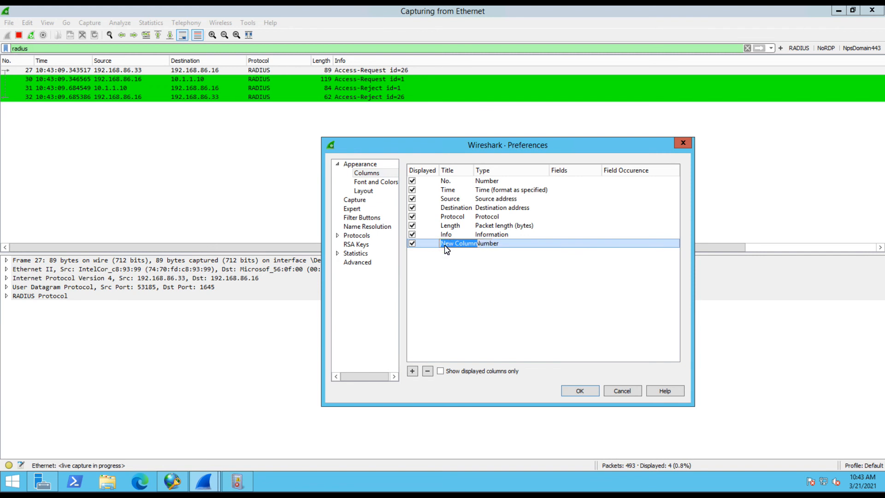
type("Username")
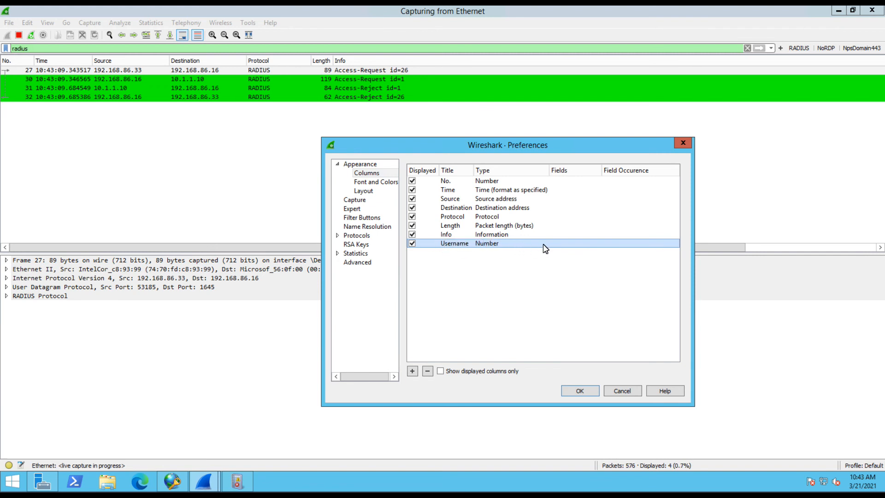
type("ra")
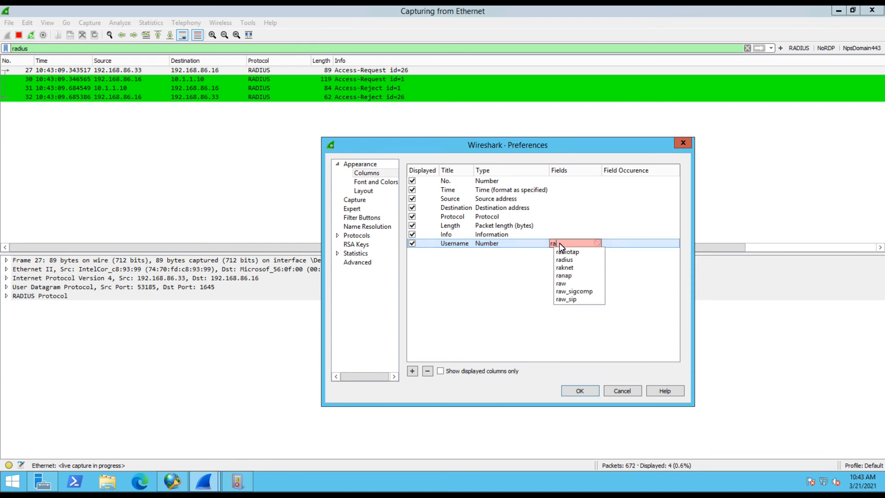
left_click(564, 259)
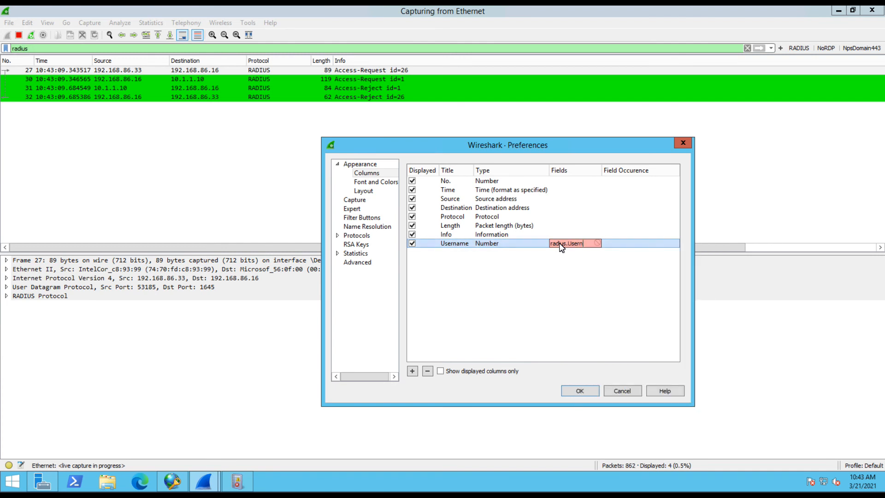
type("===")
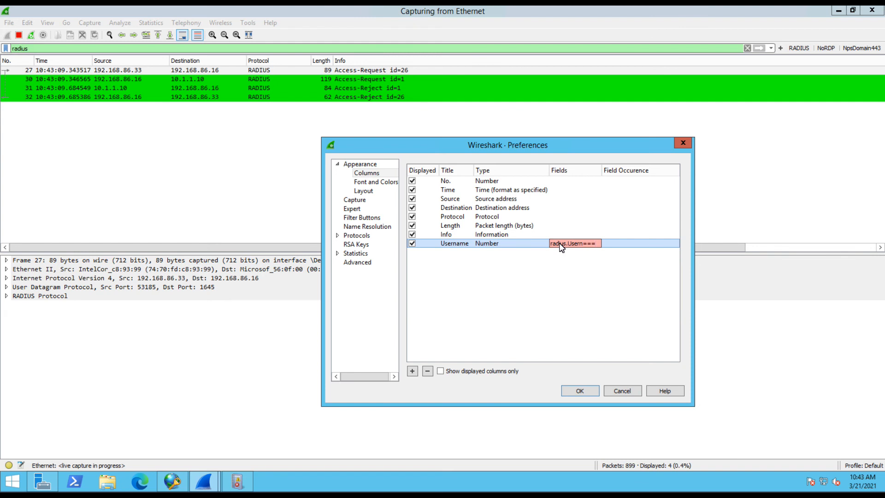
type("radius.U")
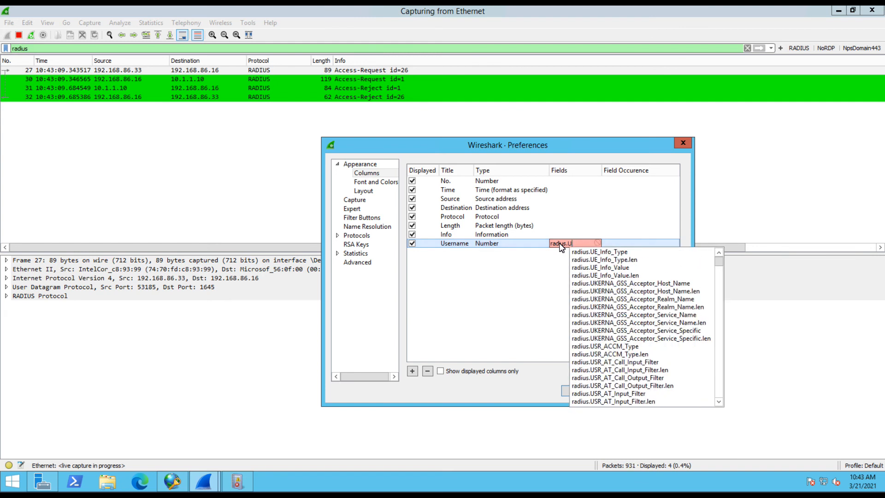
type("radius")
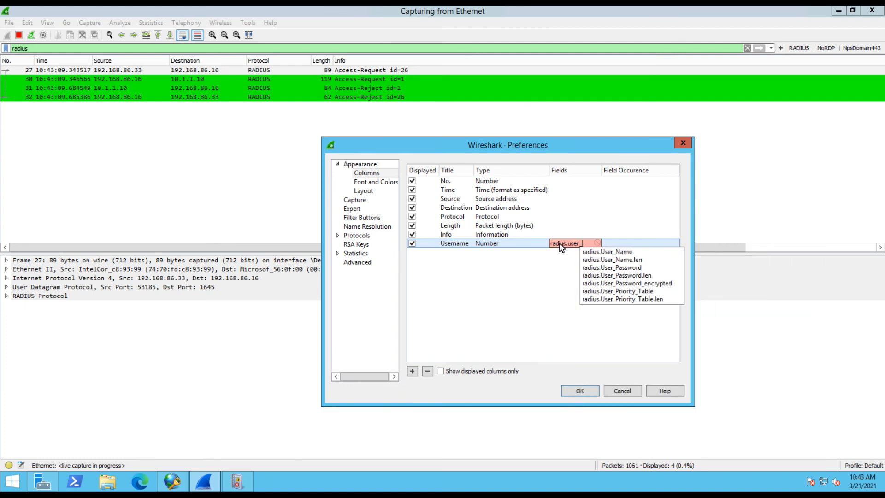
left_click(606, 251)
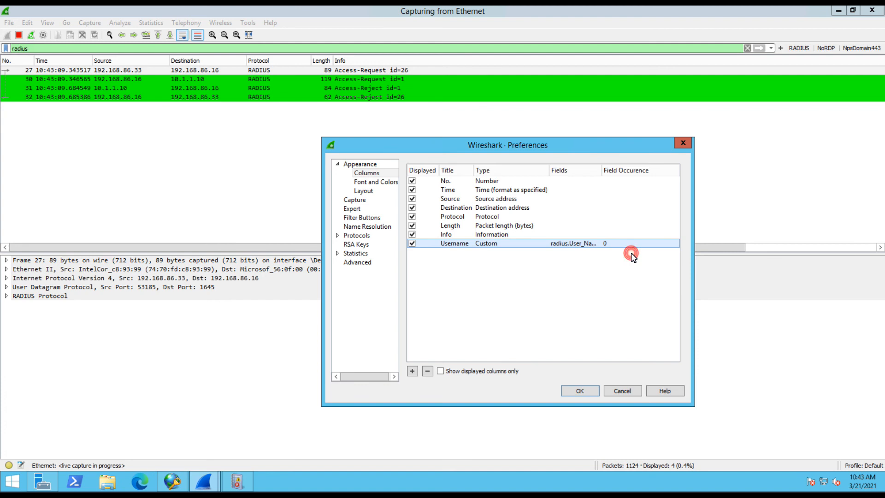
left_click(579, 391)
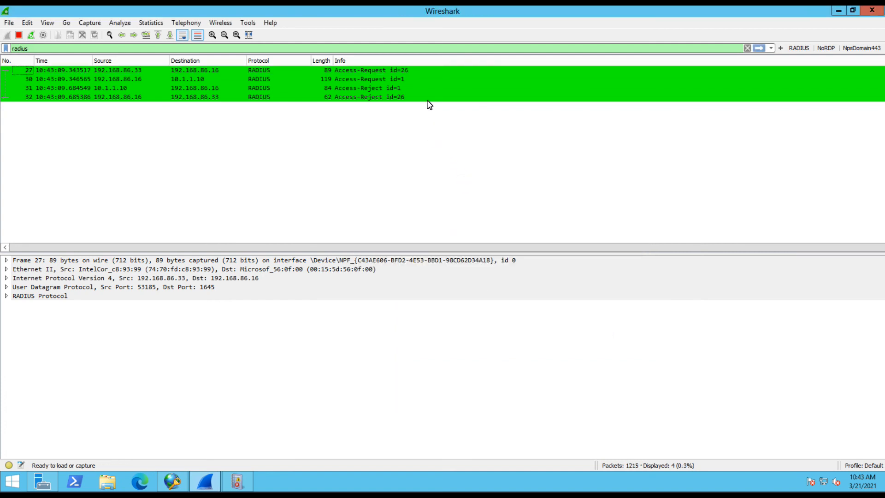
Reopen Column Preferences and confirm the Username column sits before Info
left_click(279, 60)
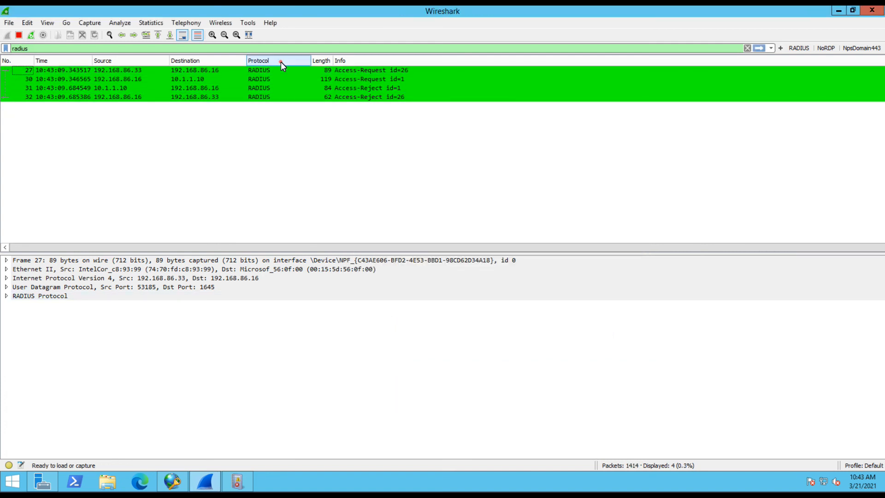
right_click(277, 61)
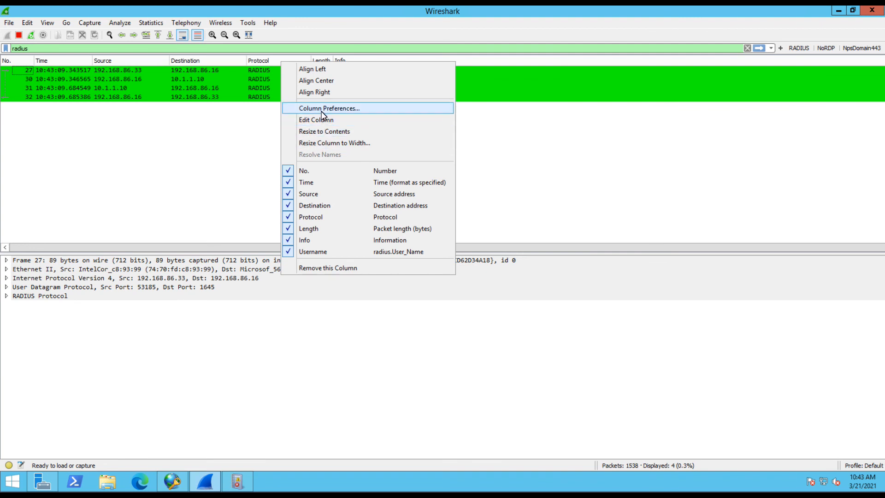
left_click(329, 108)
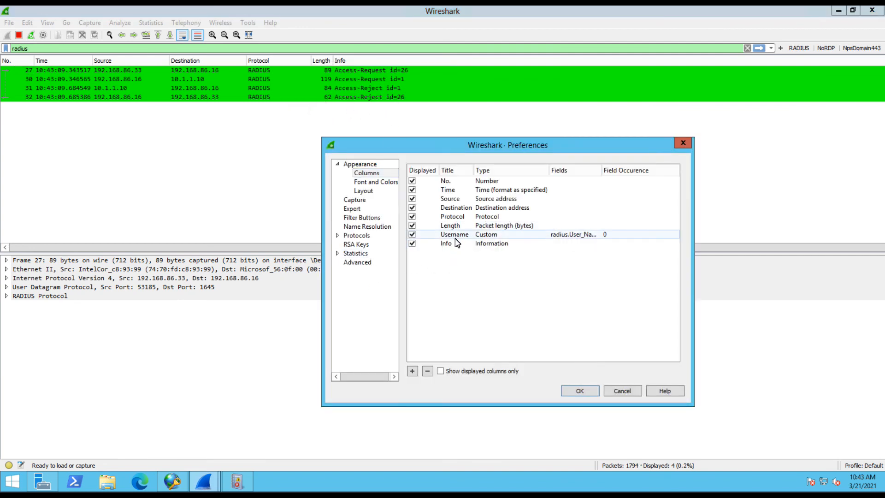
left_click(579, 390)
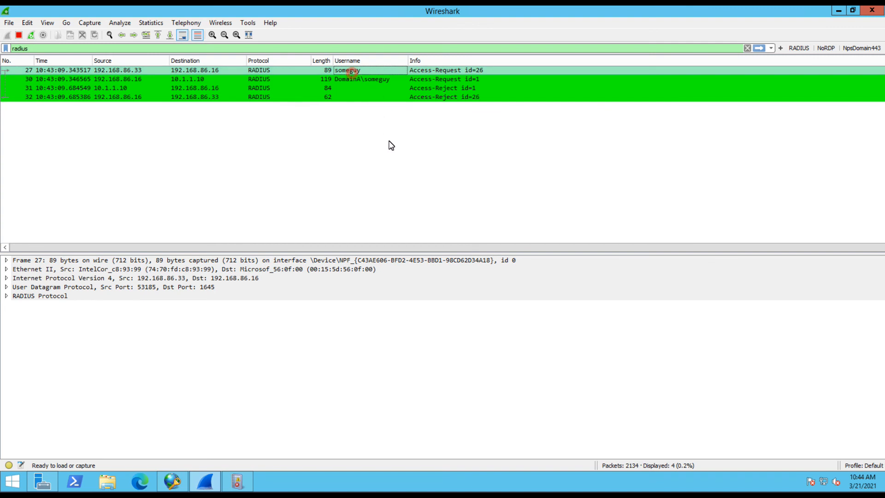
Select packet 30, the request forwarded to 10.1.1.10 as DomainA\someguy
left_click(362, 79)
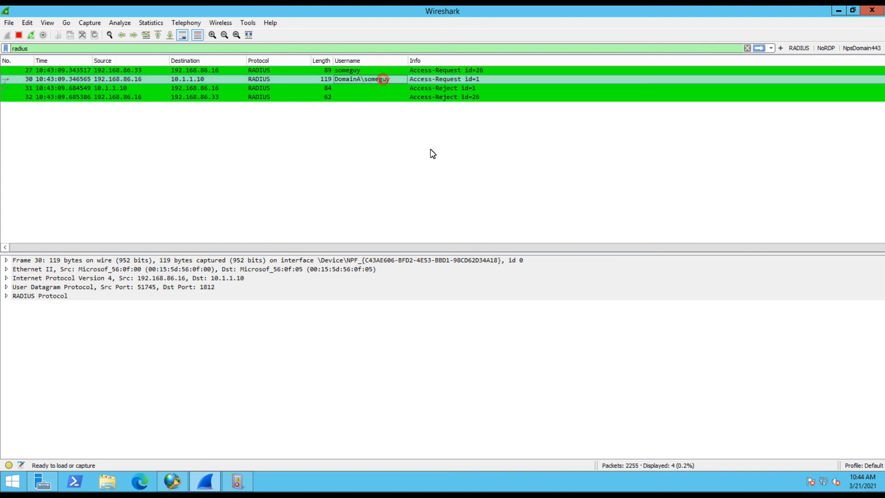
mouse_move(359, 78)
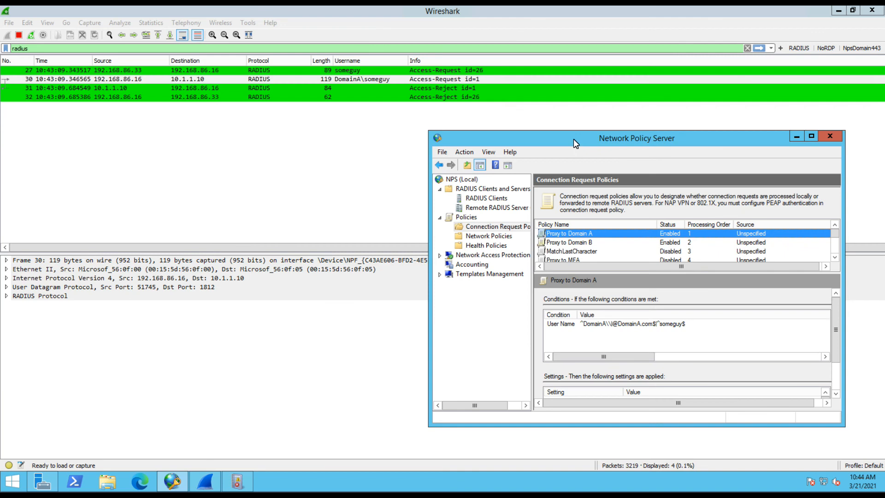
mouse_move(607, 332)
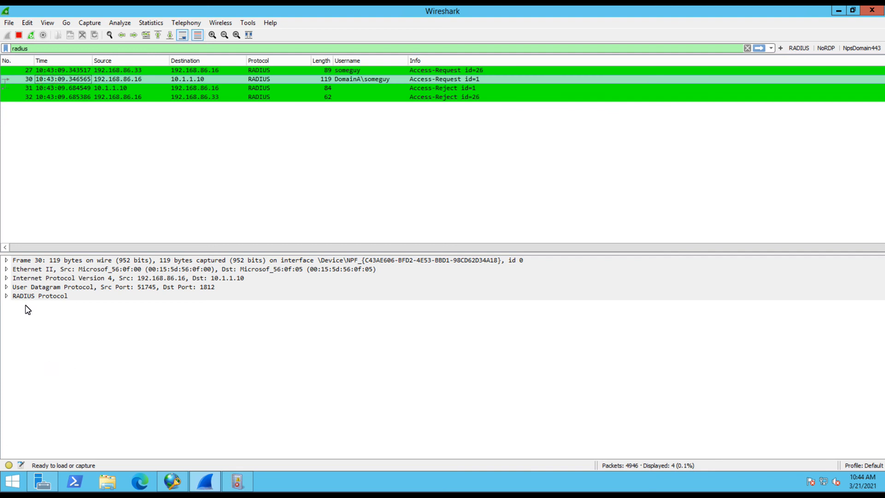
Expand packet 30's RADIUS Protocol details and inspect its Proxy-State attribute
left_click(5, 295)
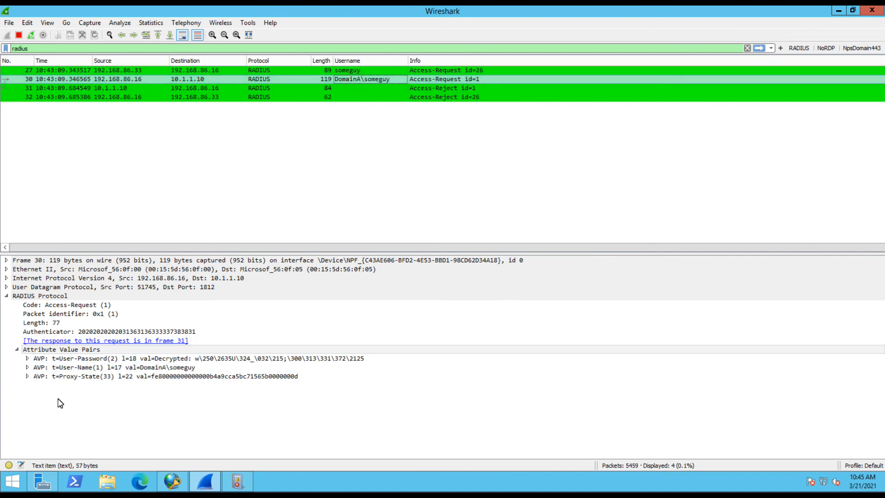
left_click(163, 377)
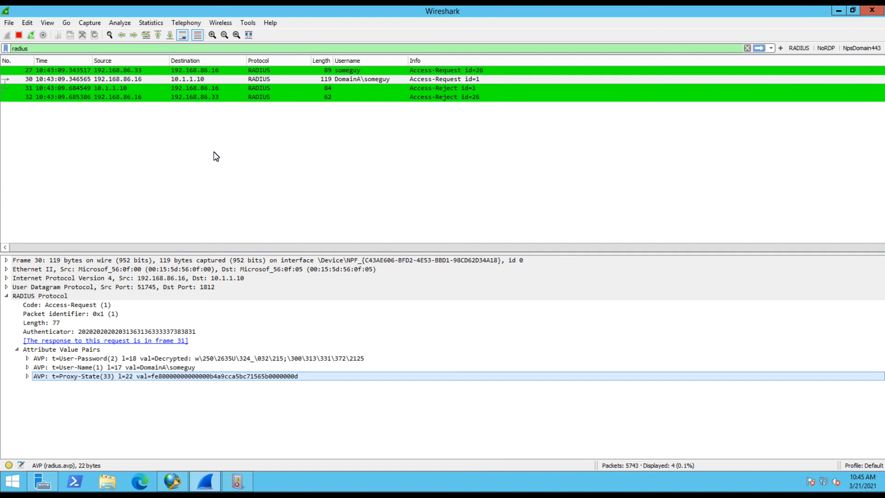
mouse_move(257, 178)
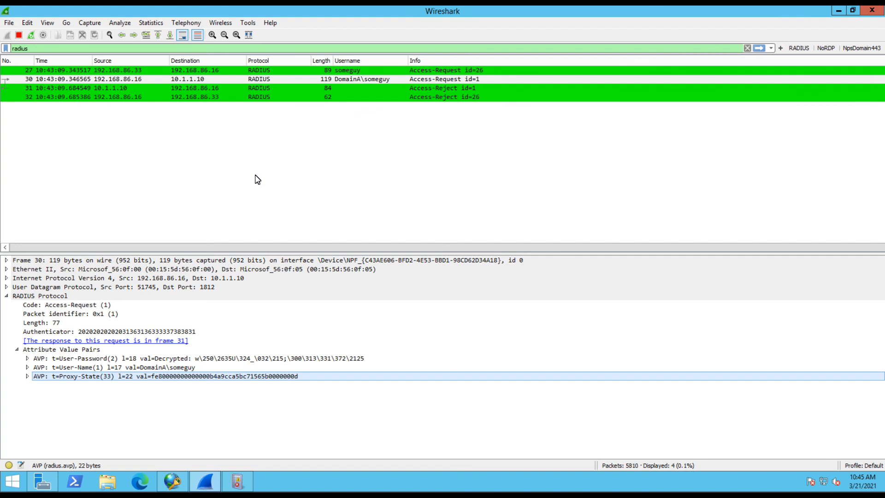
mouse_move(339, 251)
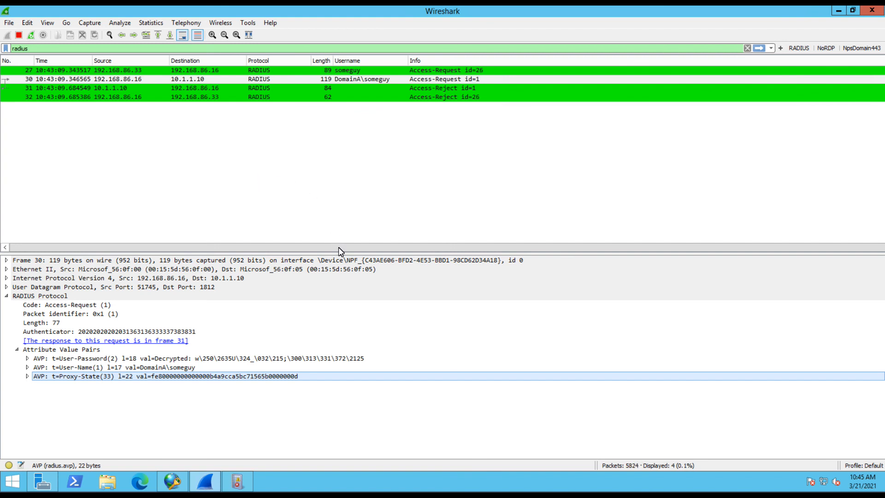